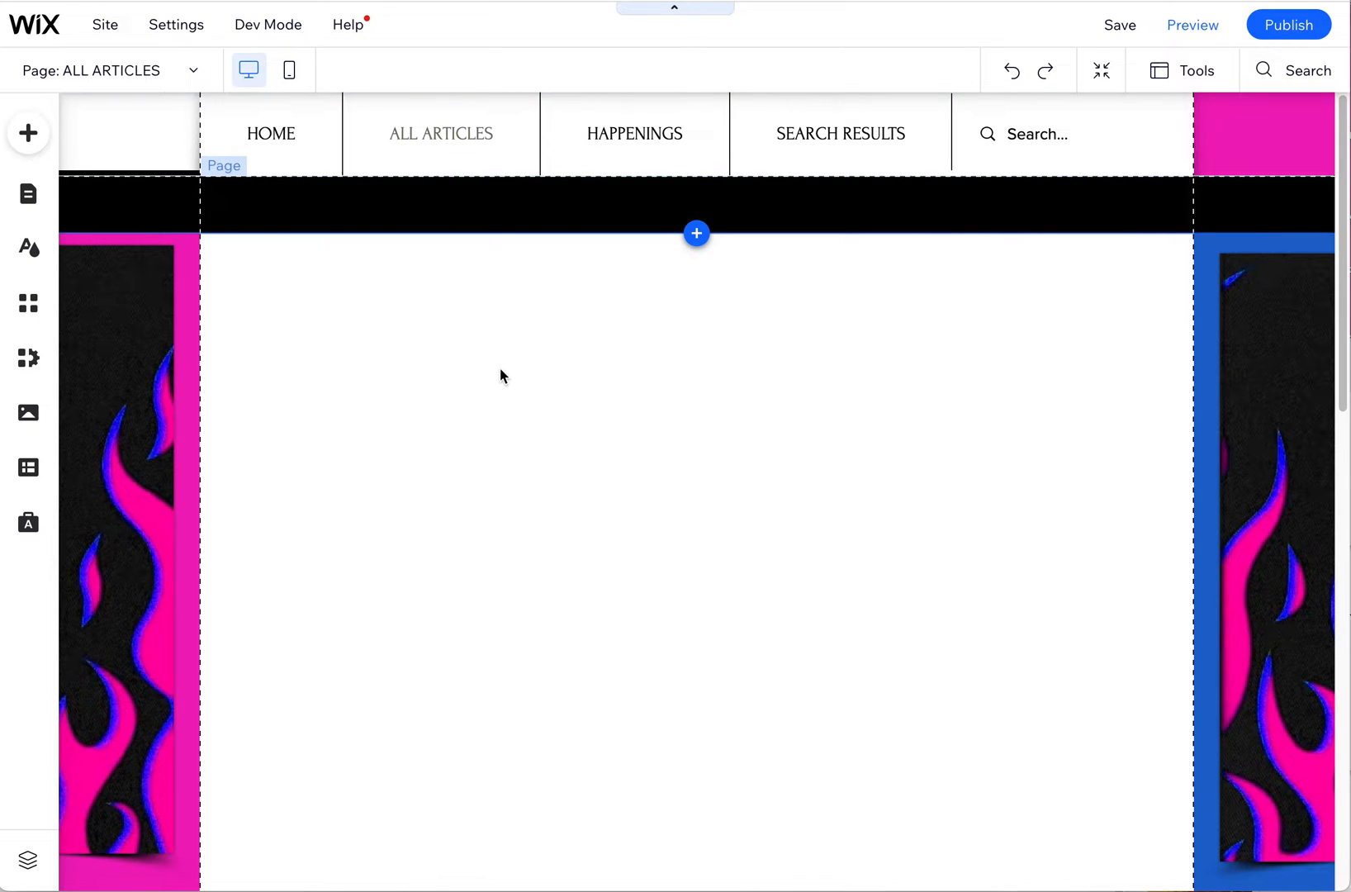
{"action": "mouse_move", "coordinate": [504, 372]}
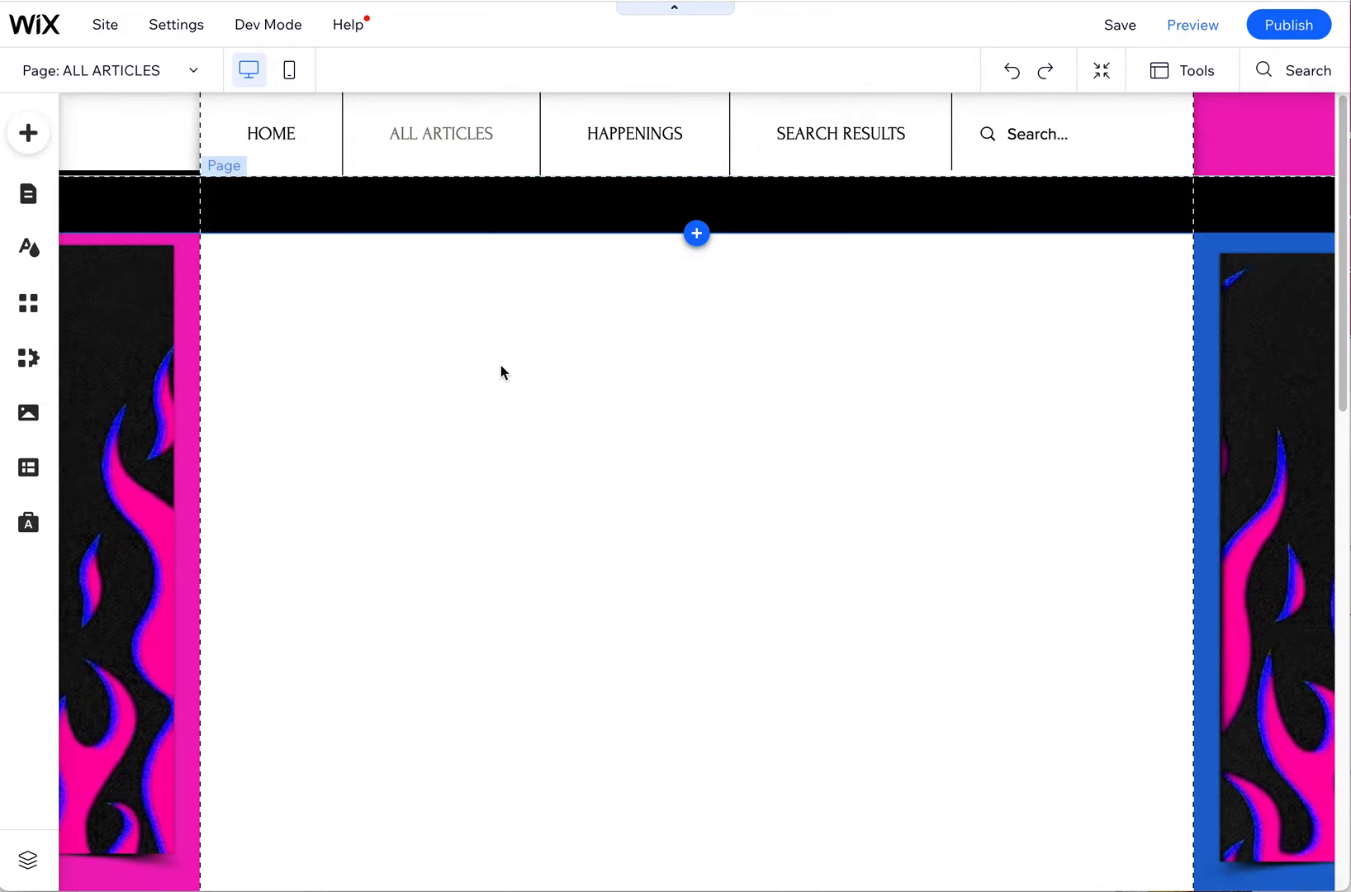
{"action": "mouse_move", "coordinate": [633, 399]}
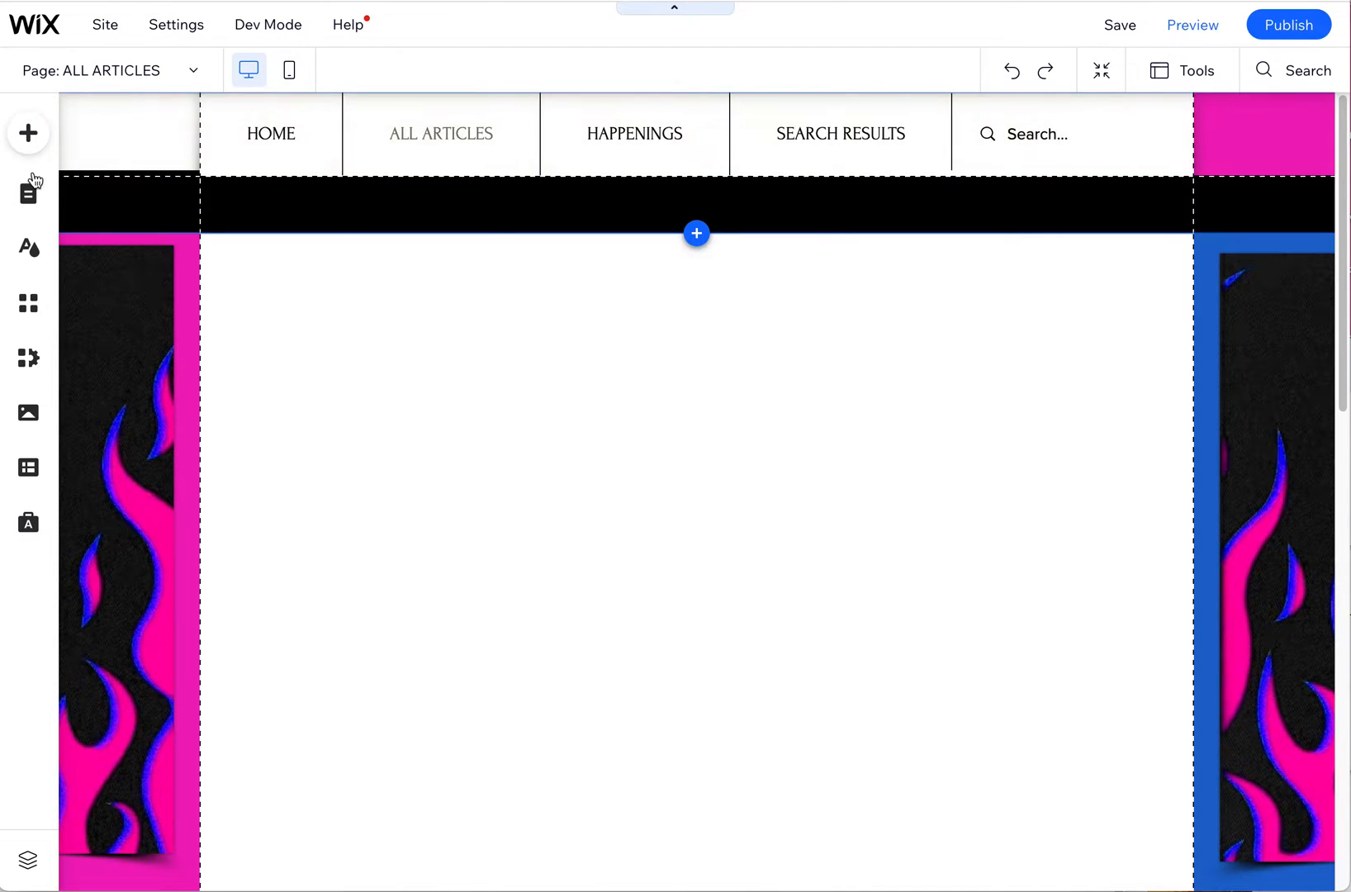
Browse the blog pages and its HOME page, then reopen the ALL ARTICLES page
{"action": "left_click", "coordinate": [27, 193]}
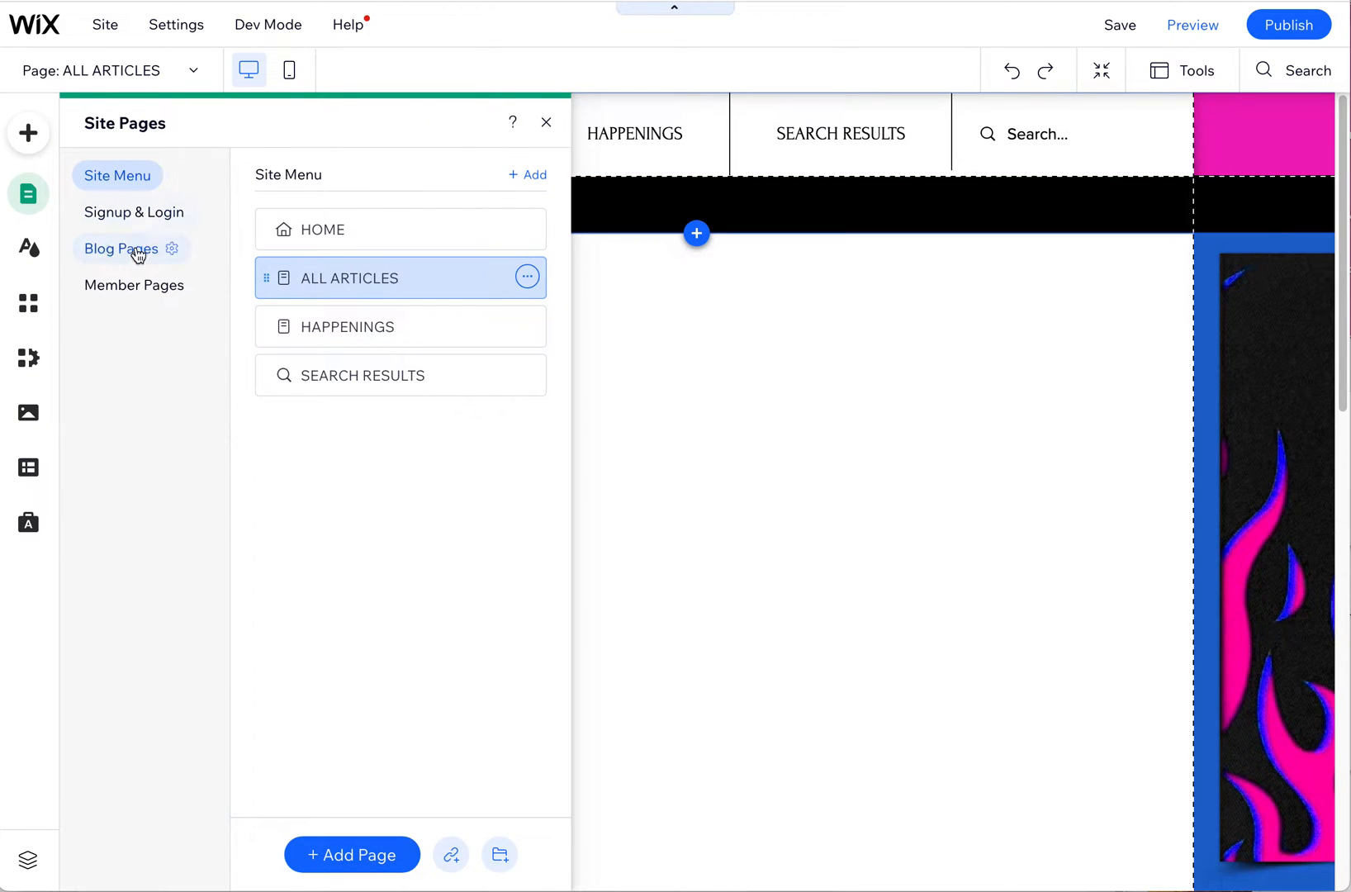
{"action": "left_click", "coordinate": [120, 249]}
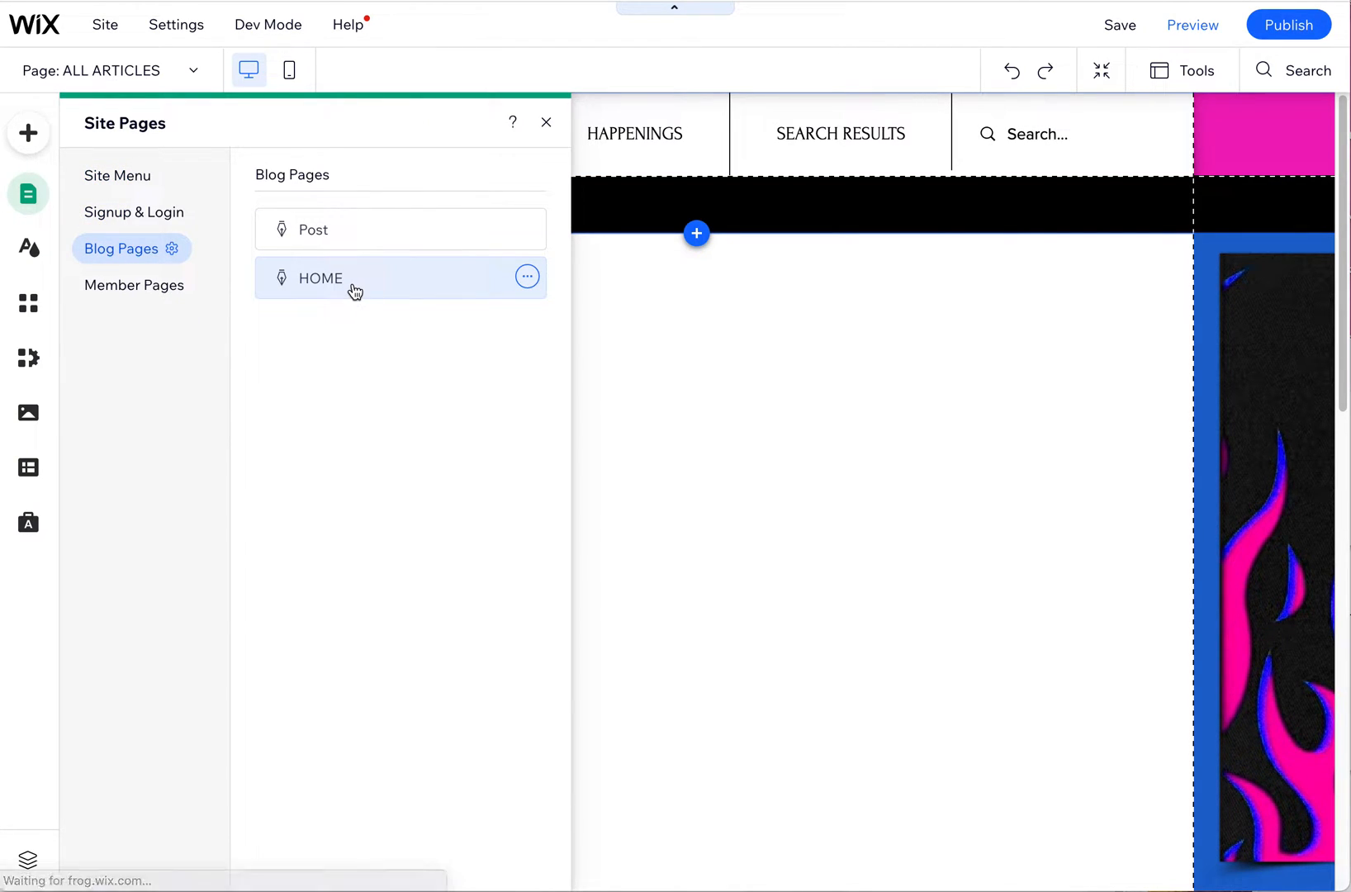
{"action": "left_click", "coordinate": [320, 279]}
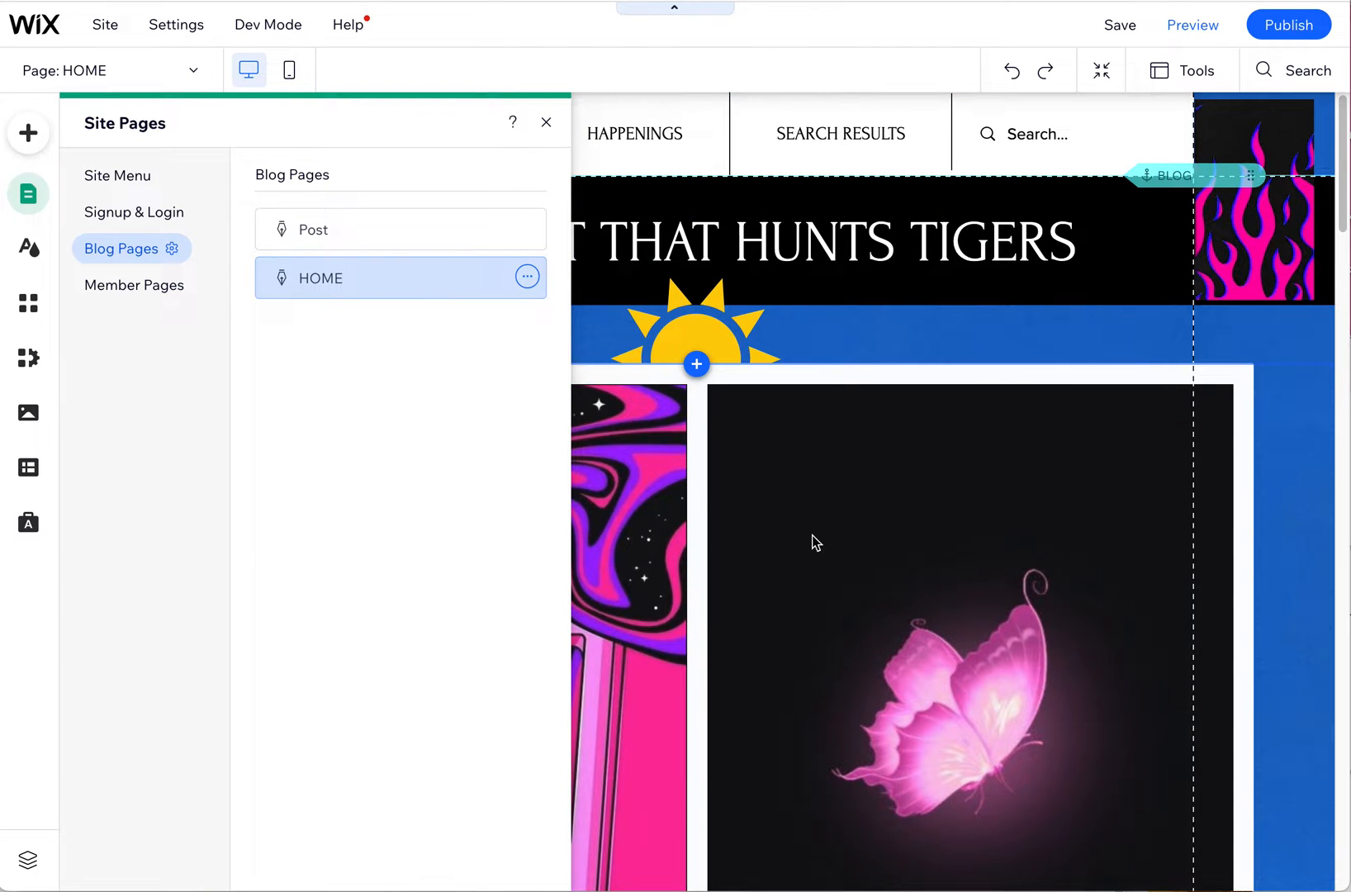
{"action": "mouse_move", "coordinate": [820, 542]}
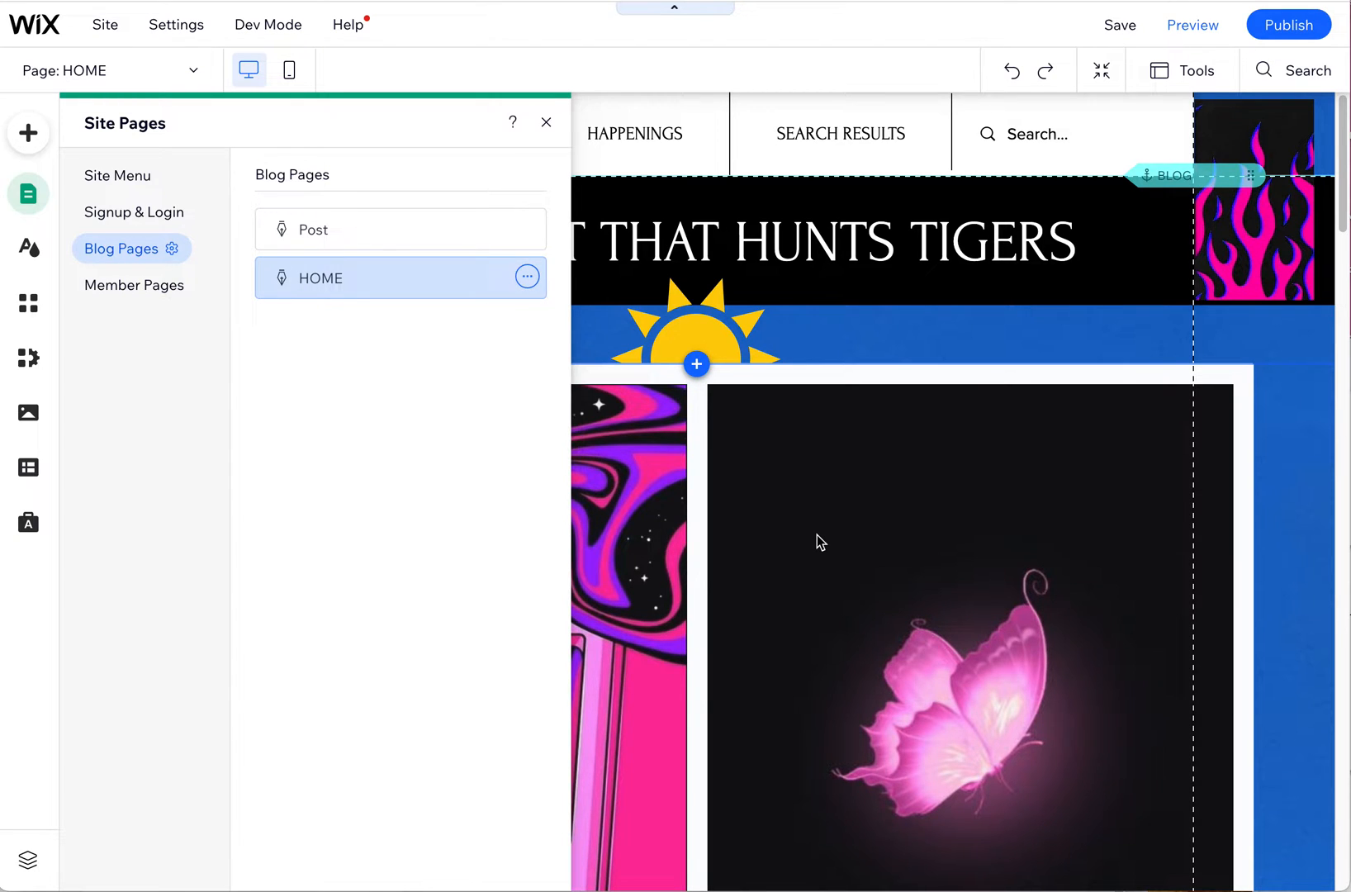
{"action": "mouse_move", "coordinate": [157, 200]}
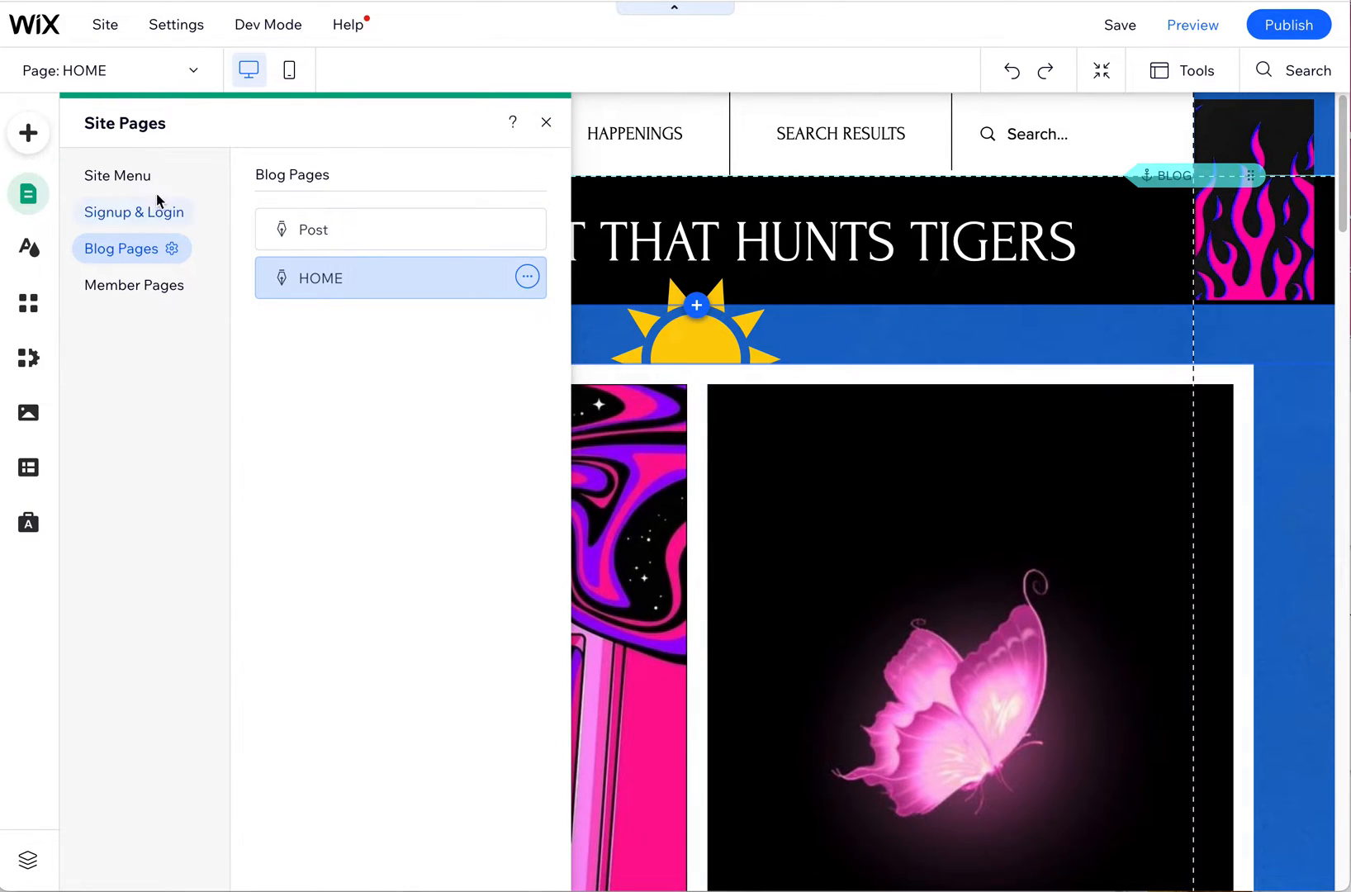
{"action": "left_click", "coordinate": [117, 176]}
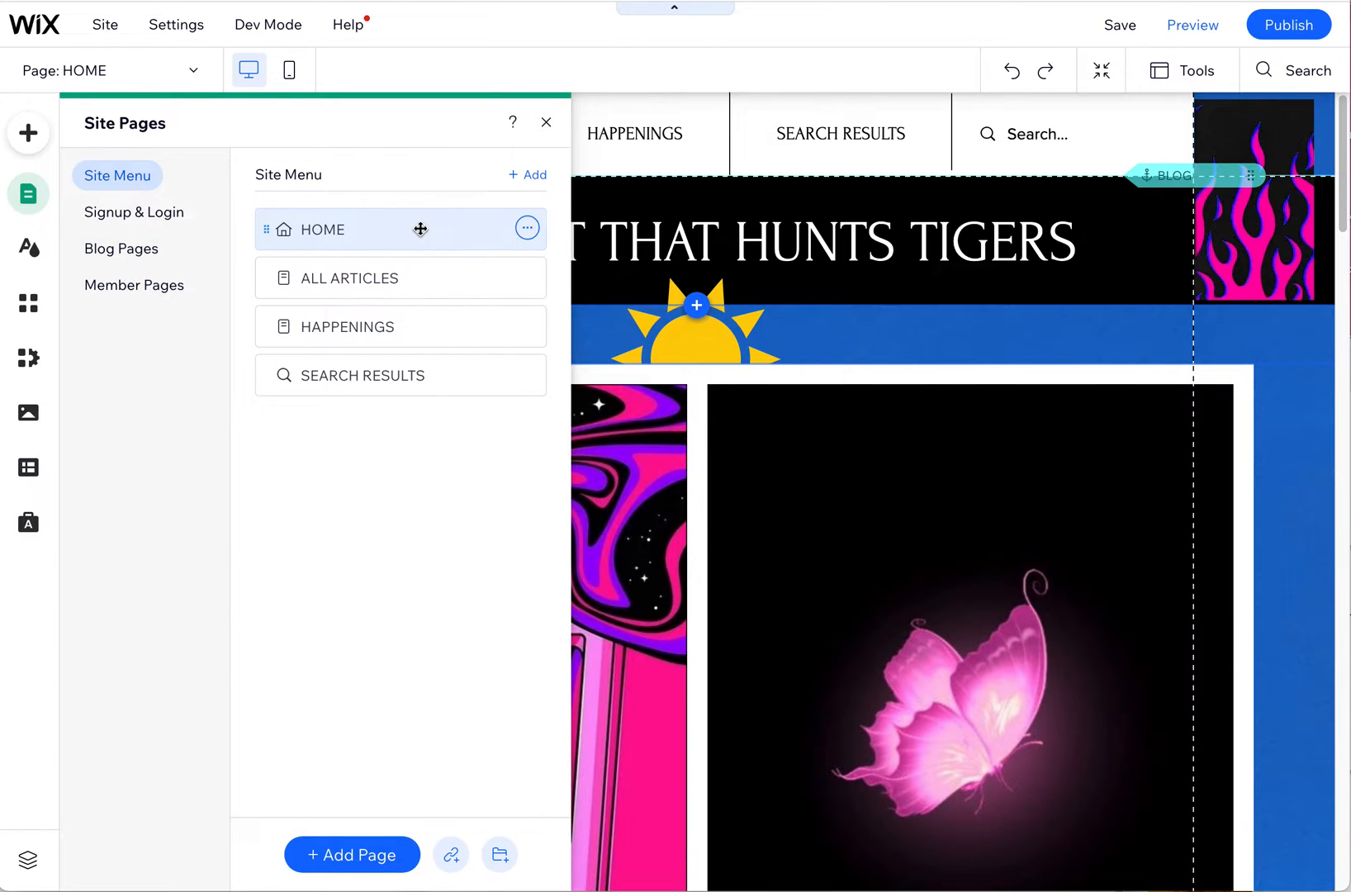
{"action": "mouse_move", "coordinate": [323, 230]}
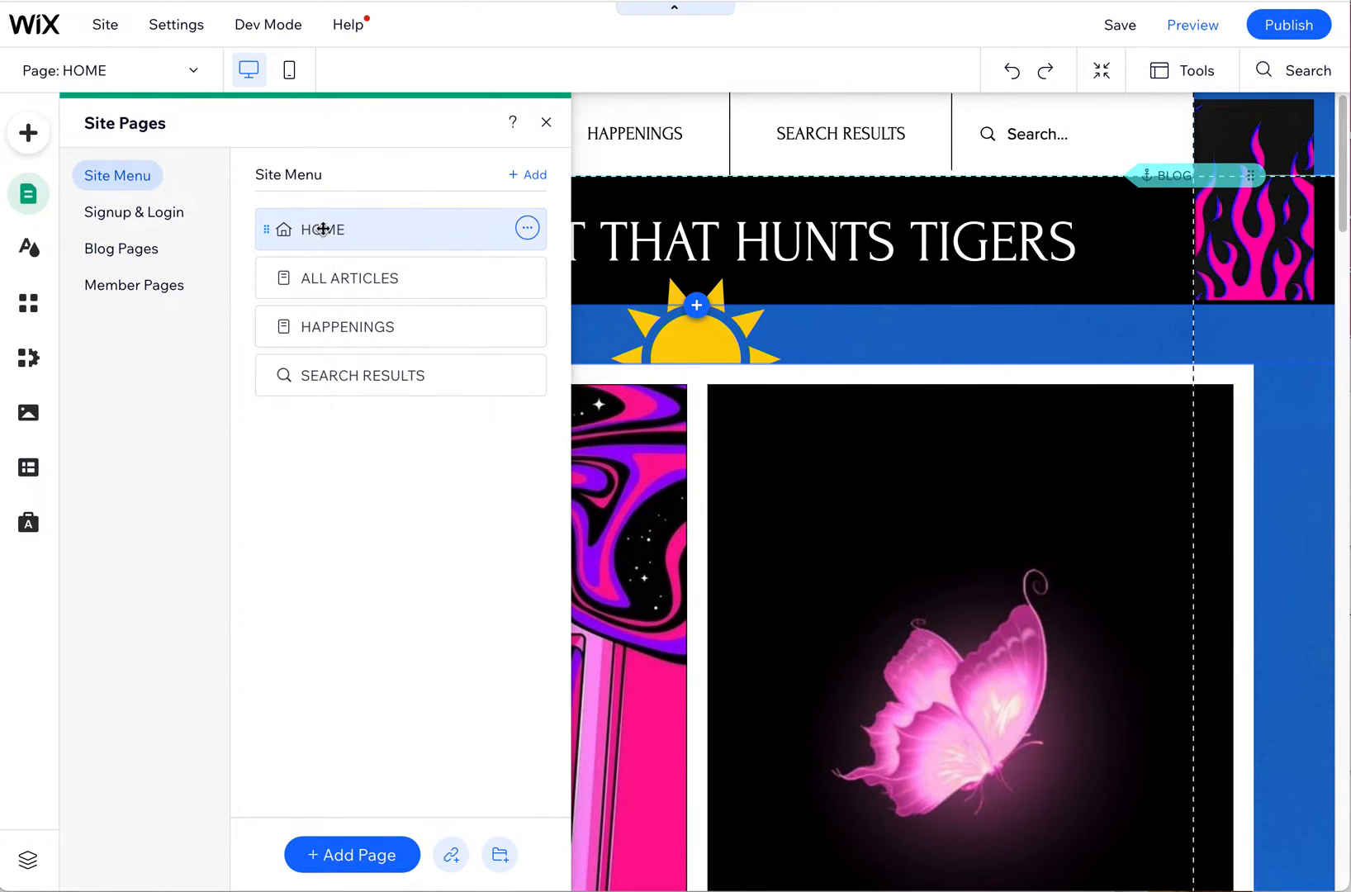
{"action": "mouse_move", "coordinate": [388, 307]}
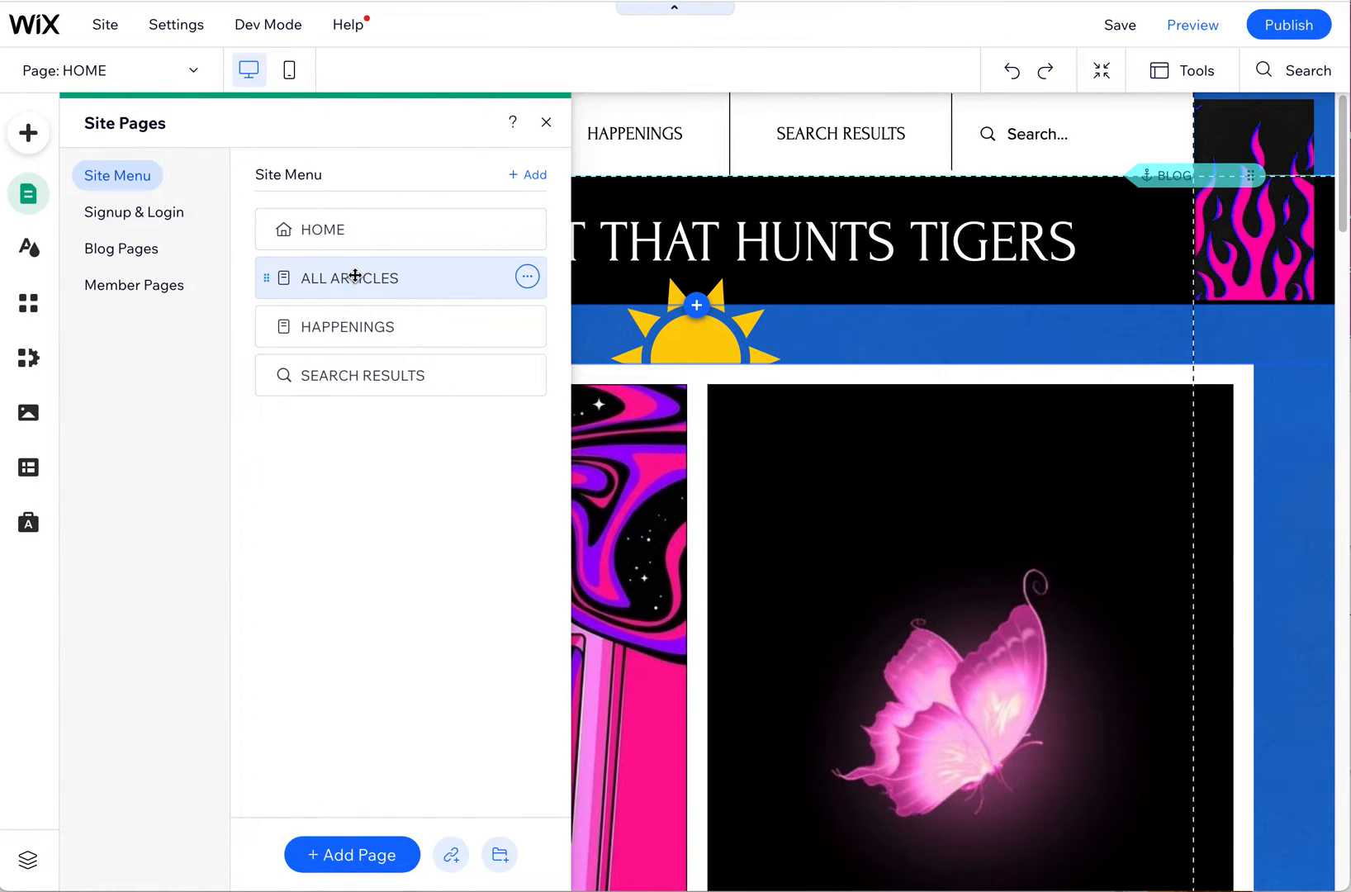
{"action": "left_click", "coordinate": [351, 278]}
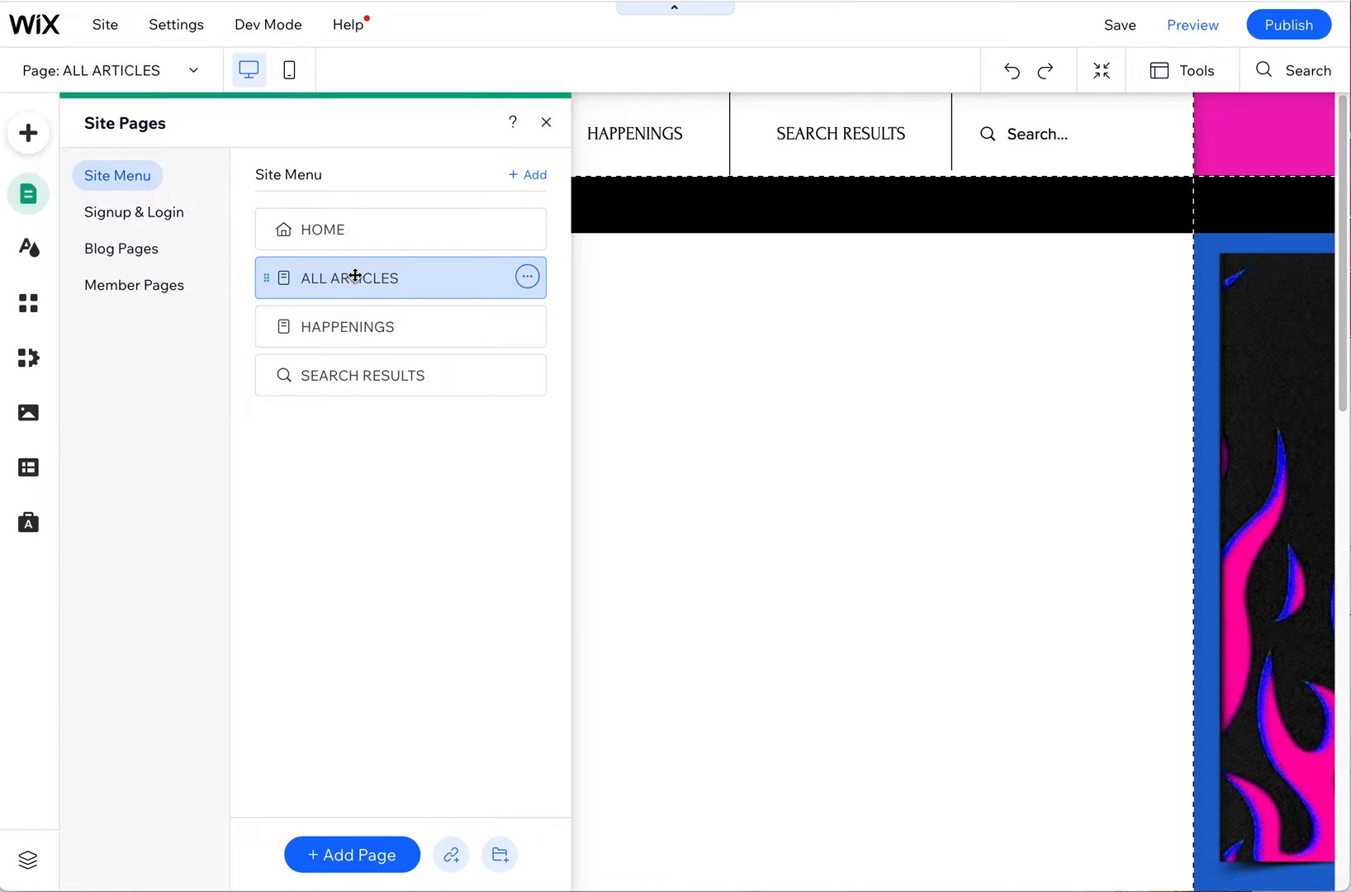
{"action": "mouse_move", "coordinate": [390, 280]}
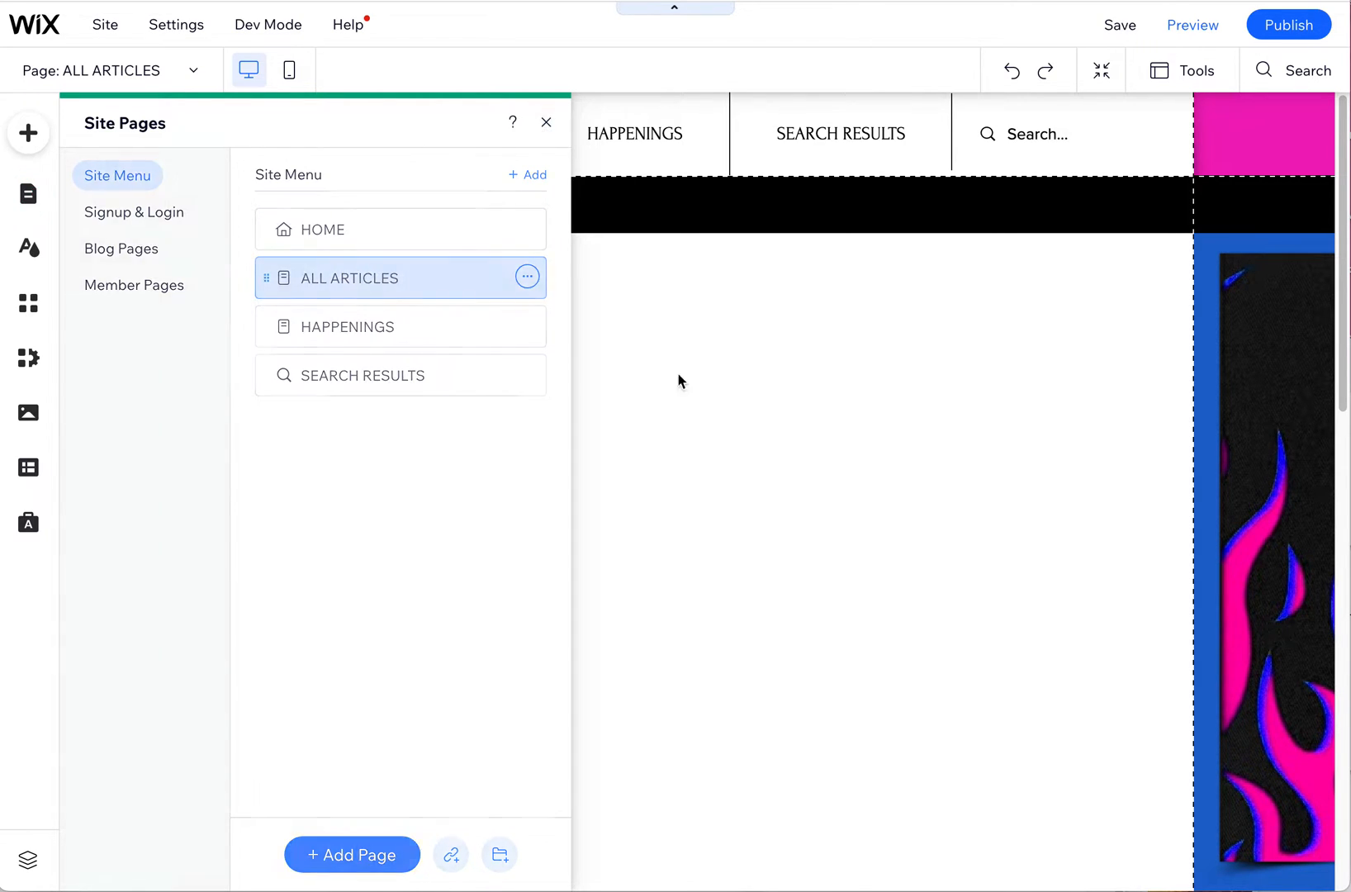
Add the Blog Post List element, showing three article cards, to ALL ARTICLES
{"action": "left_click", "coordinate": [546, 122]}
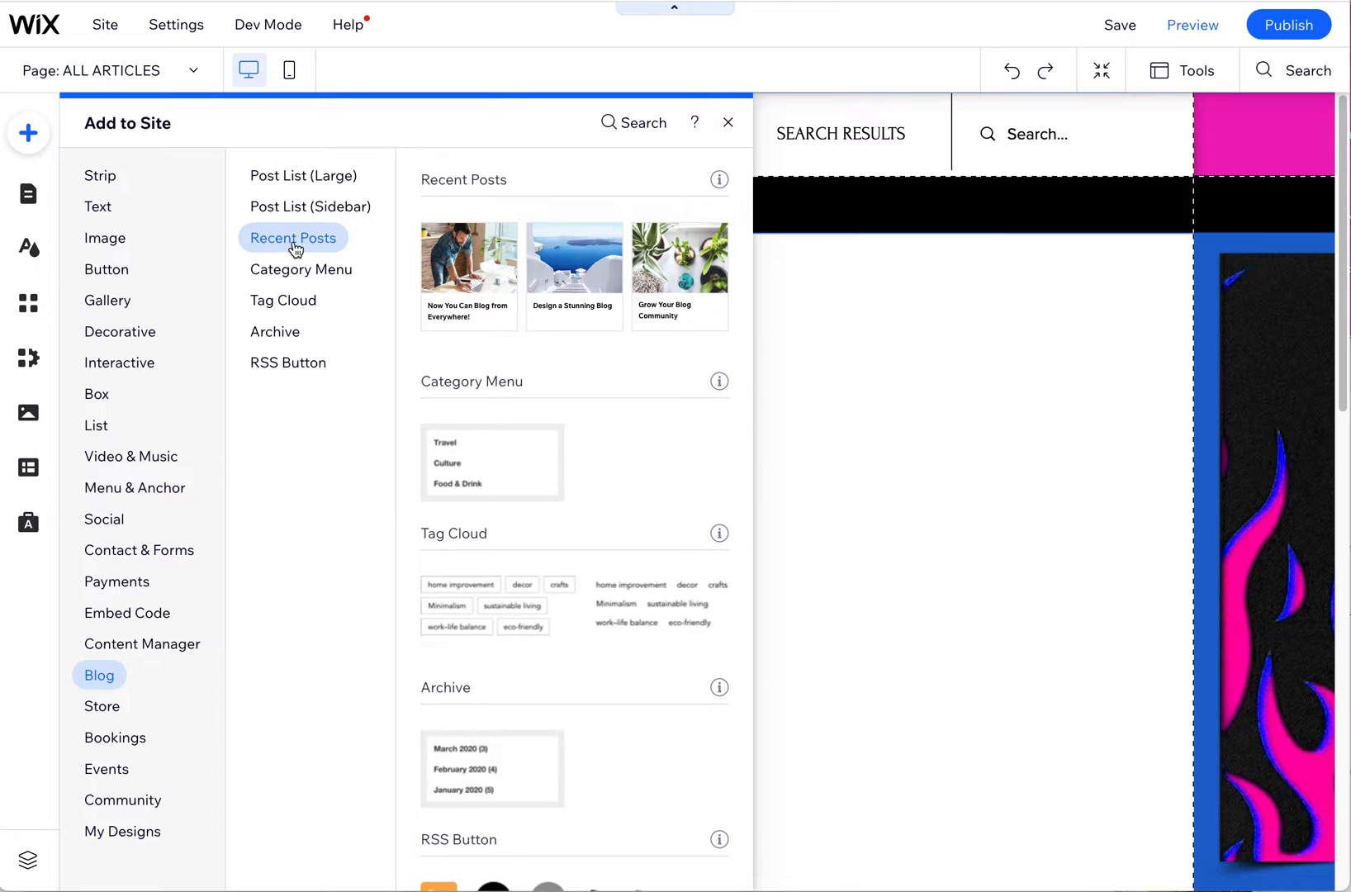
{"action": "left_click", "coordinate": [302, 176]}
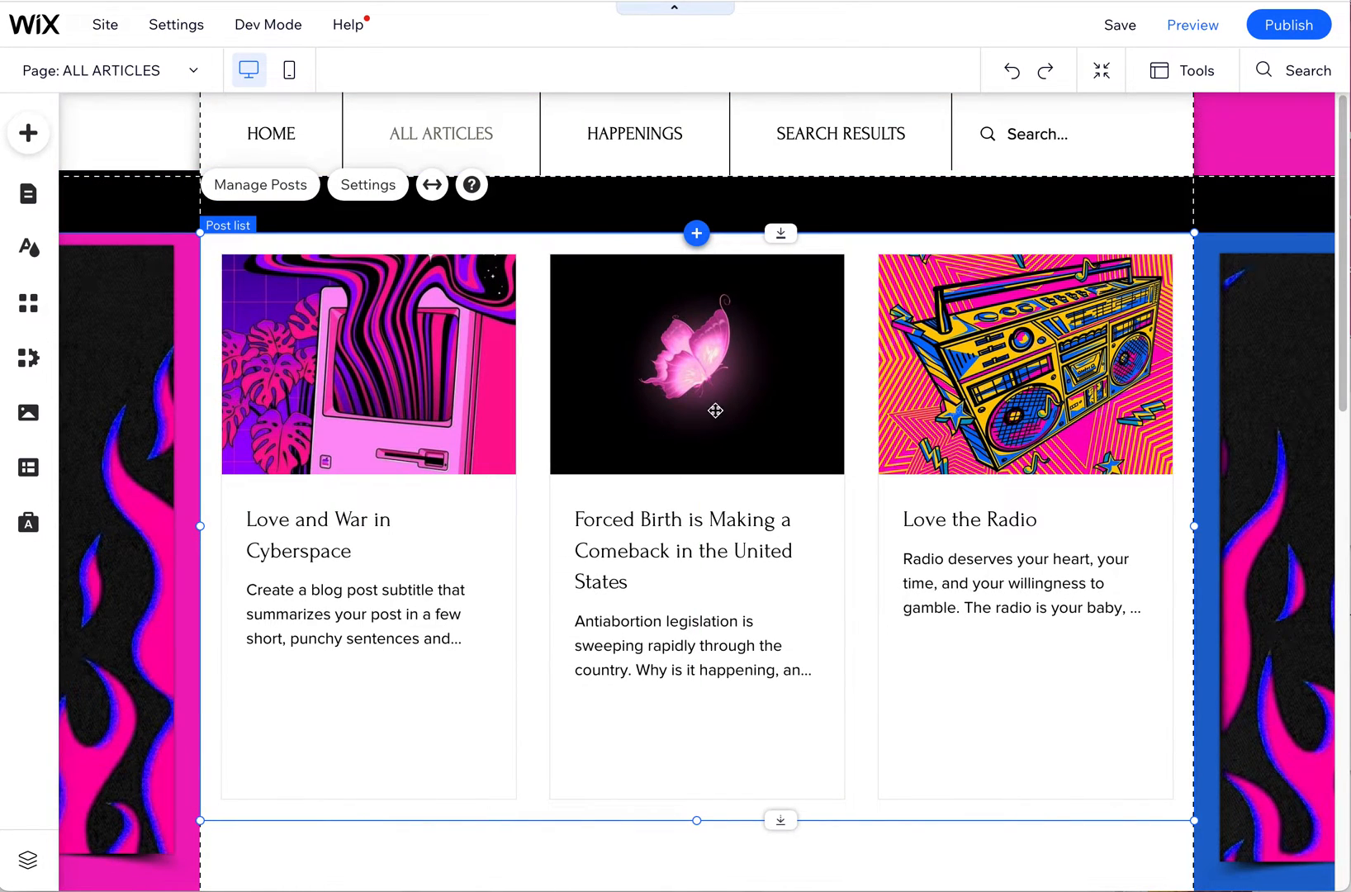
{"action": "mouse_move", "coordinate": [604, 290]}
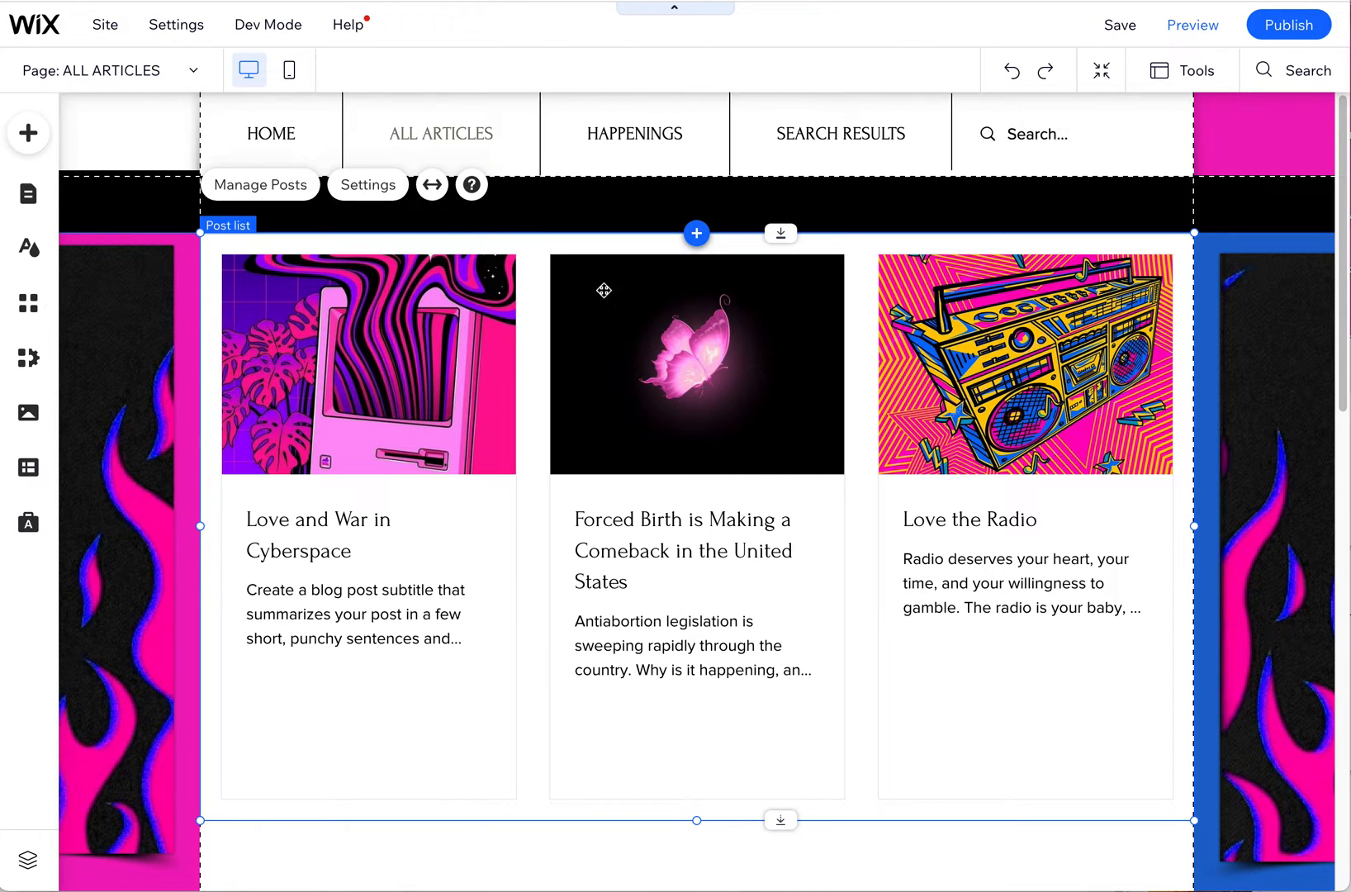
Show 50 posts in the post list, split by page numbers at 50 per page
{"action": "left_click", "coordinate": [367, 184]}
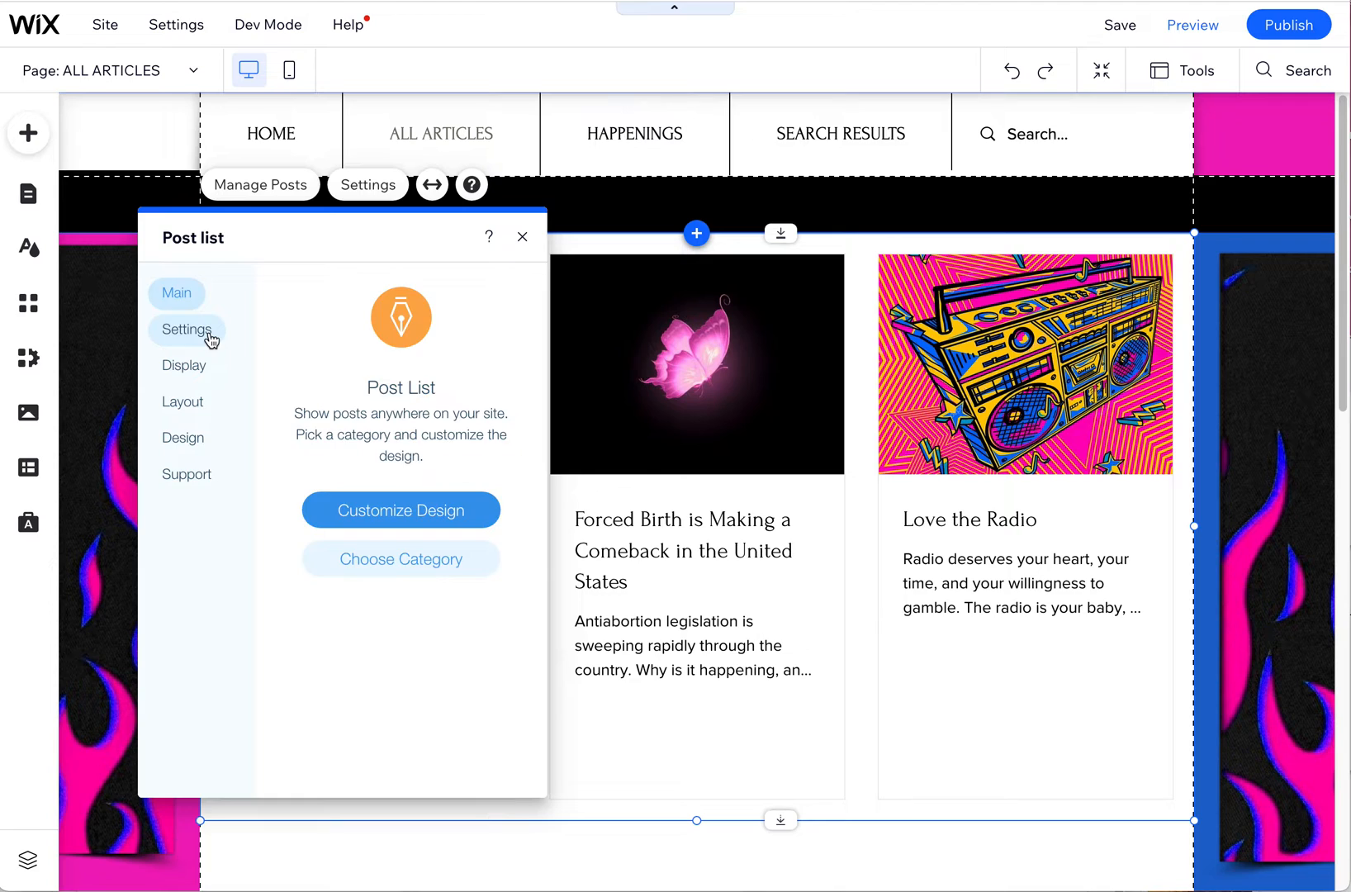
{"action": "left_click", "coordinate": [187, 330]}
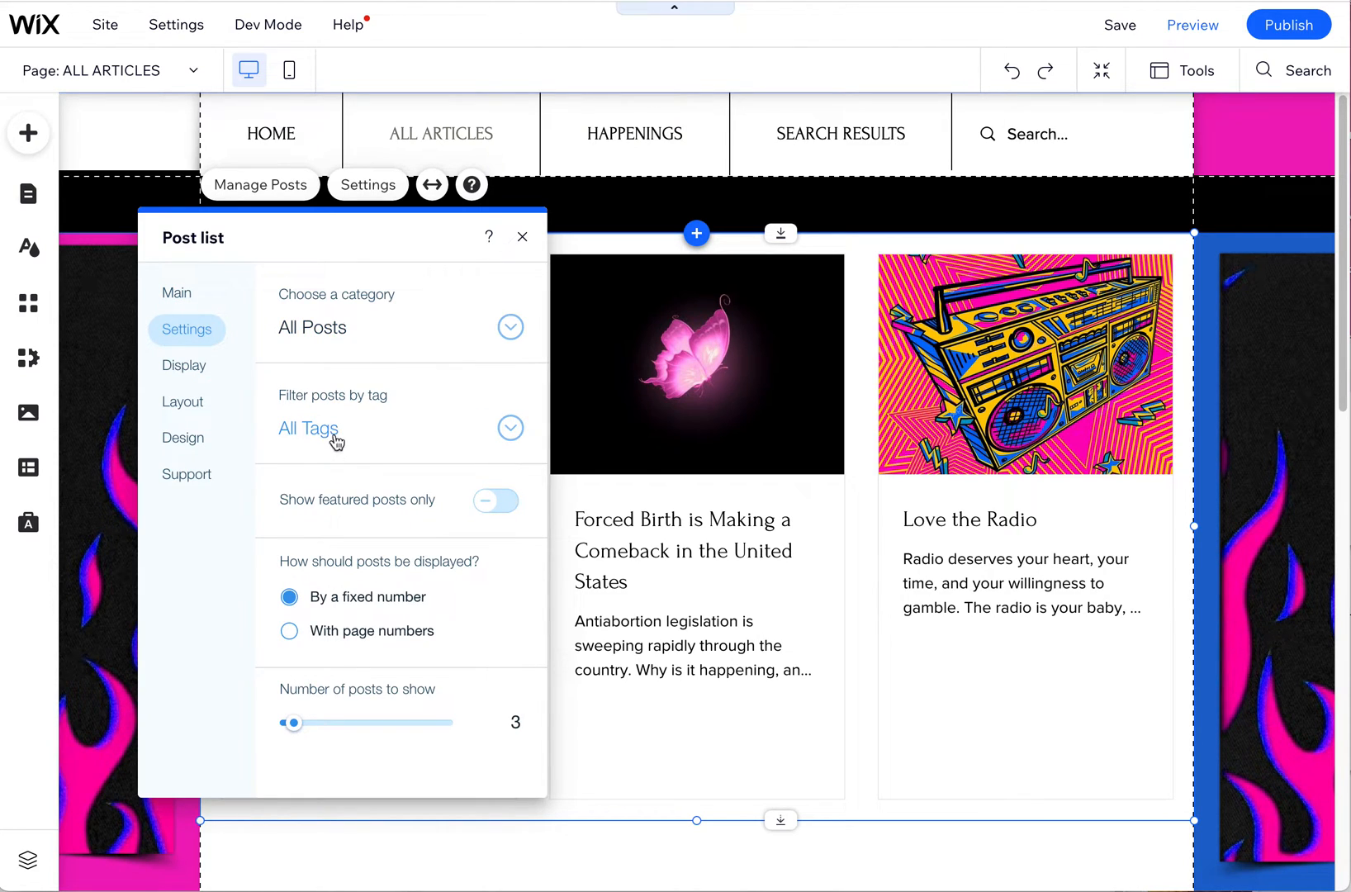
{"action": "mouse_move", "coordinate": [389, 429]}
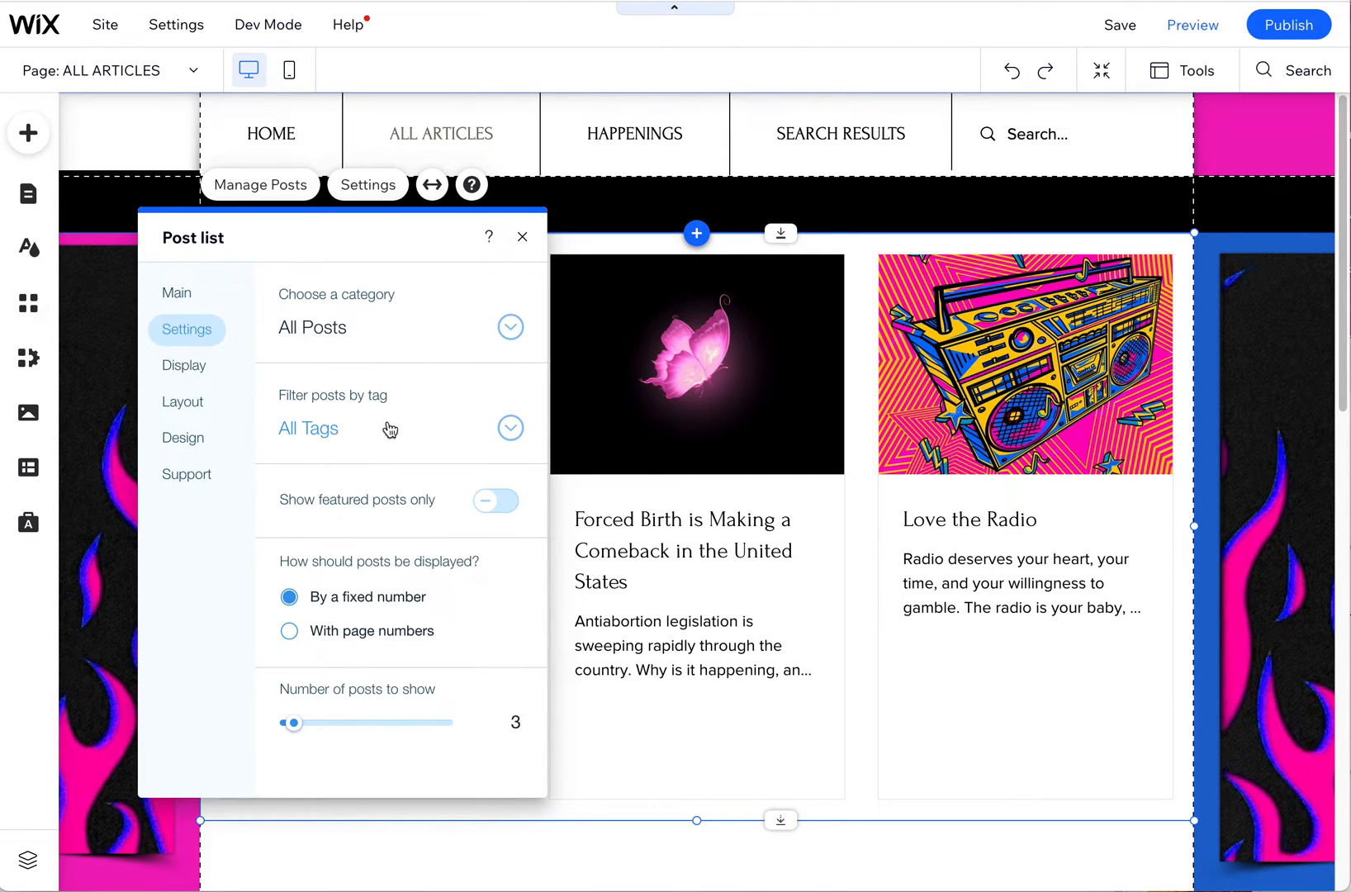
{"action": "mouse_move", "coordinate": [447, 550]}
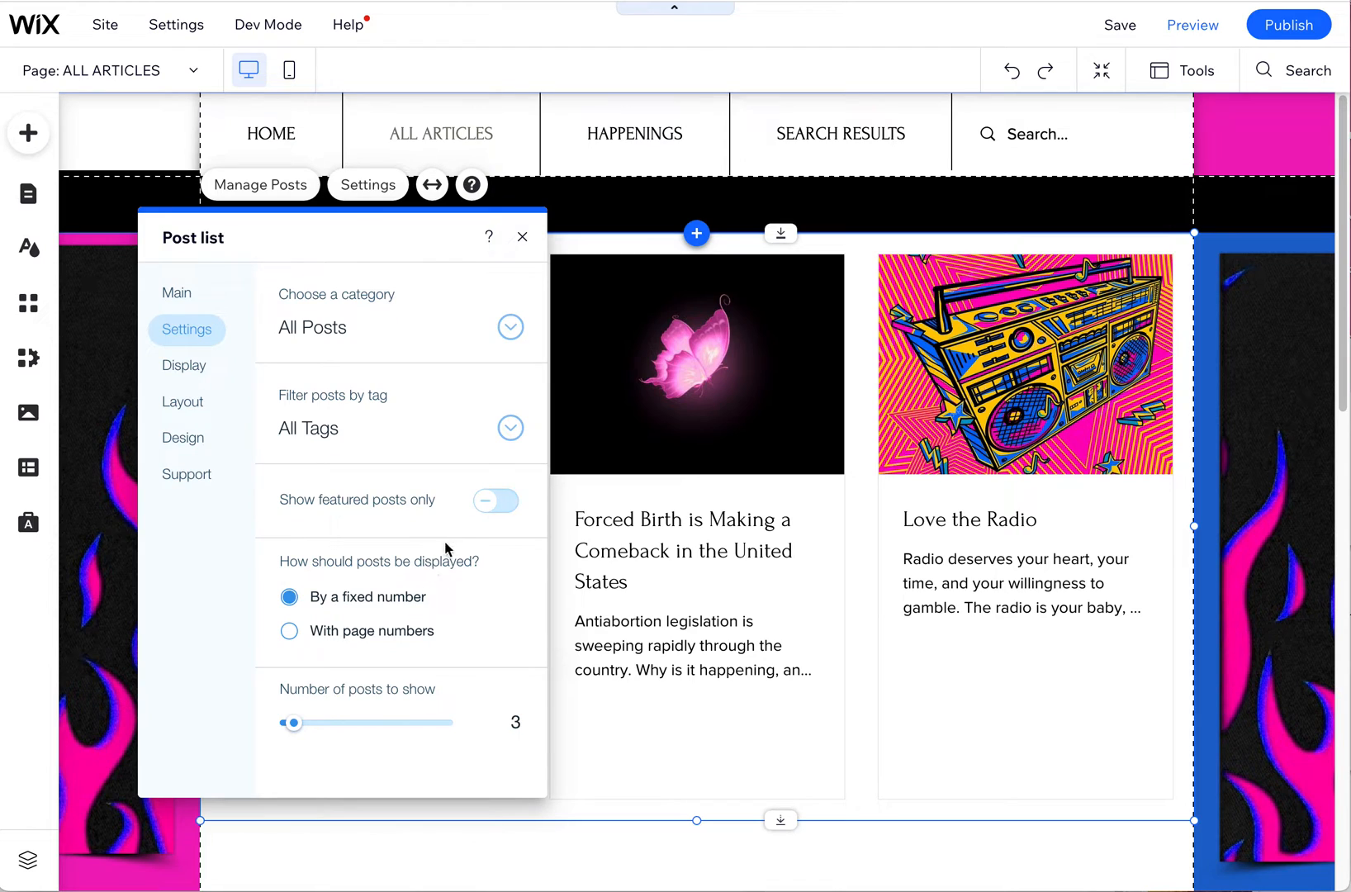
{"action": "mouse_move", "coordinate": [398, 547]}
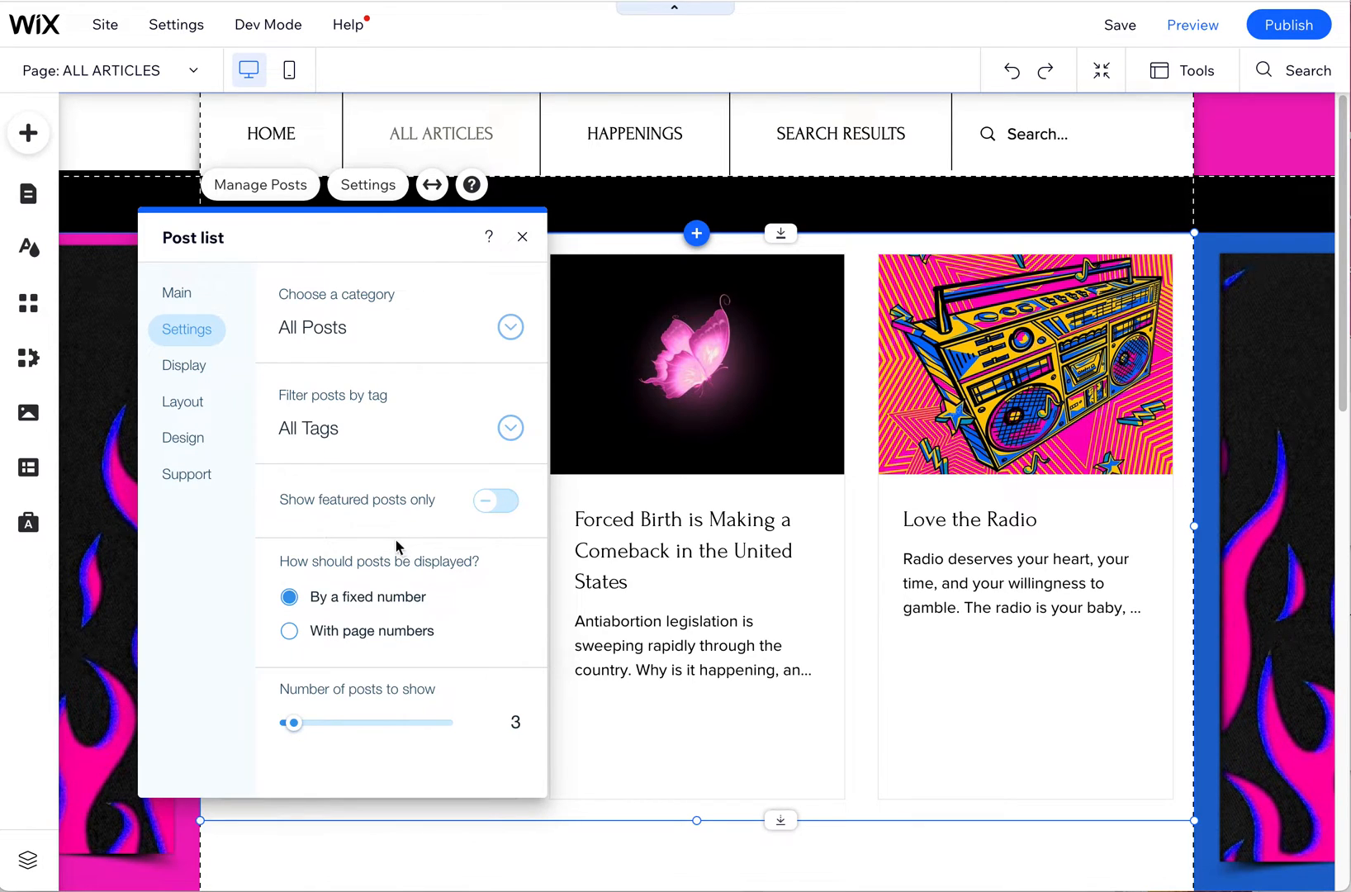
{"action": "mouse_move", "coordinate": [349, 327]}
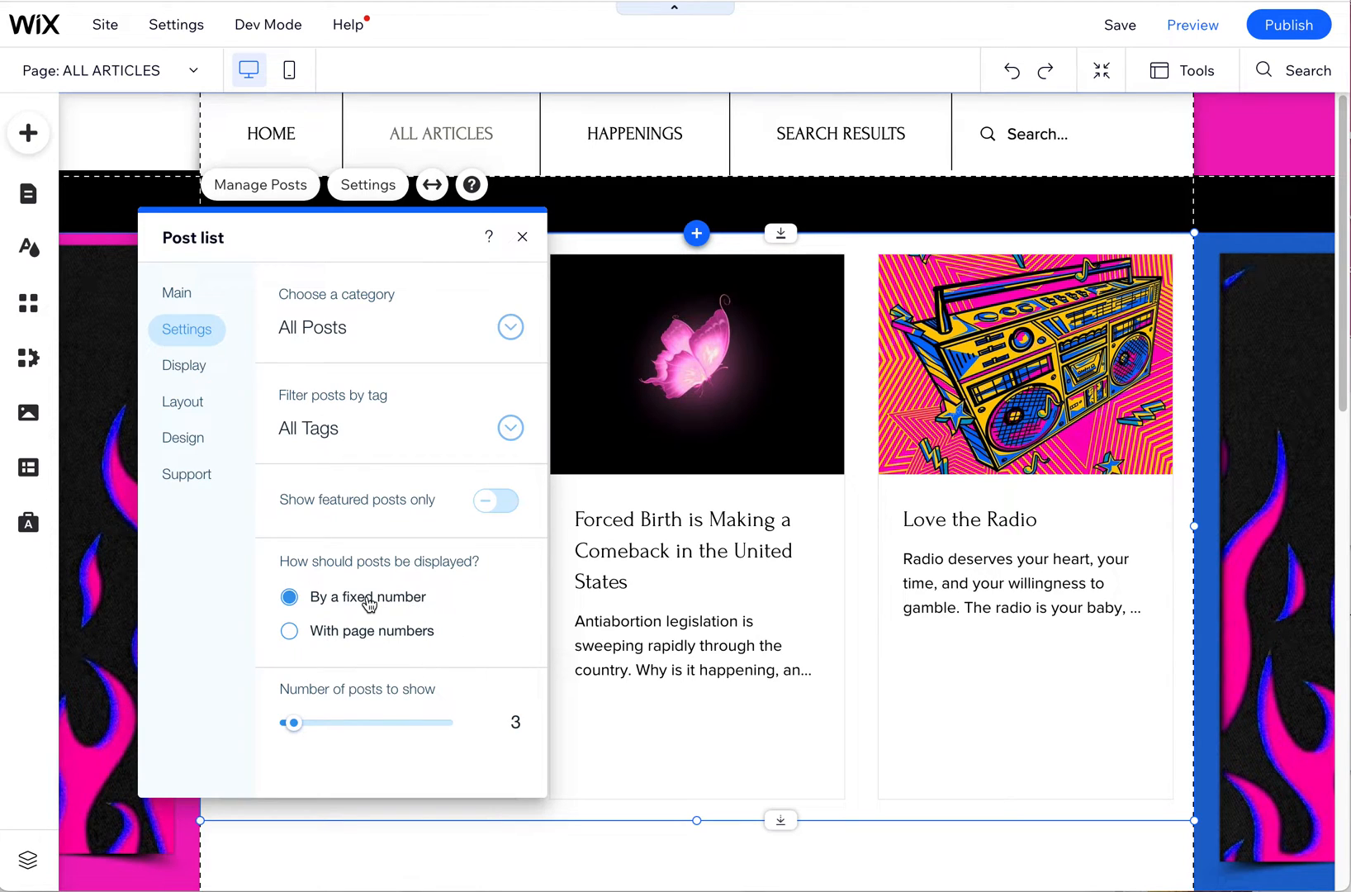
{"action": "mouse_move", "coordinate": [541, 384]}
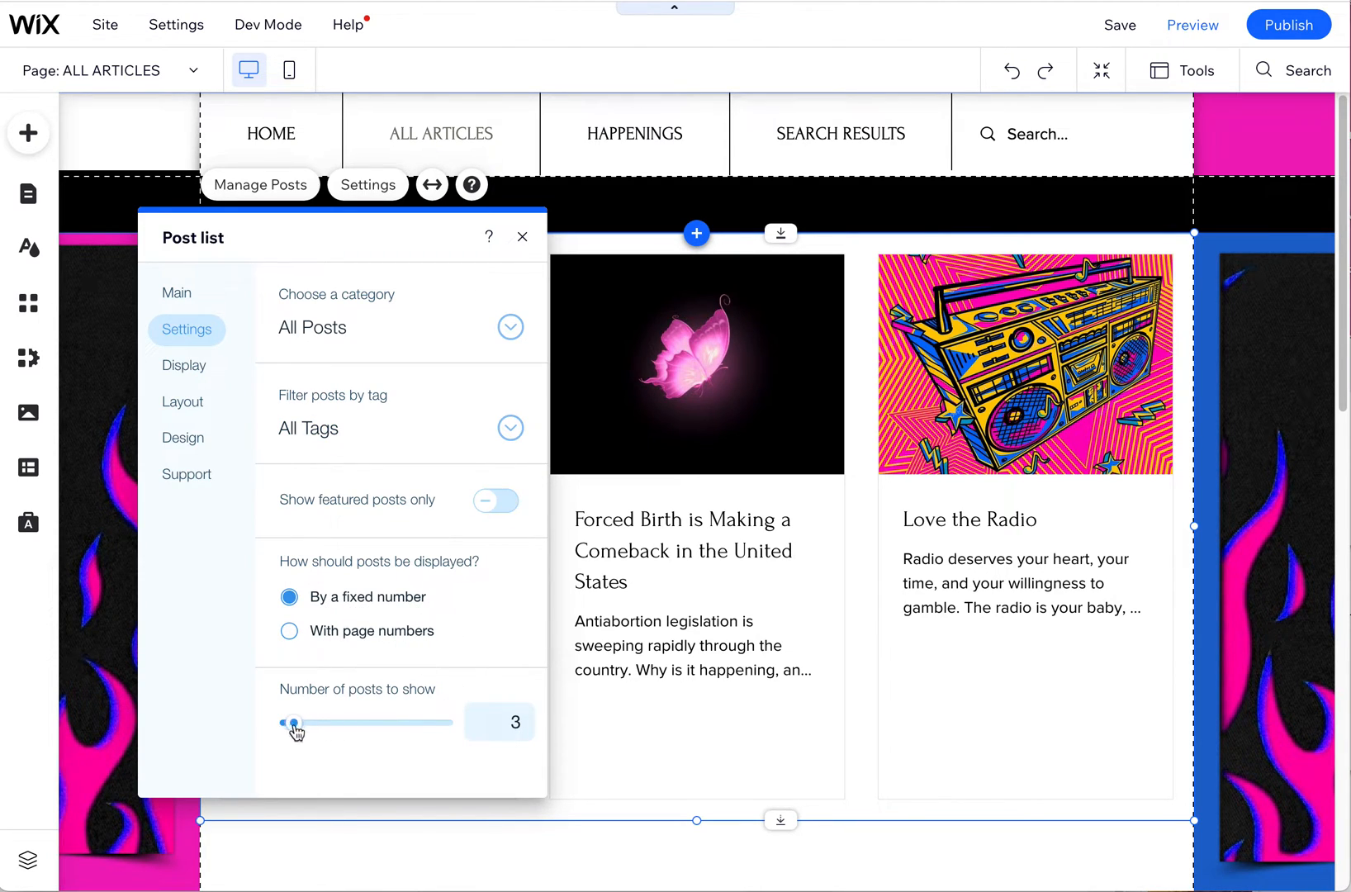
{"action": "left_click_drag", "start_coordinate": [293, 722], "coordinate": [446, 722]}
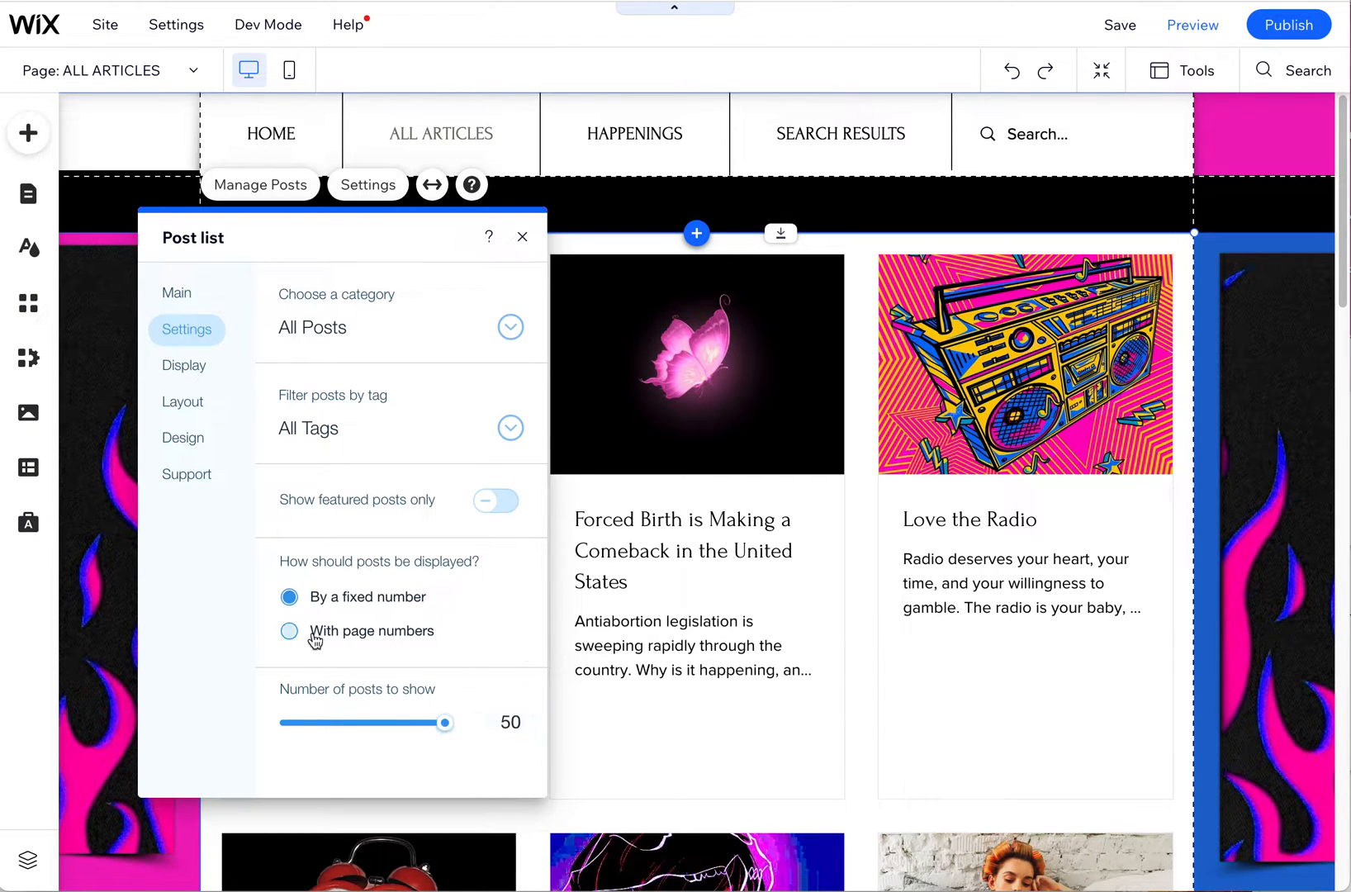
{"action": "left_click", "coordinate": [289, 631]}
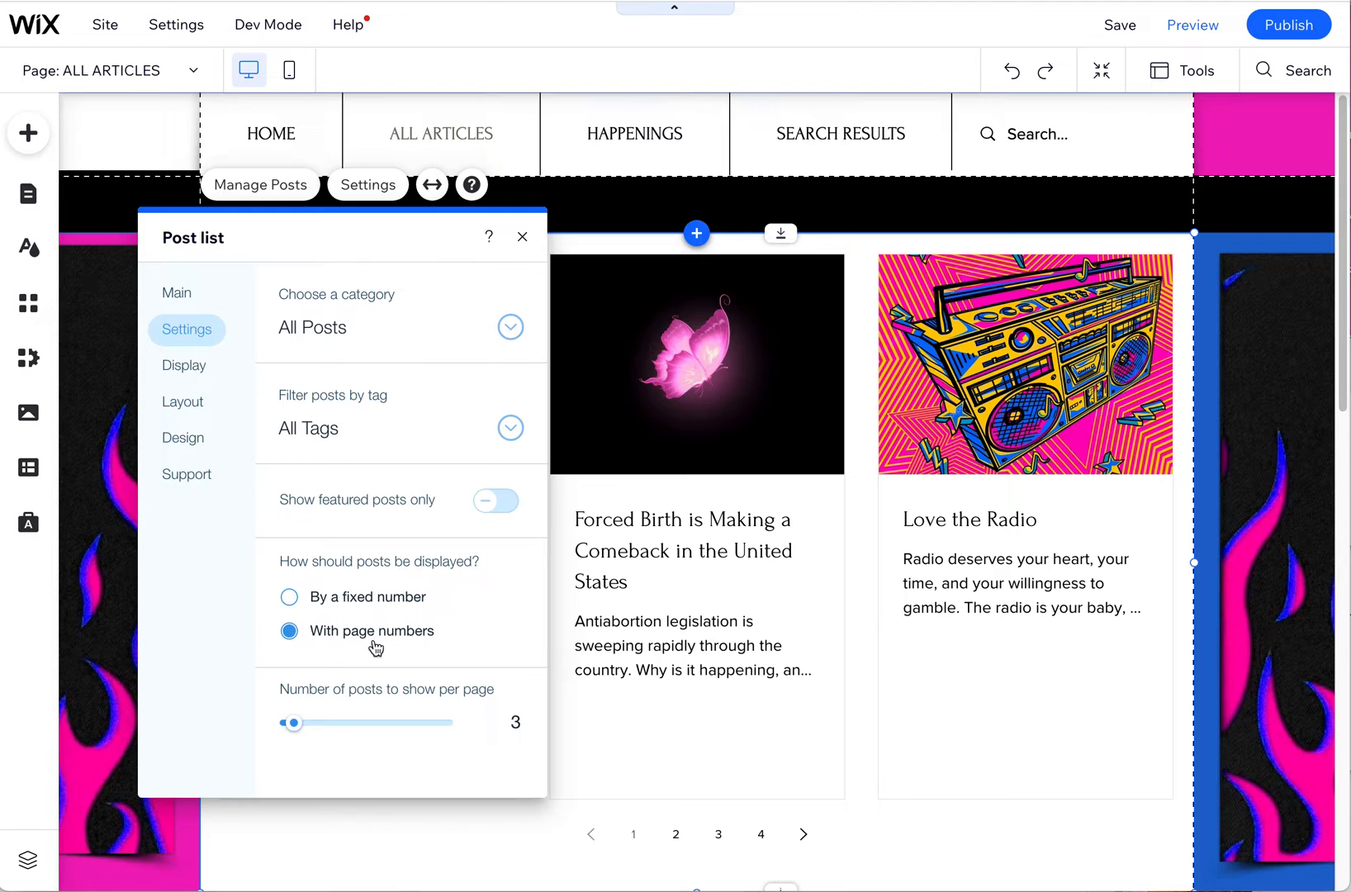
{"action": "left_click_drag", "start_coordinate": [292, 722], "coordinate": [445, 722]}
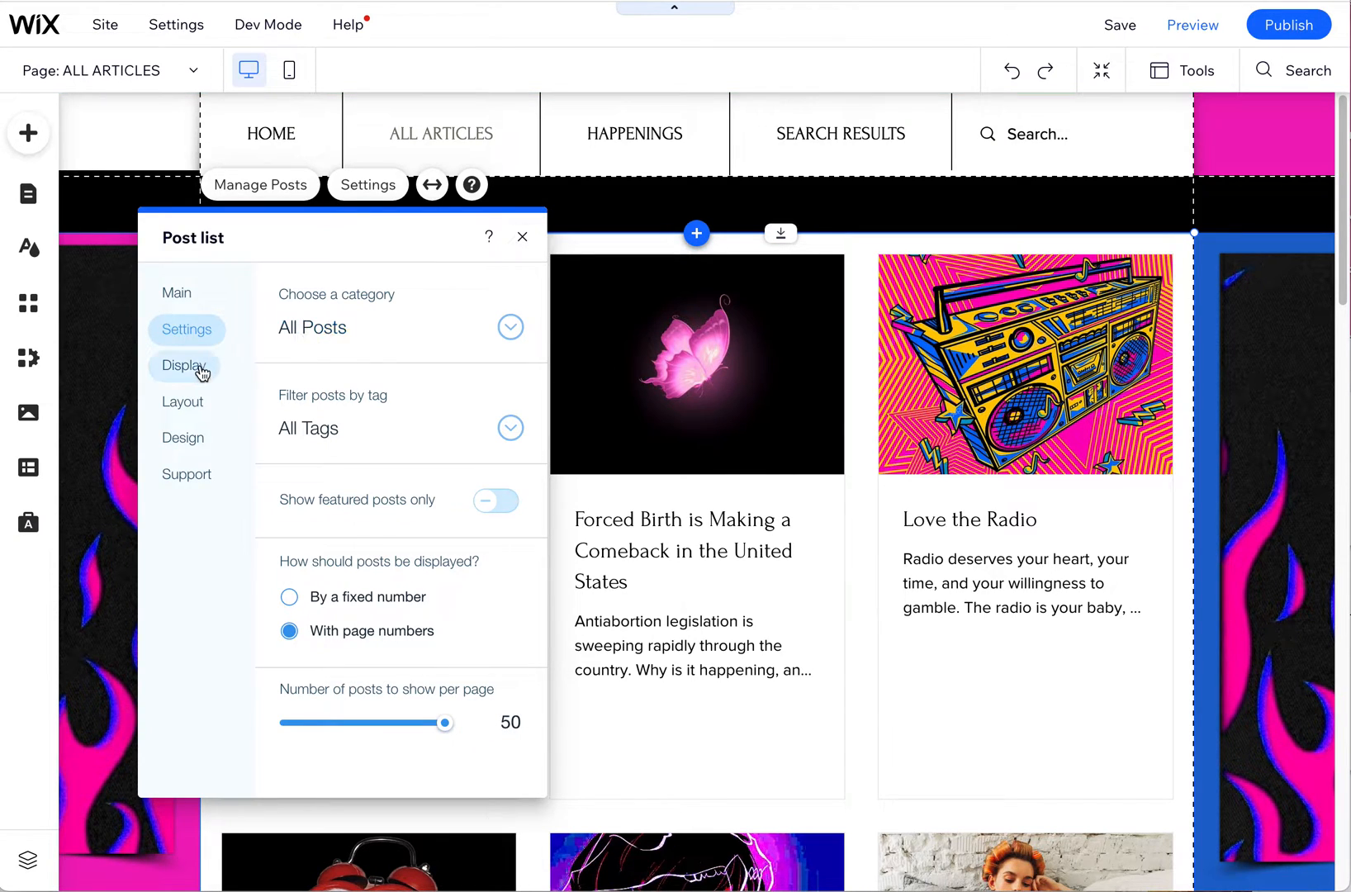
Toggle writer, publish date, cover image and likes counter, keeping only cover image and description
{"action": "left_click", "coordinate": [184, 365]}
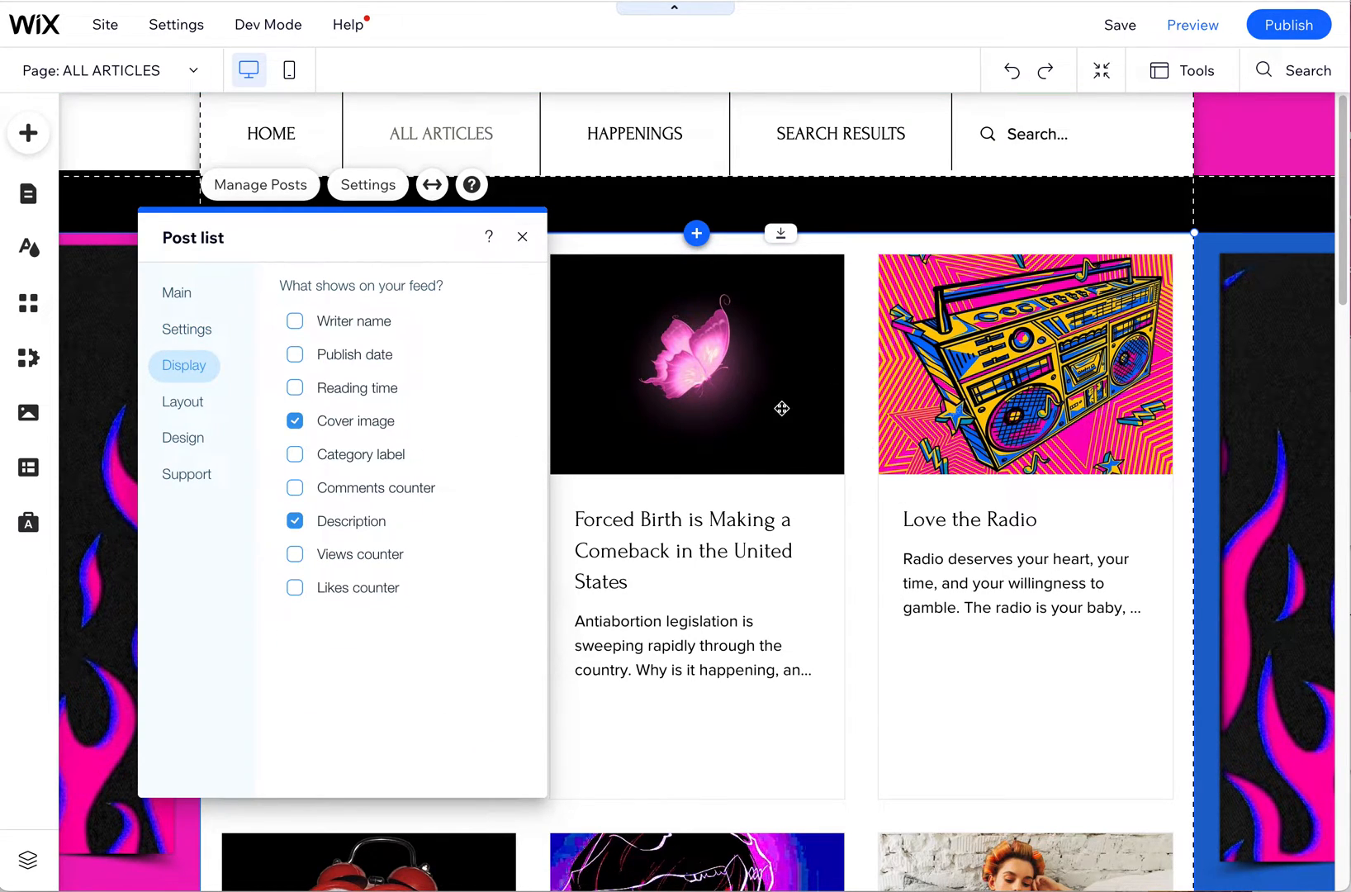
{"action": "left_click", "coordinate": [295, 321]}
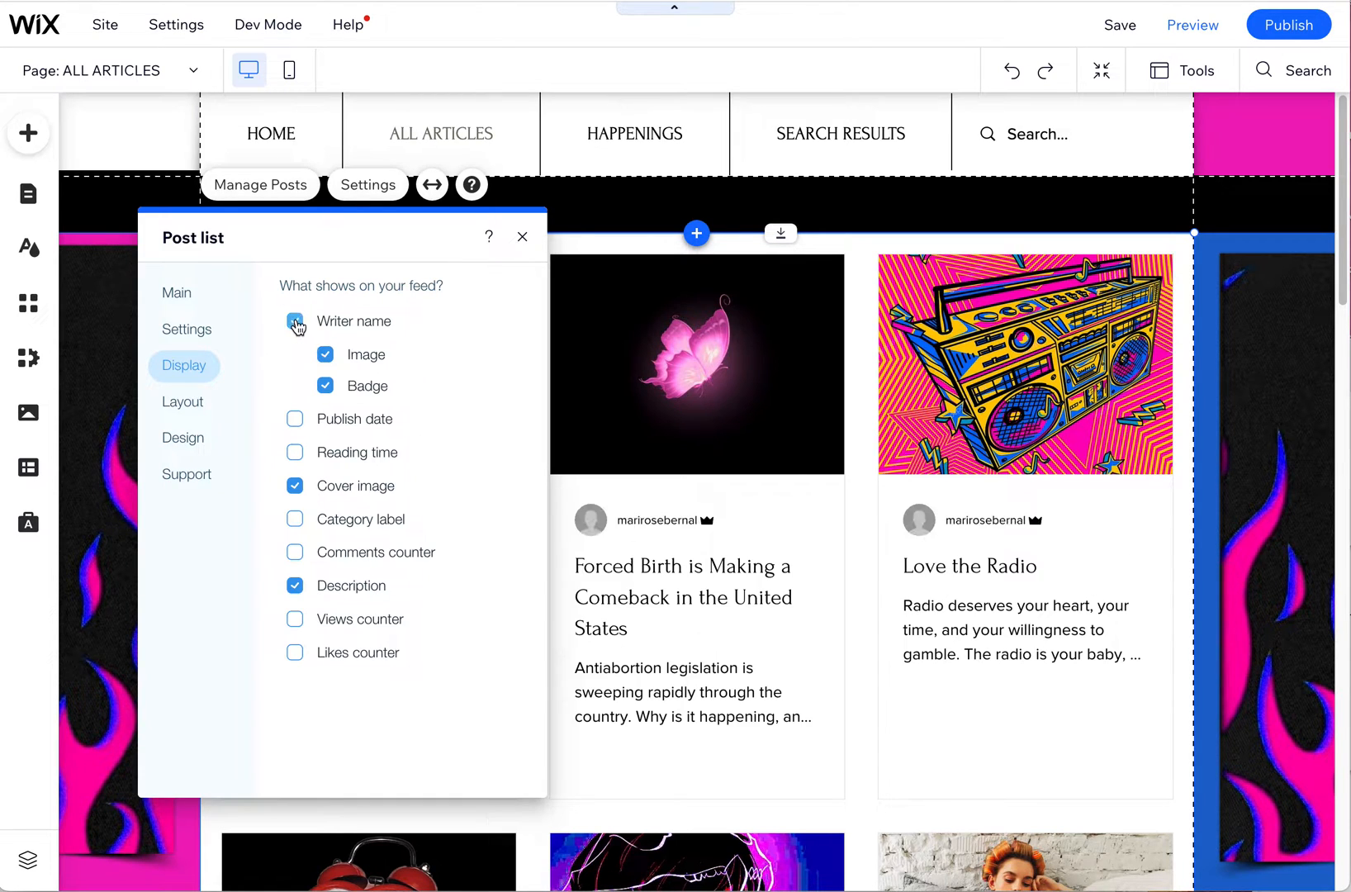
{"action": "left_click", "coordinate": [294, 321]}
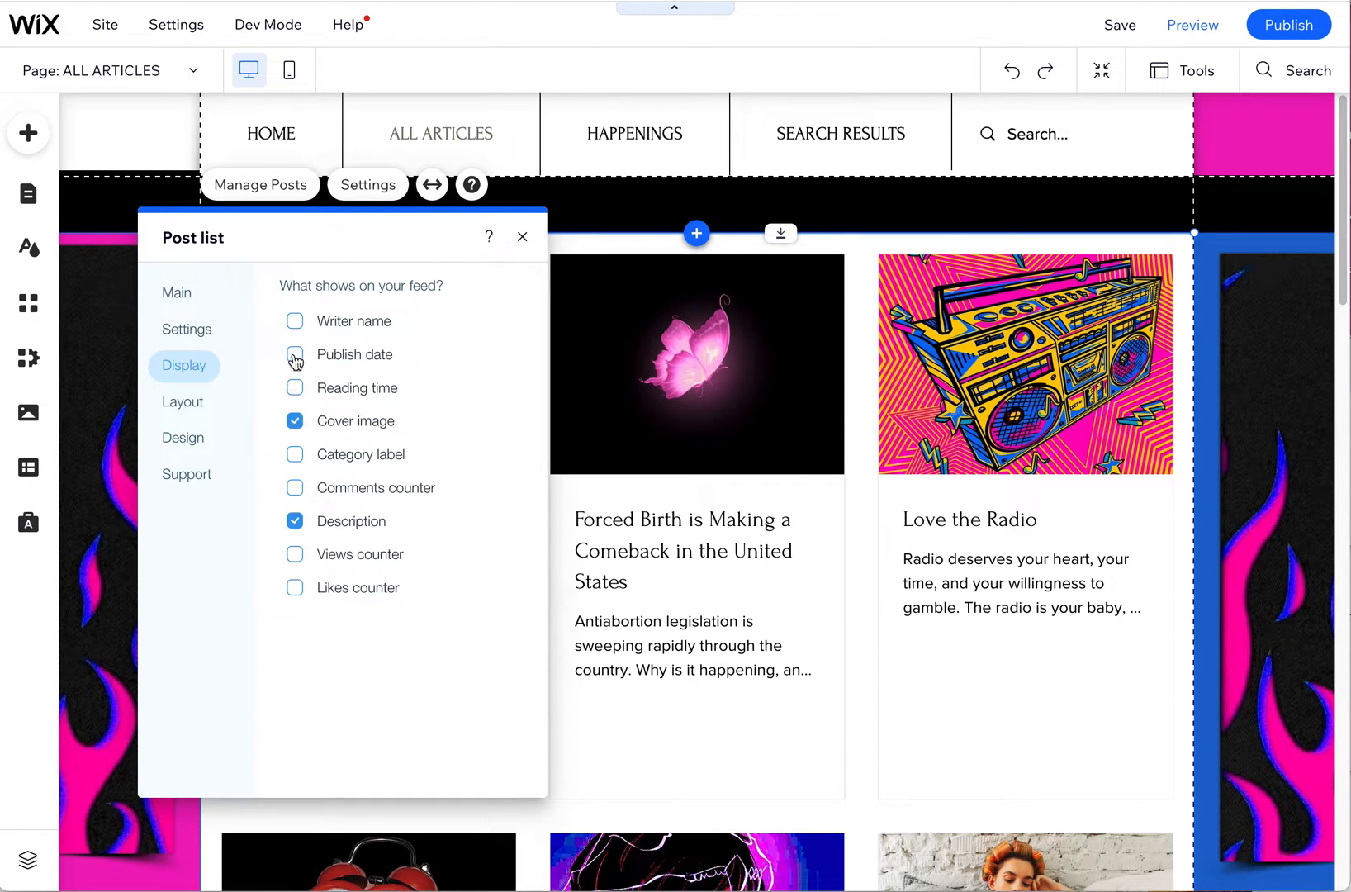
{"action": "left_click", "coordinate": [295, 421]}
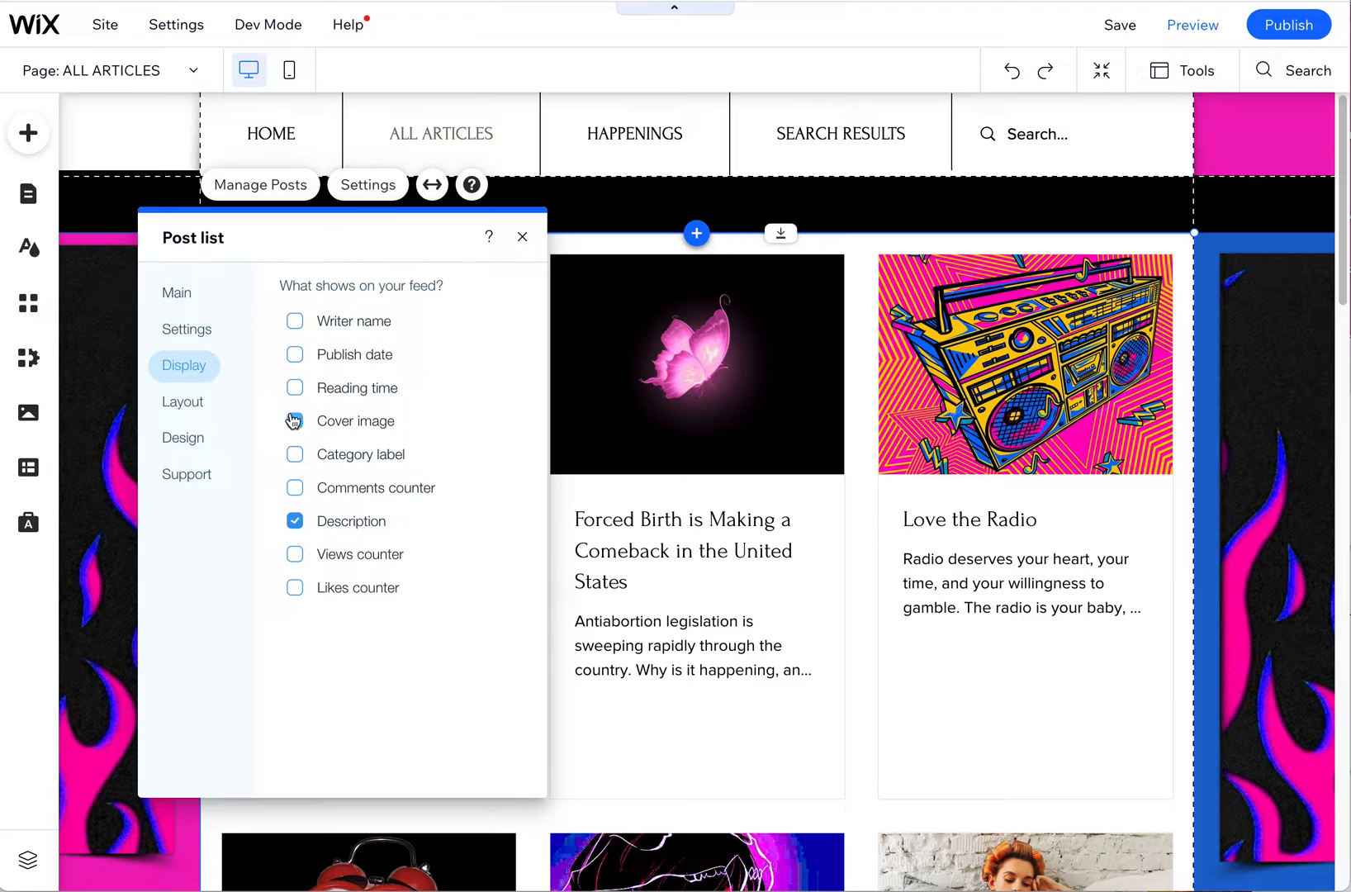
{"action": "left_click", "coordinate": [295, 421]}
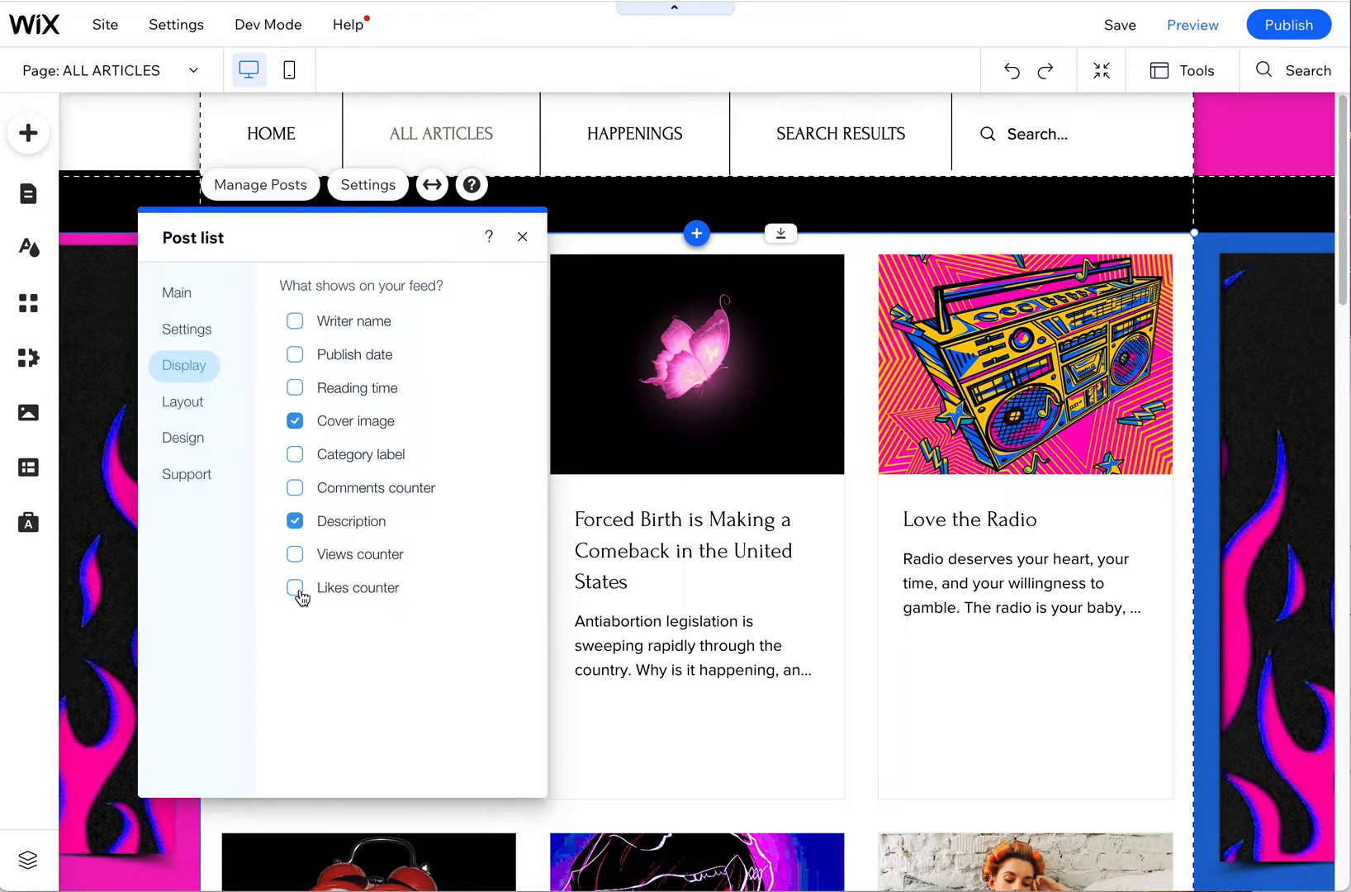
{"action": "left_click", "coordinate": [295, 588]}
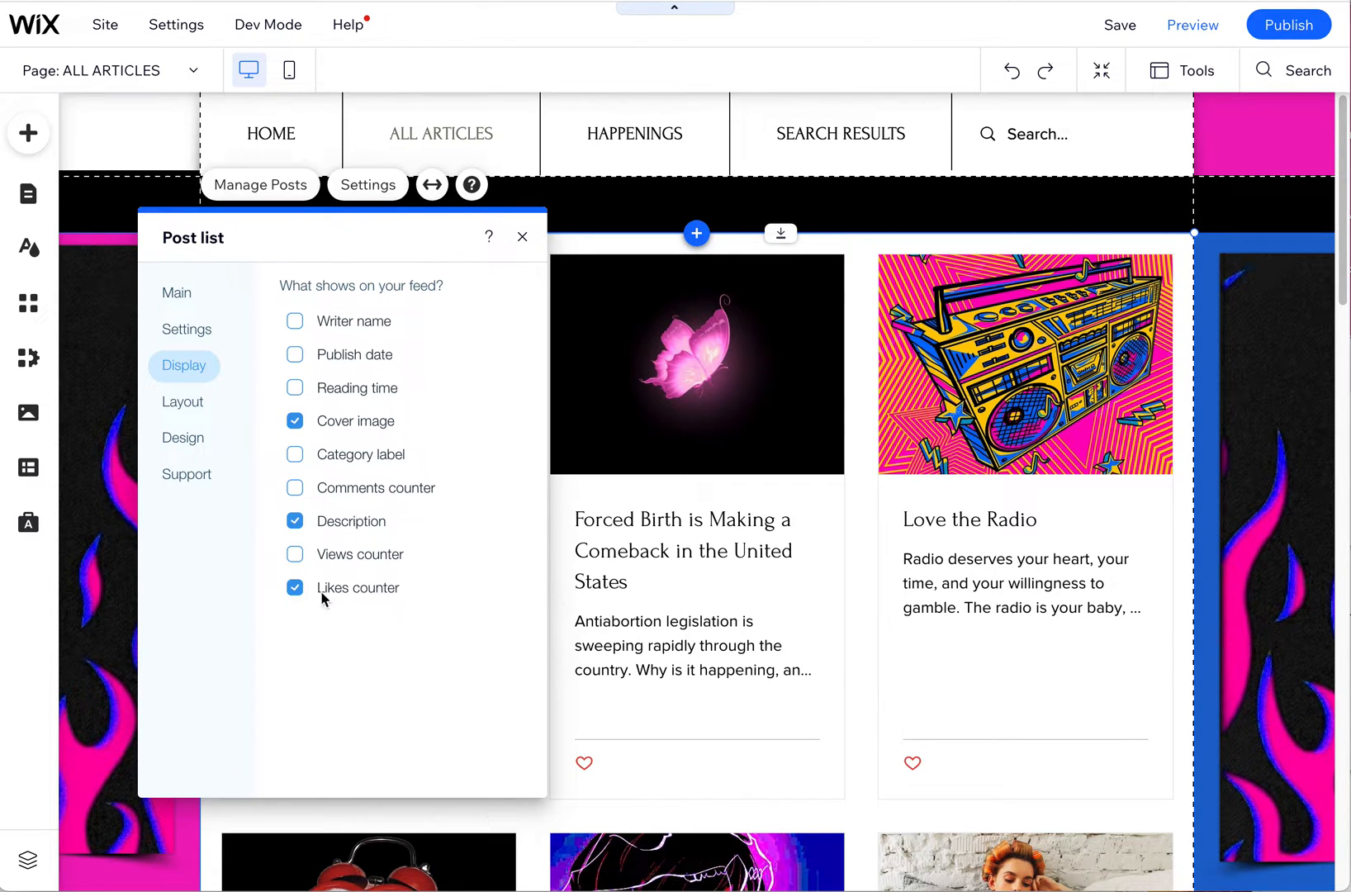
{"action": "left_click", "coordinate": [295, 588]}
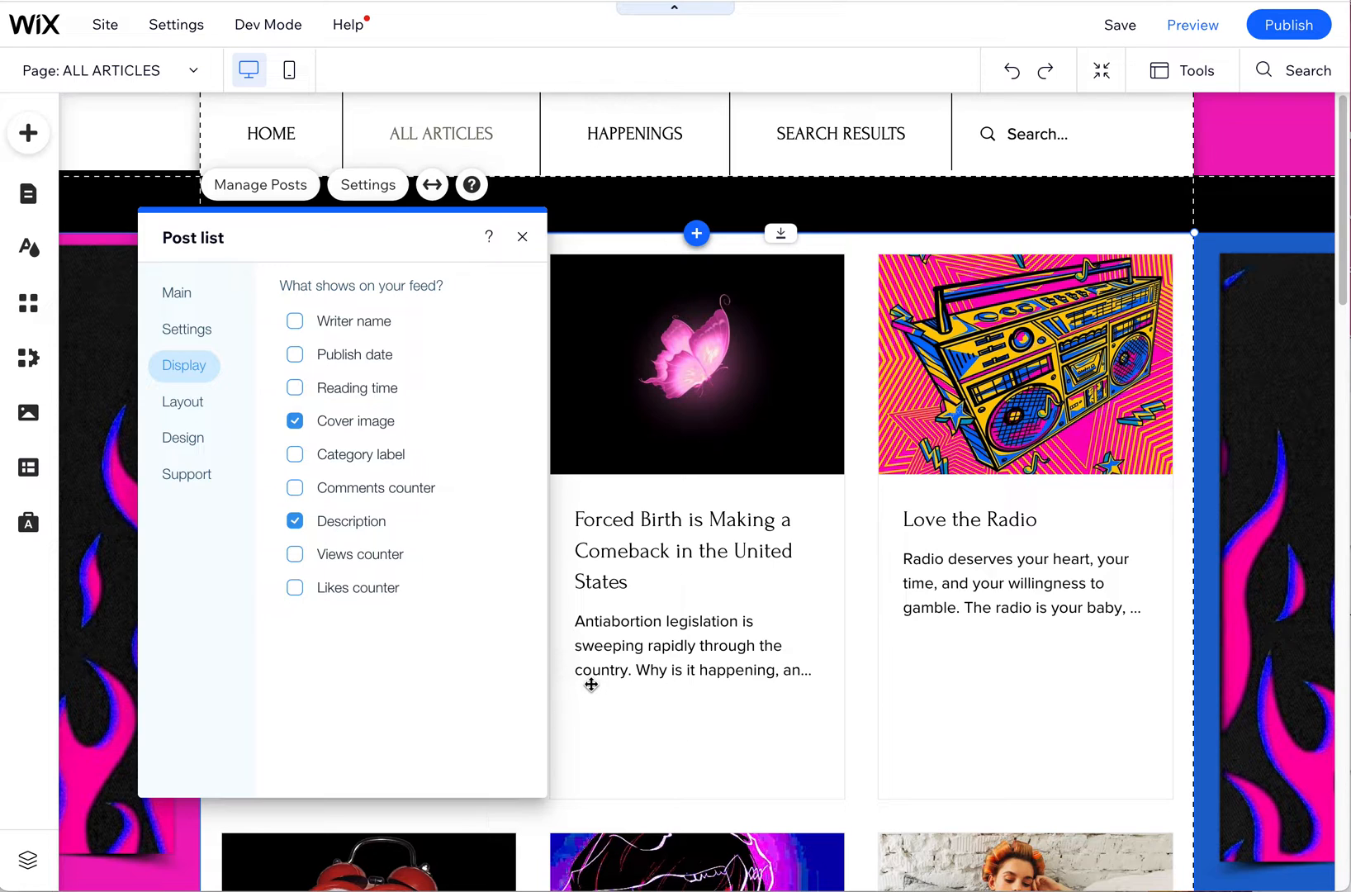
Set the post list layout to a fixed three posts per row
{"action": "left_click", "coordinate": [183, 402]}
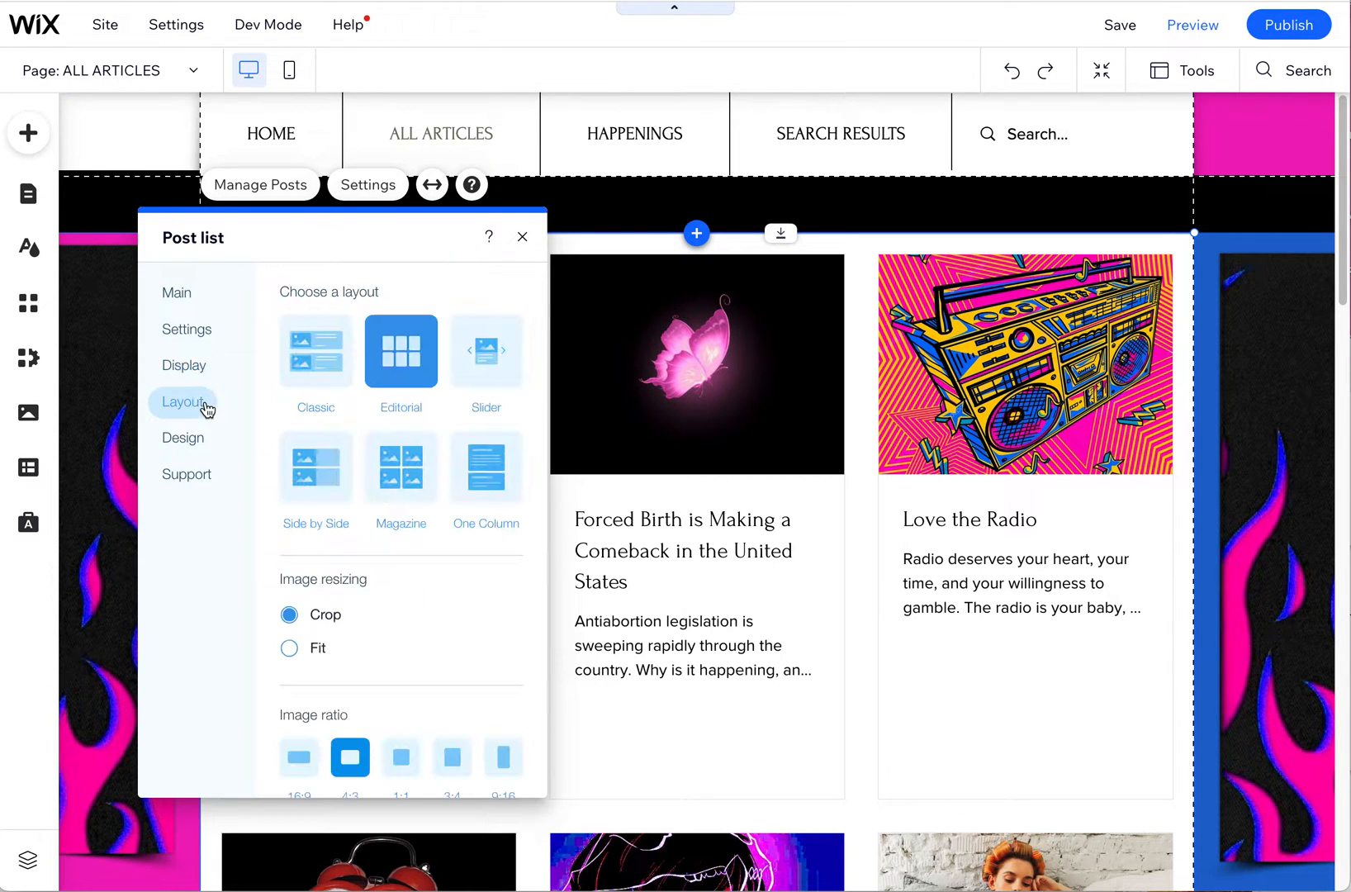
{"action": "scroll", "scroll_direction": "down", "scroll_amount": 3}
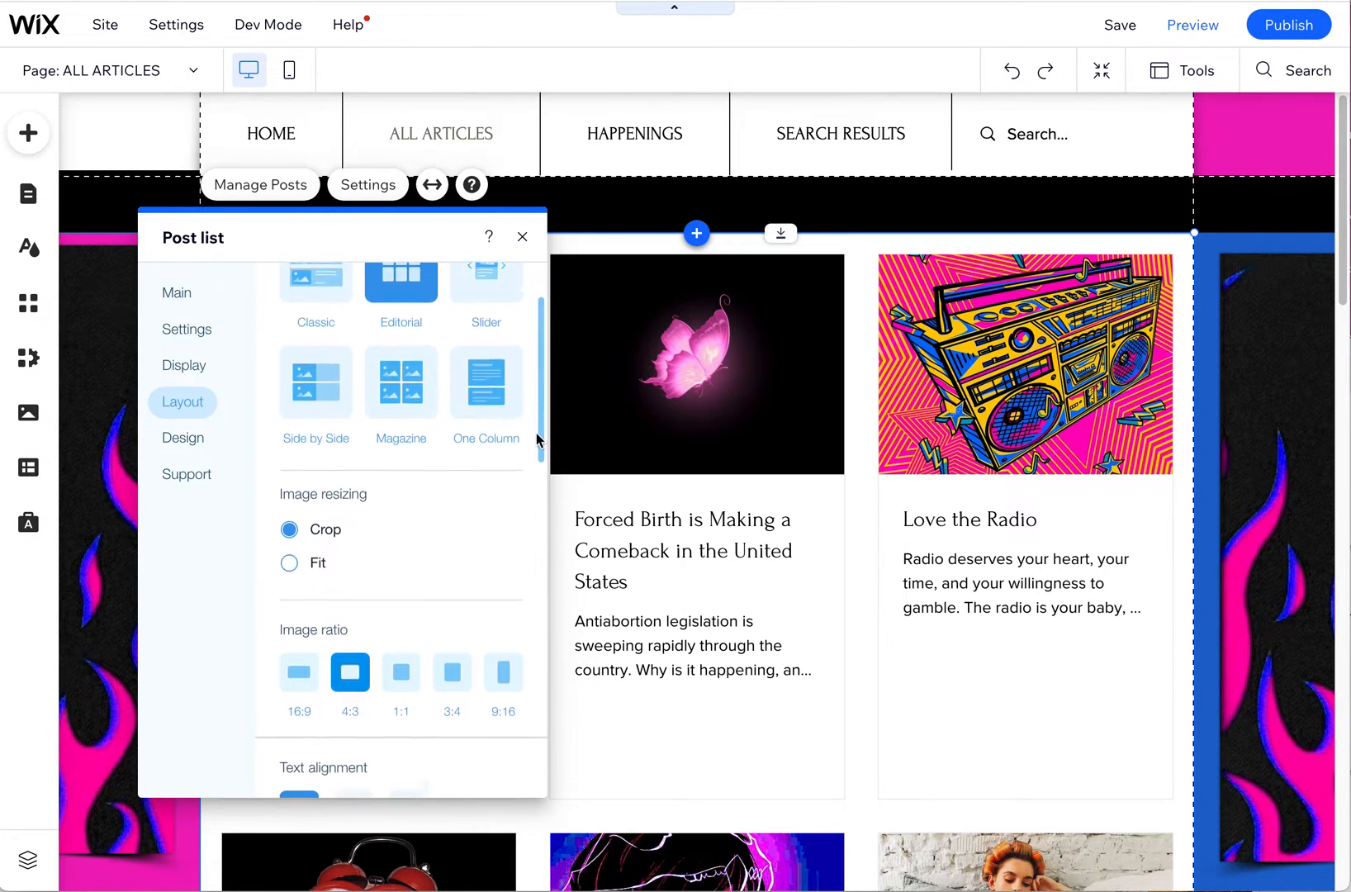
{"action": "scroll", "scroll_direction": "down", "scroll_amount": 3}
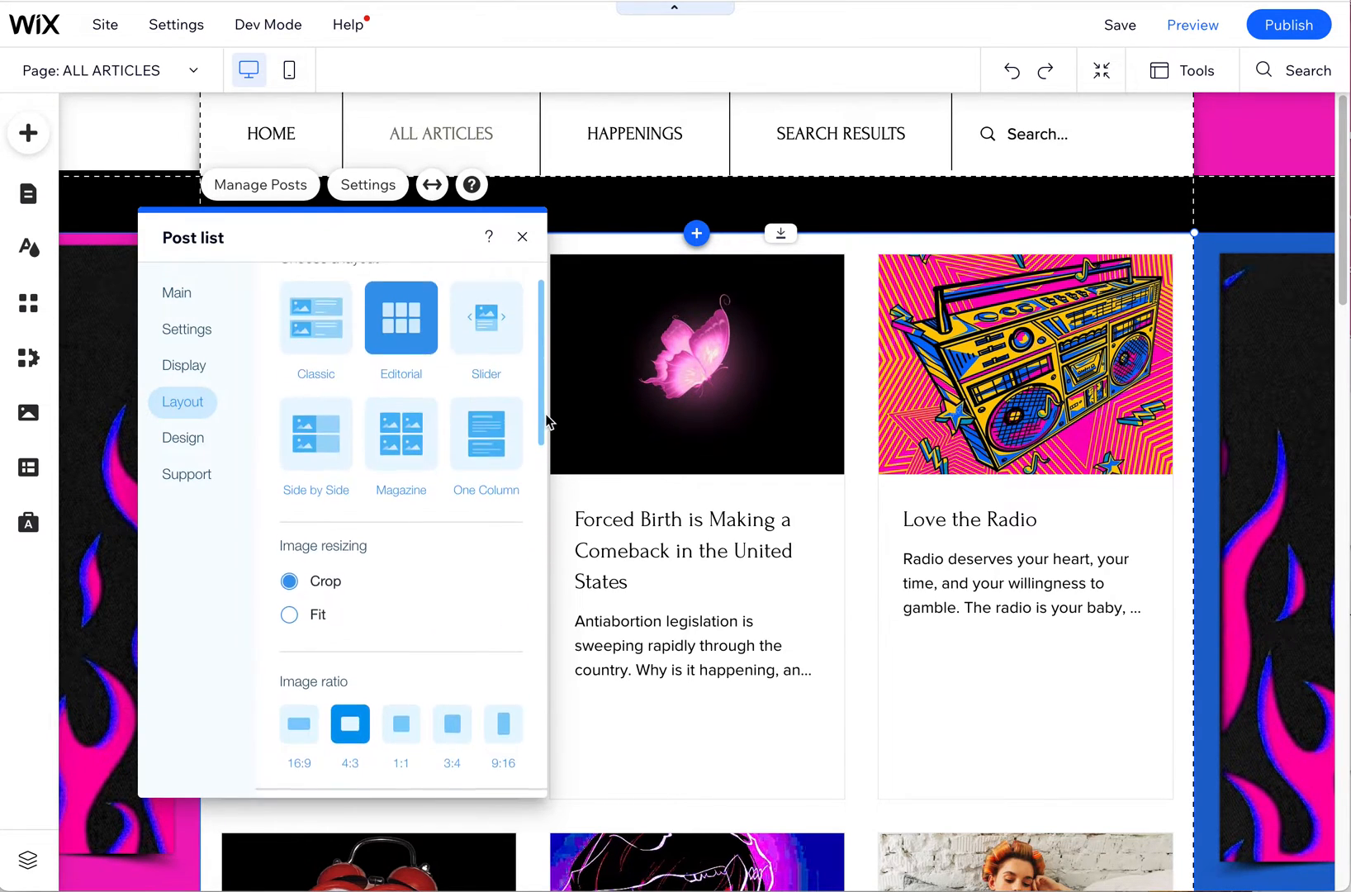
{"action": "scroll", "scroll_direction": "down", "scroll_amount": 3}
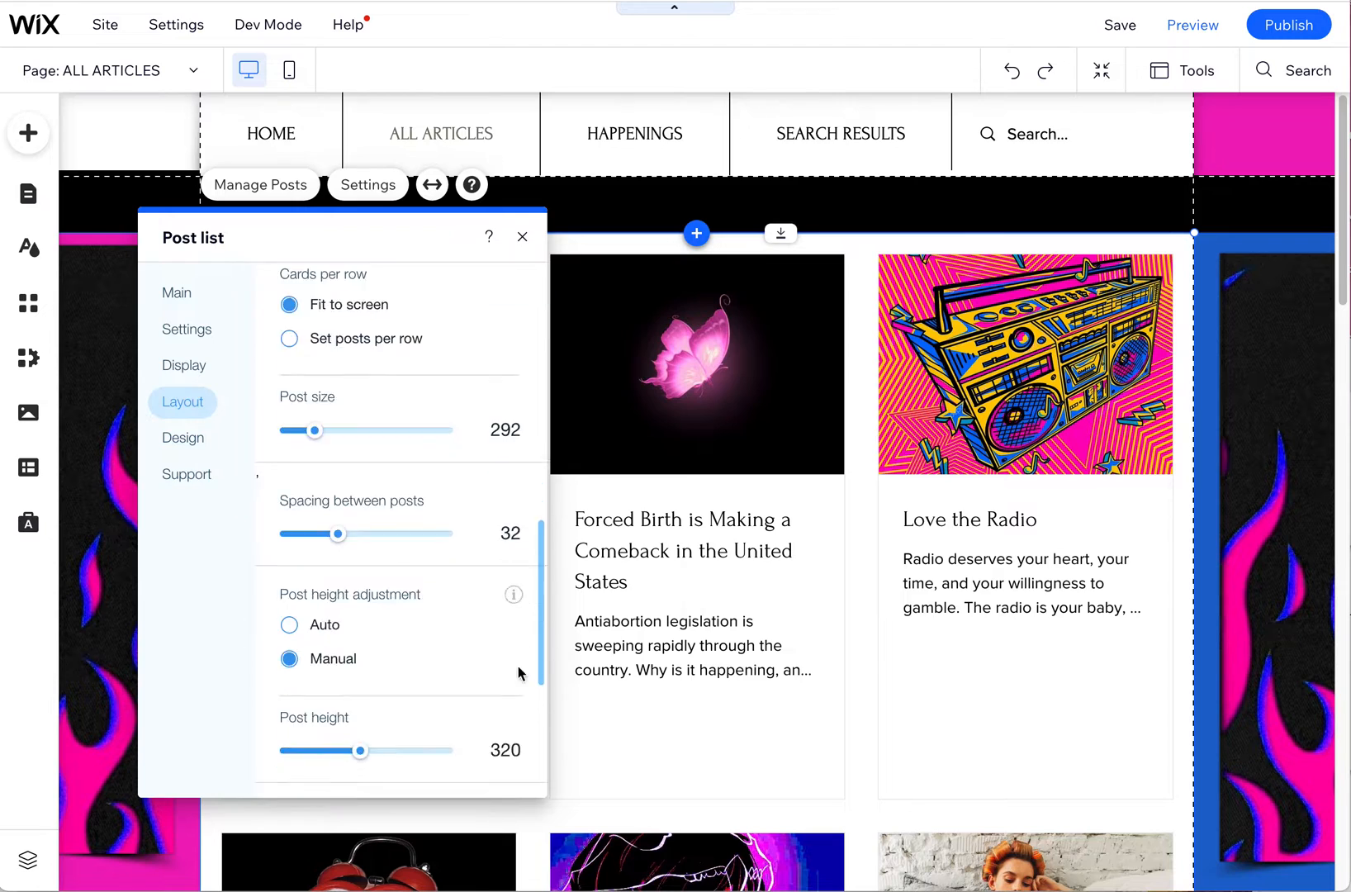
{"action": "scroll", "scroll_direction": "down", "scroll_amount": 3}
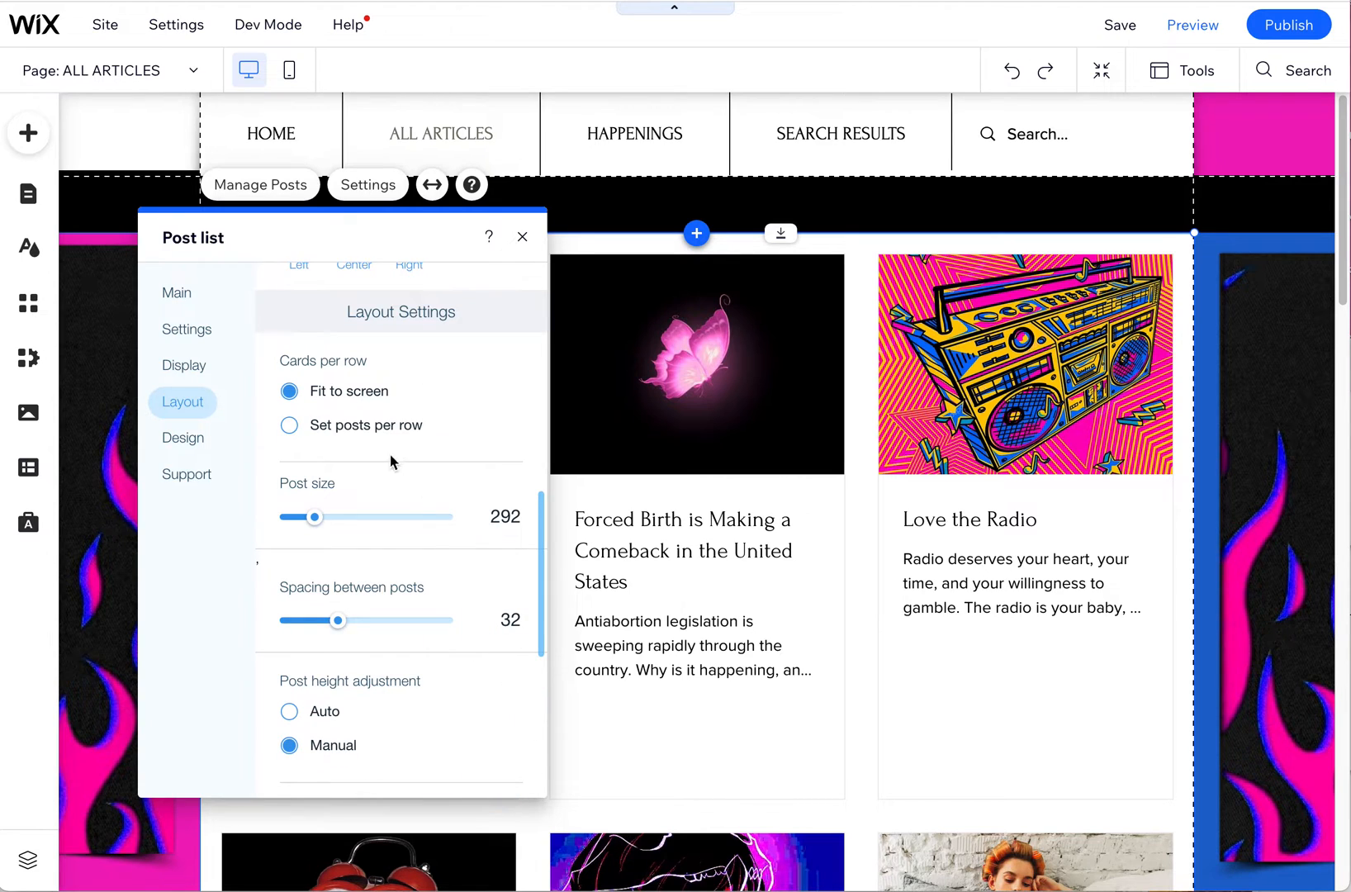
{"action": "left_click", "coordinate": [289, 425]}
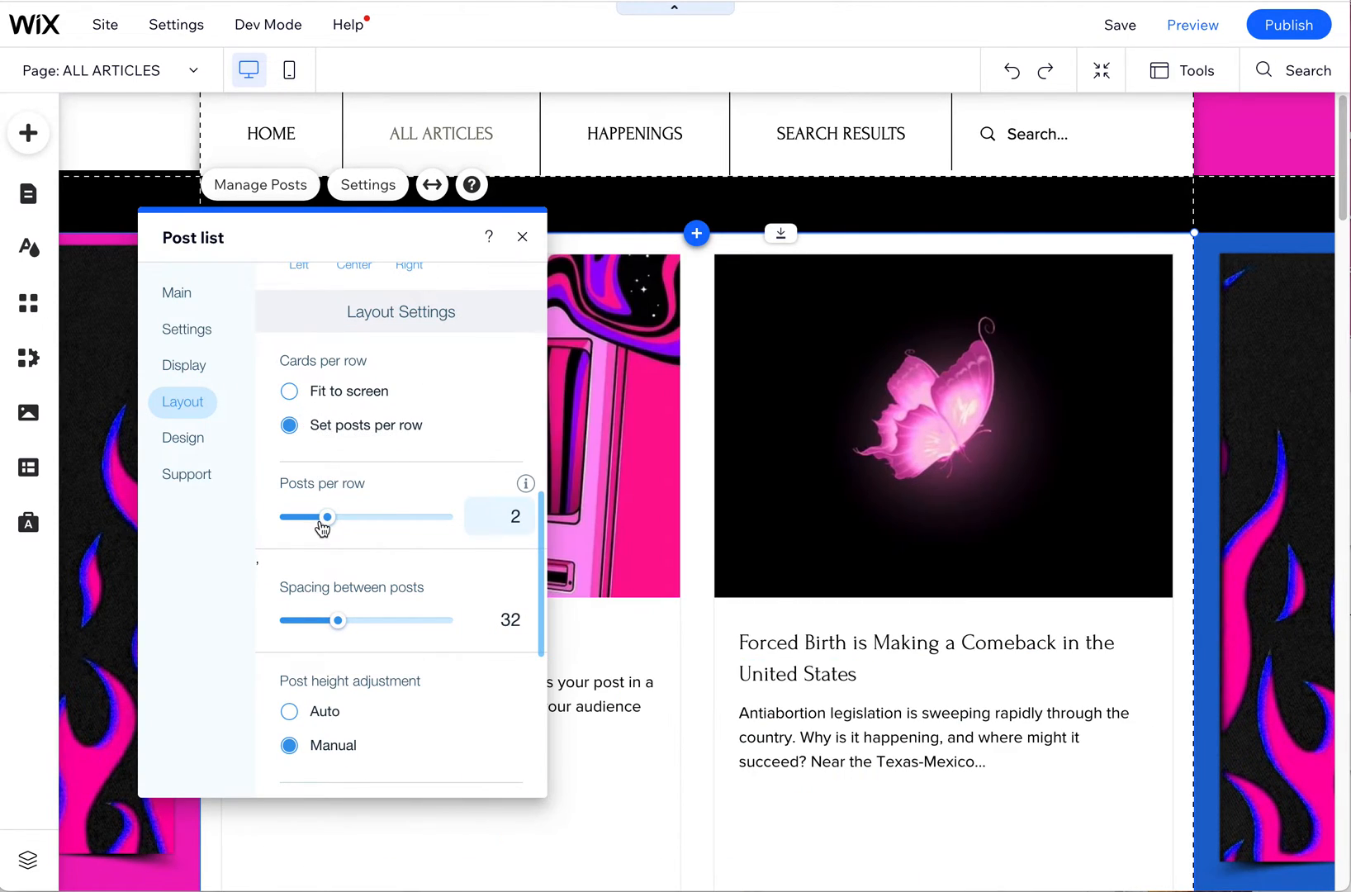
{"action": "left_click_drag", "start_coordinate": [324, 516], "coordinate": [366, 516]}
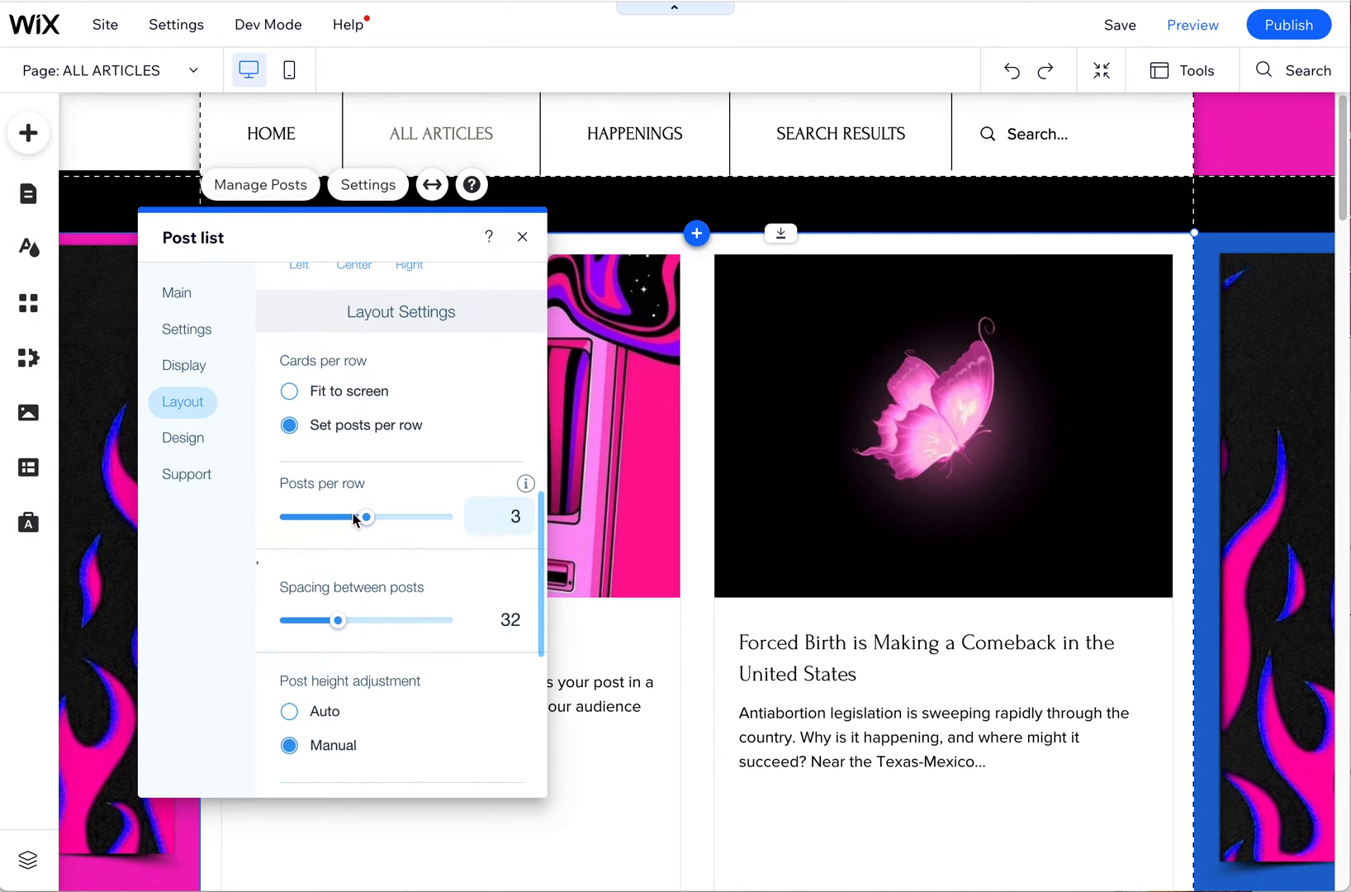
{"action": "left_click_drag", "start_coordinate": [365, 517], "coordinate": [444, 517]}
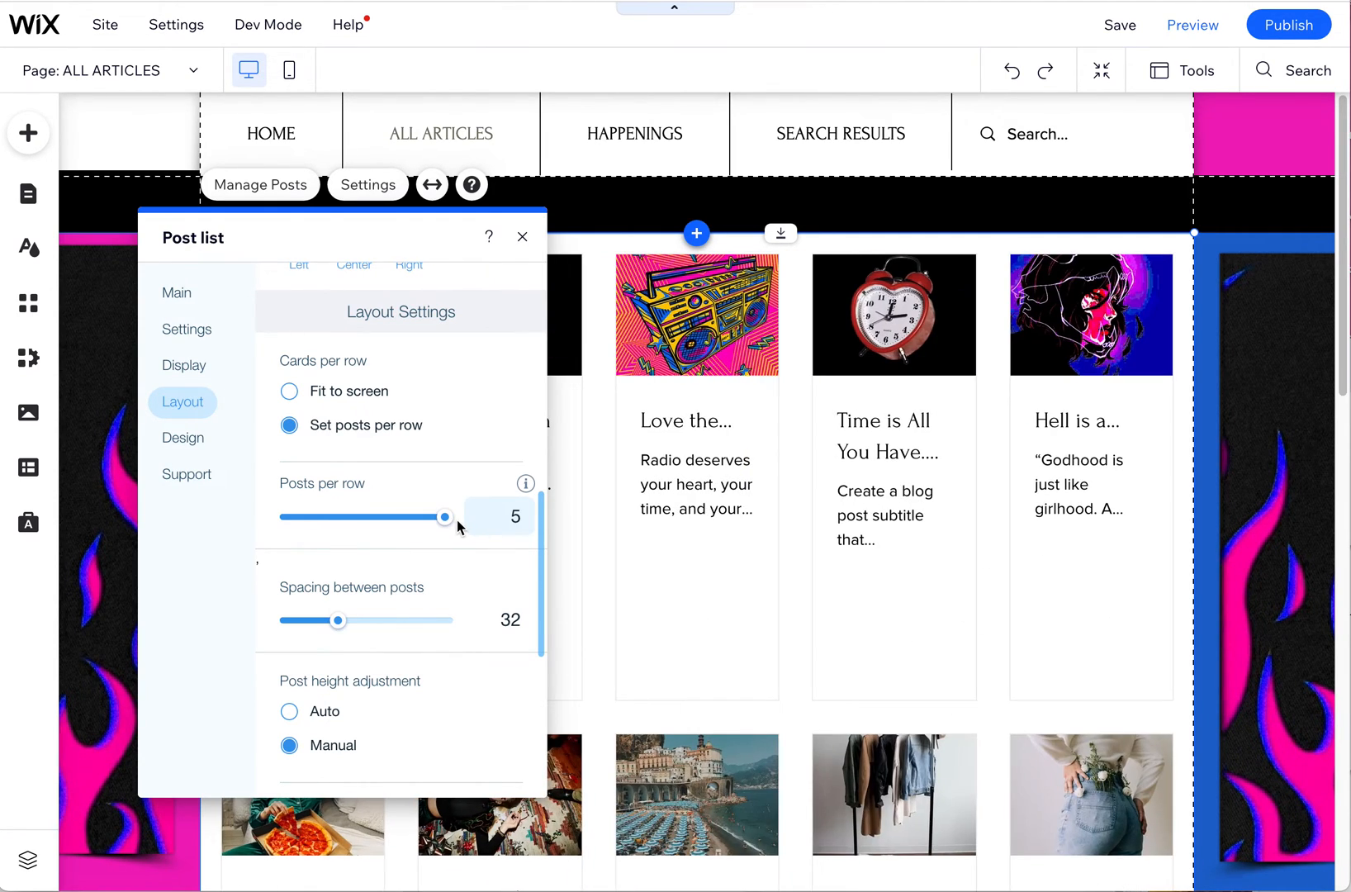
{"action": "left_click_drag", "start_coordinate": [444, 517], "coordinate": [365, 518]}
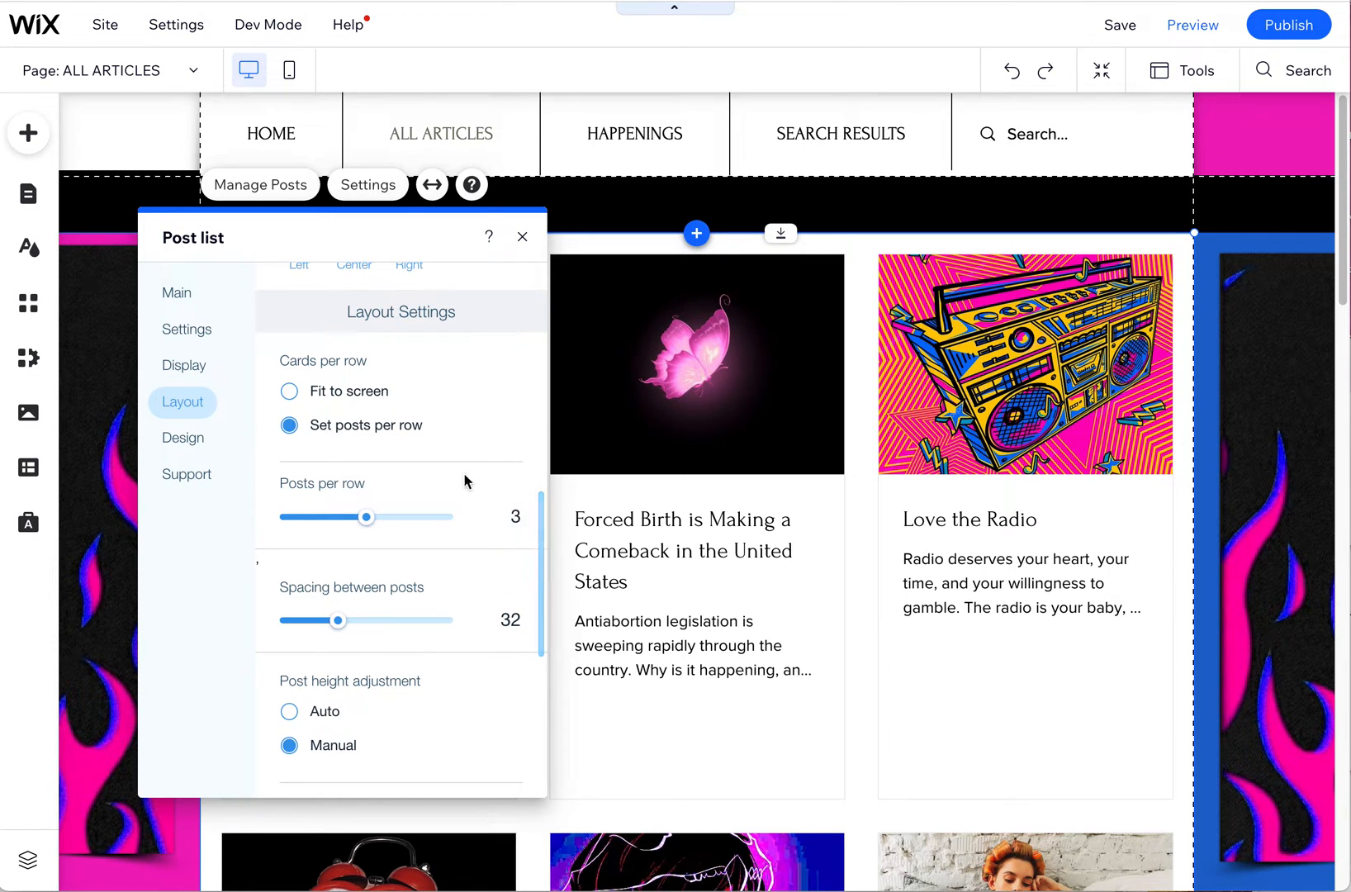
{"action": "mouse_move", "coordinate": [441, 321]}
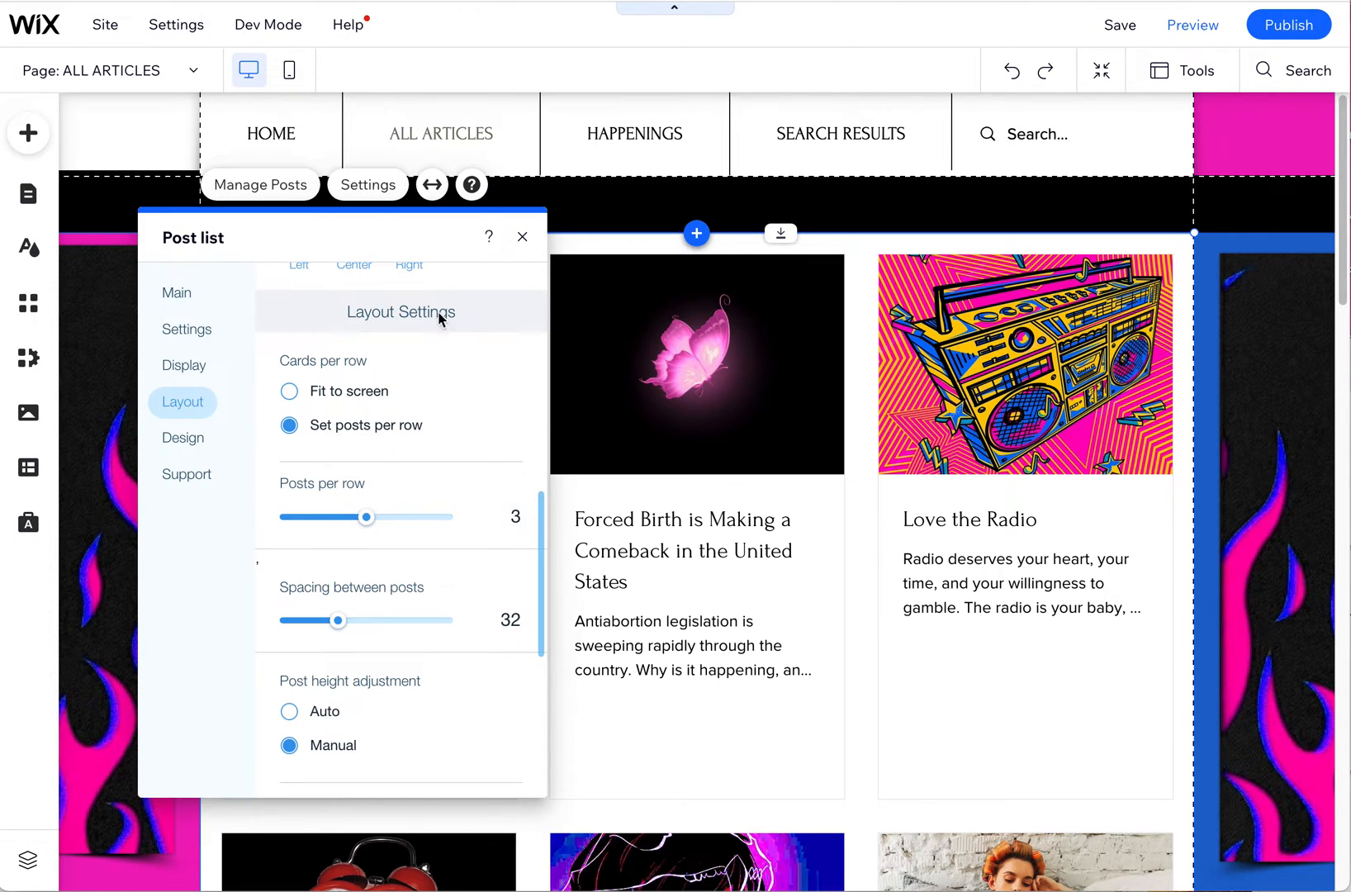
Make the cover images a square 1:1 ratio with Crop resizing
{"action": "scroll", "scroll_direction": "down", "scroll_amount": 3}
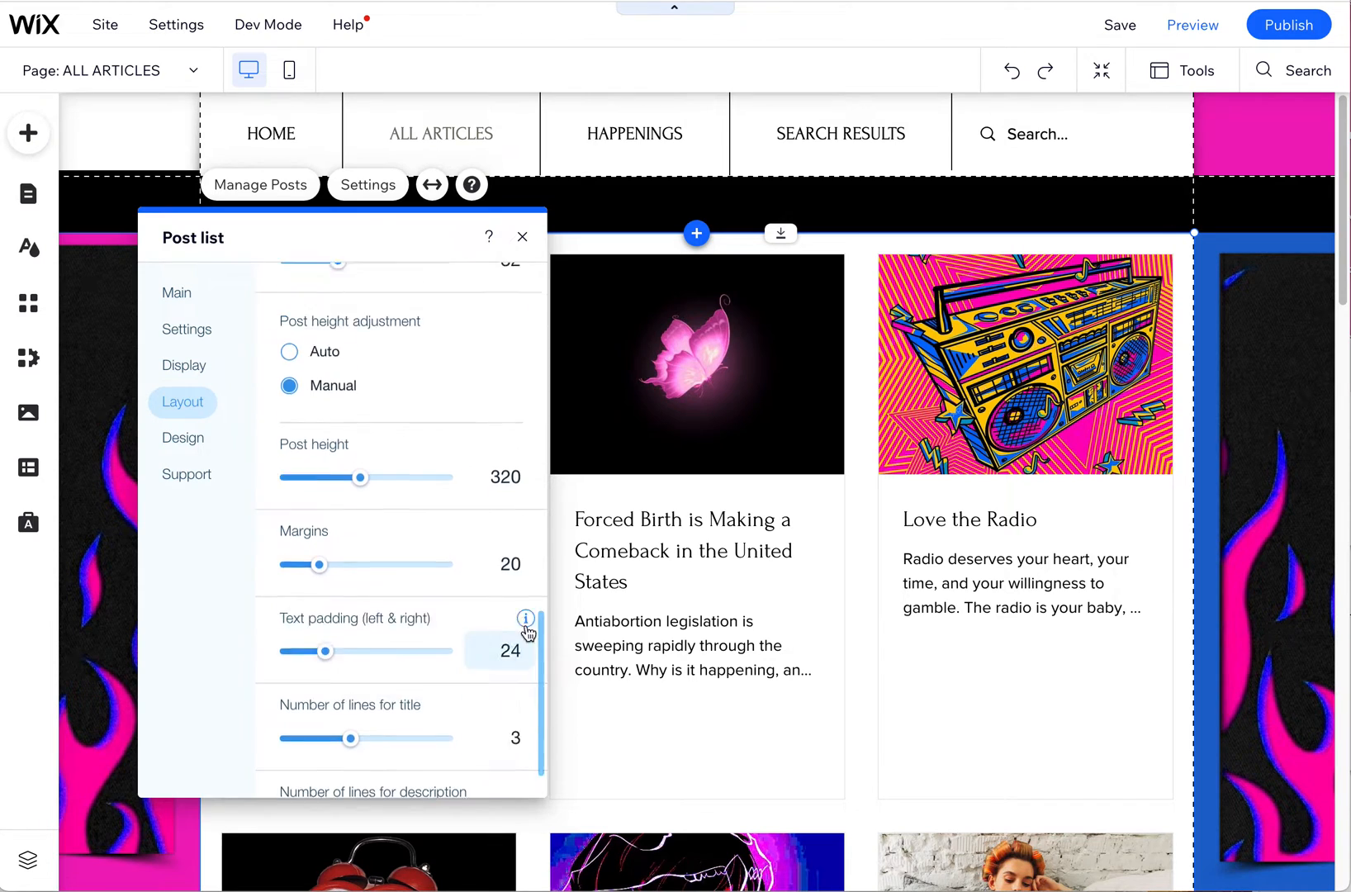
{"action": "scroll", "scroll_direction": "down", "scroll_amount": 3}
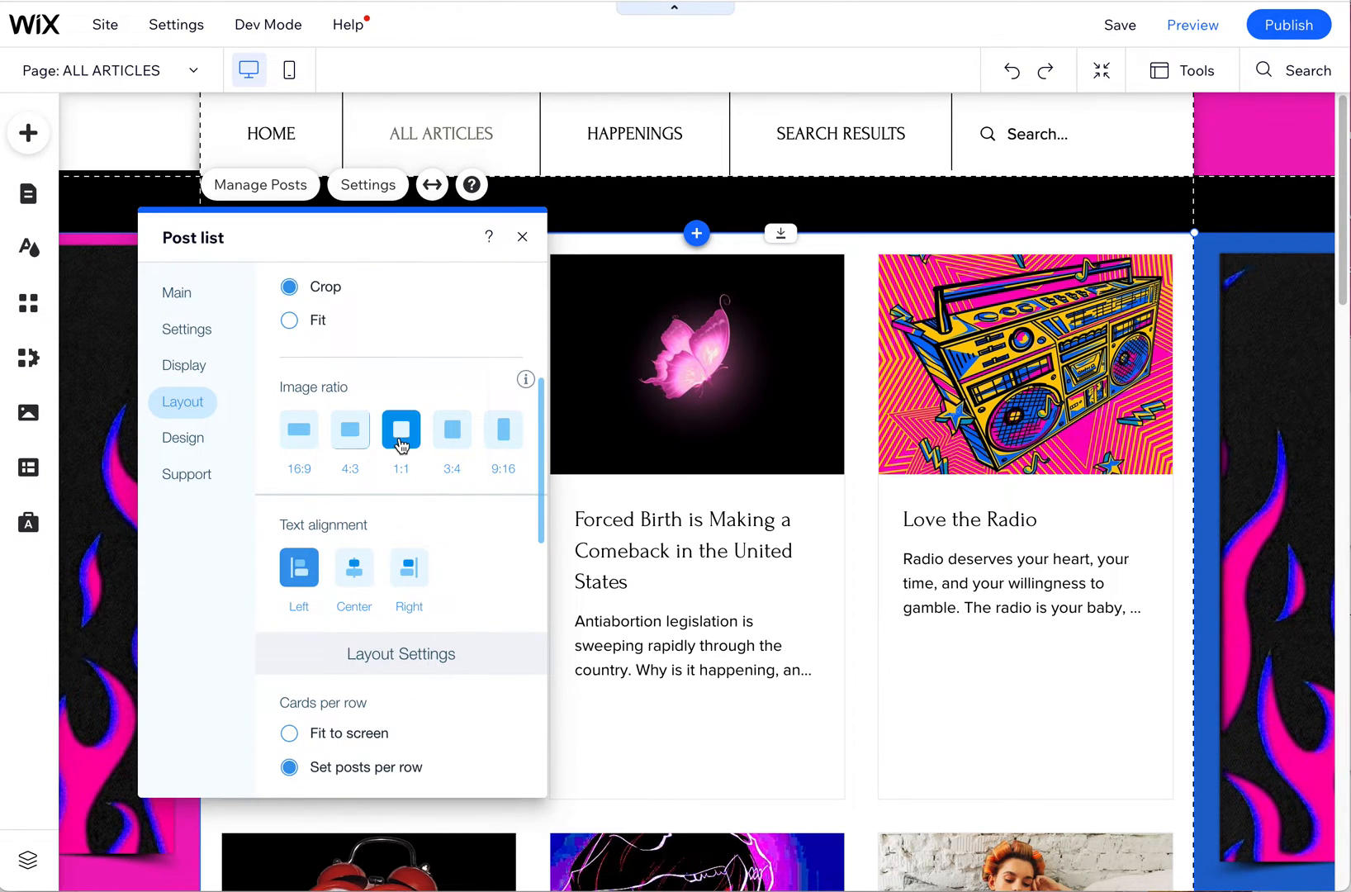
{"action": "left_click", "coordinate": [400, 430]}
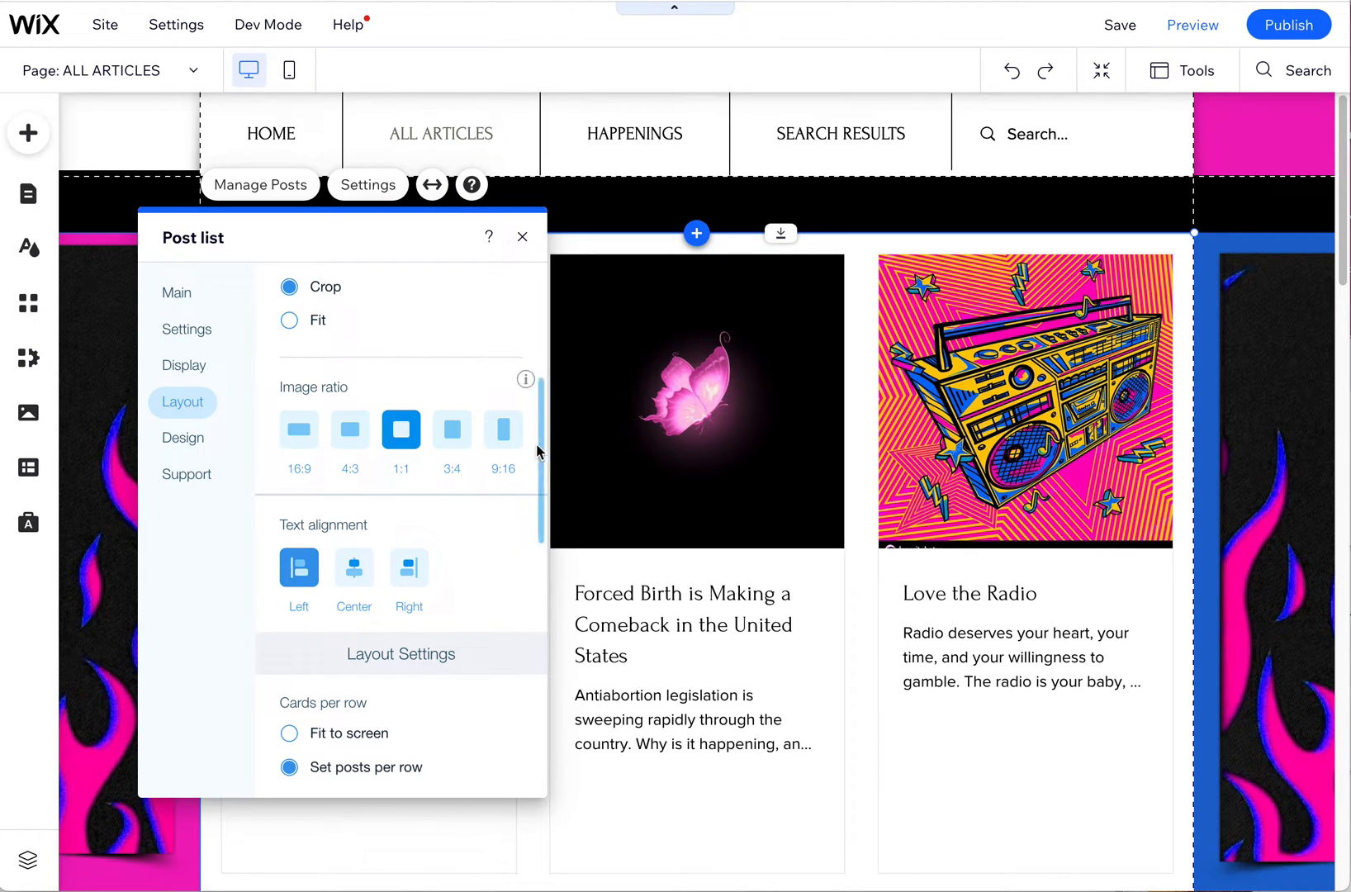
{"action": "scroll", "scroll_direction": "down", "scroll_amount": 3}
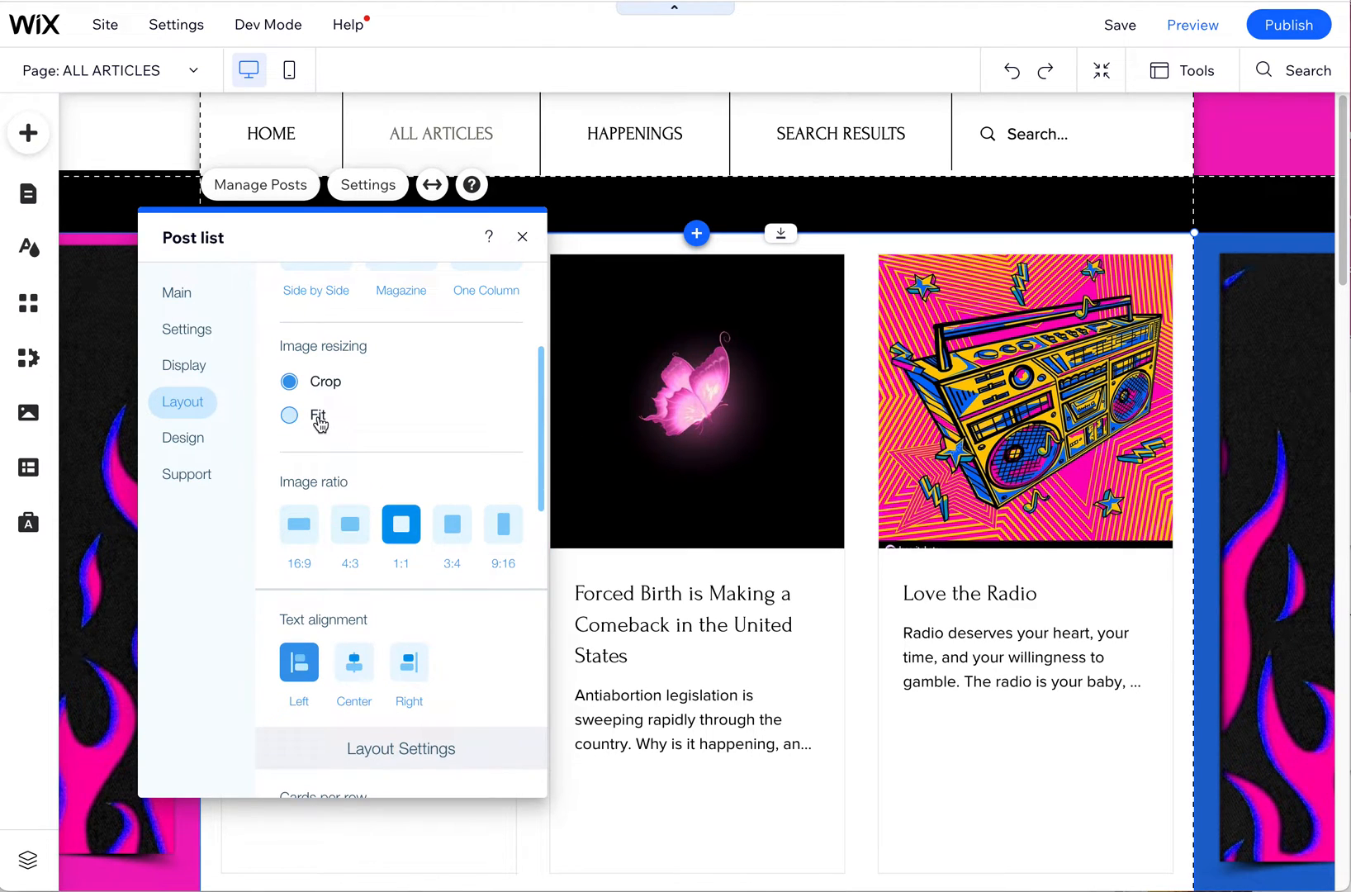
{"action": "left_click", "coordinate": [289, 414]}
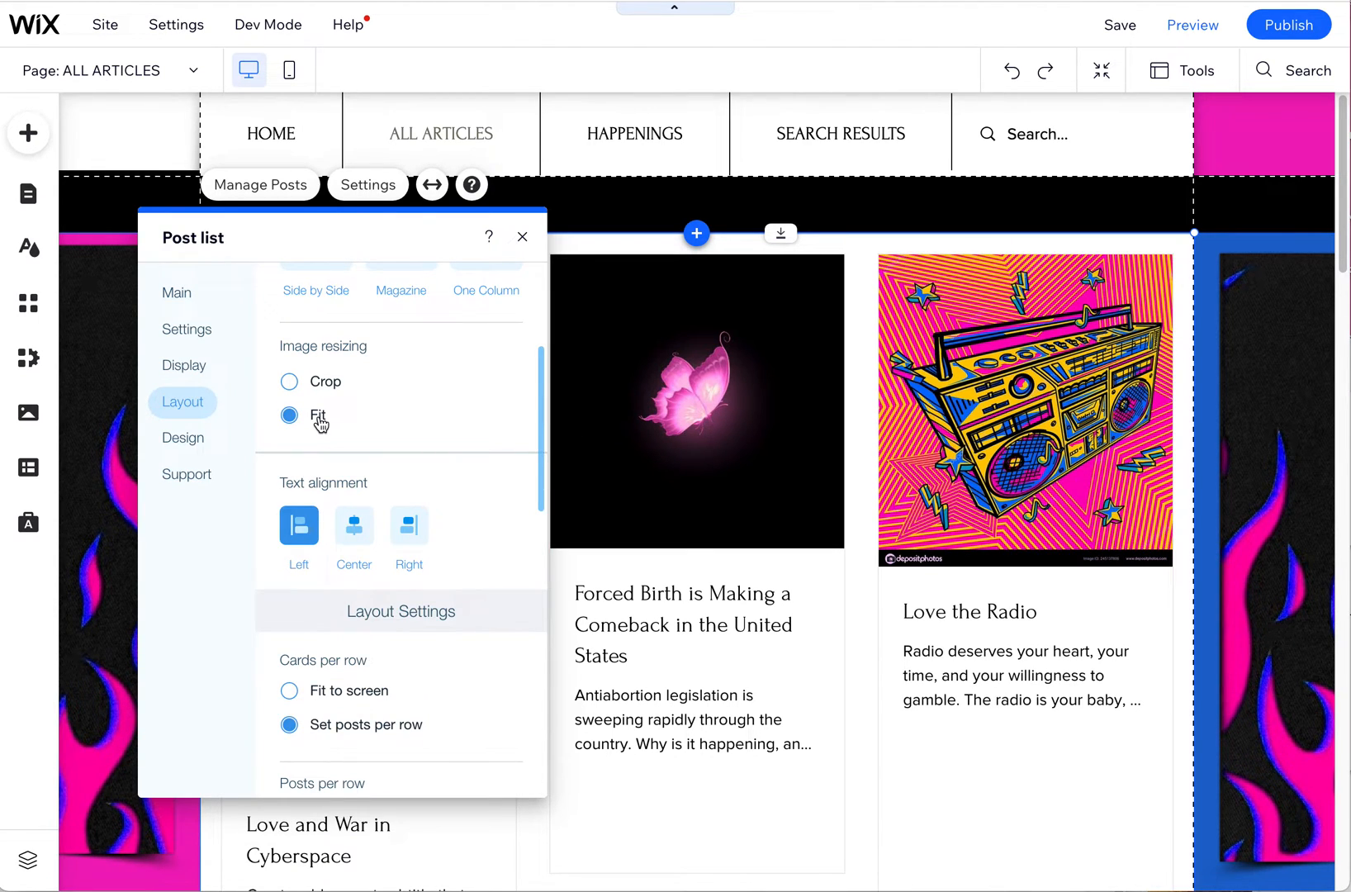
{"action": "left_click", "coordinate": [289, 382]}
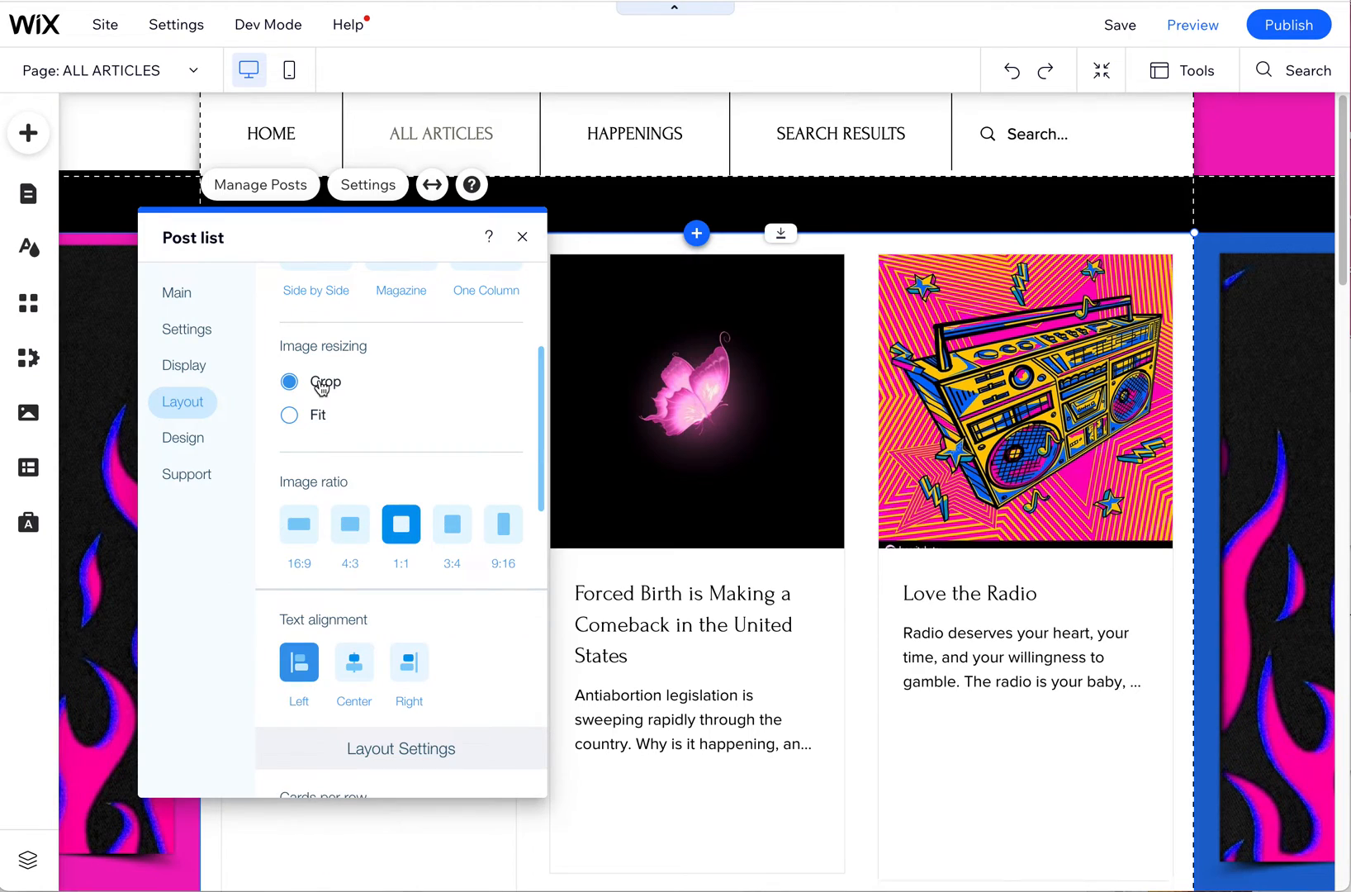
{"action": "scroll", "scroll_direction": "down", "scroll_amount": 3}
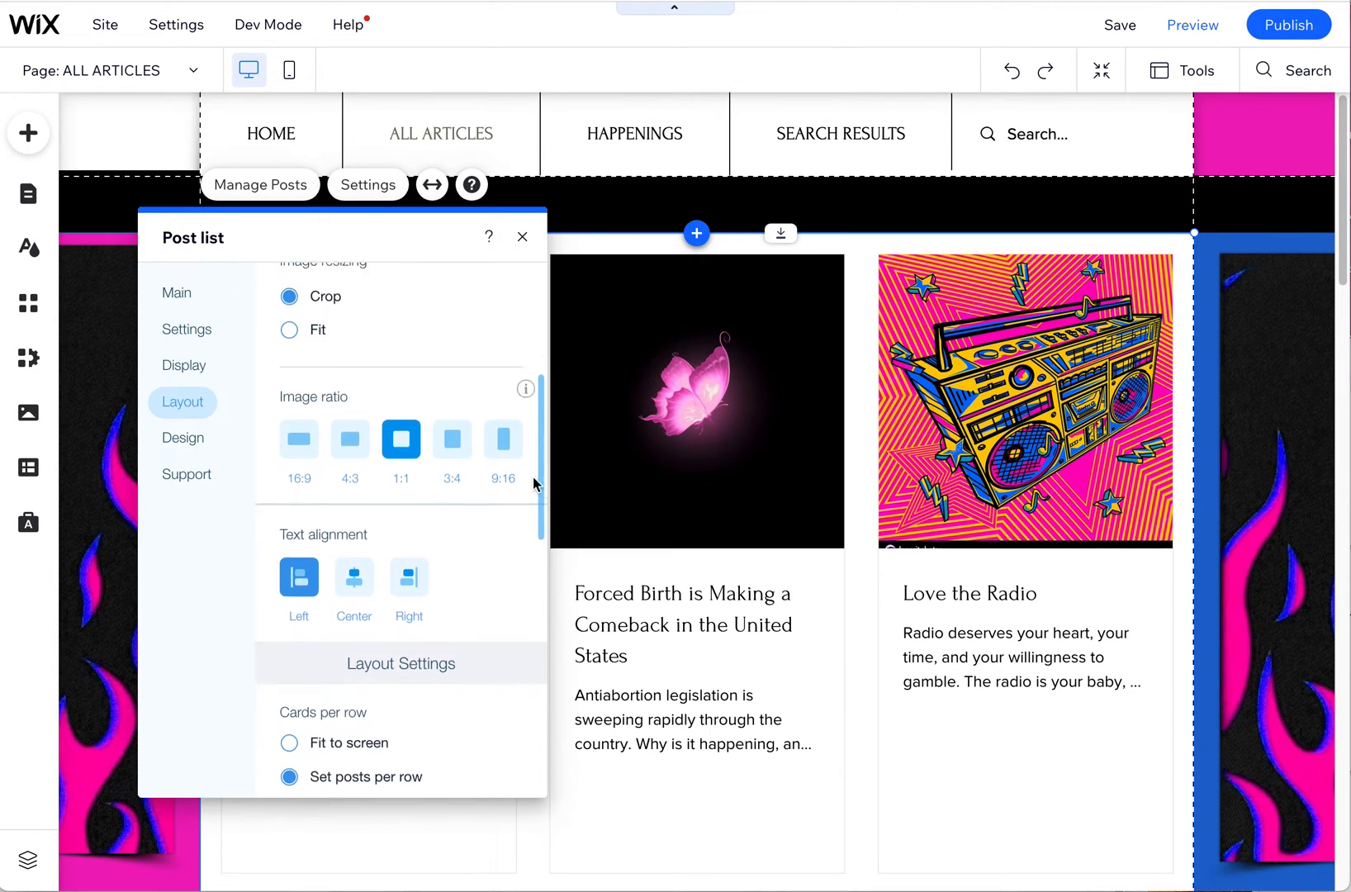
{"action": "scroll", "scroll_direction": "down", "scroll_amount": 3}
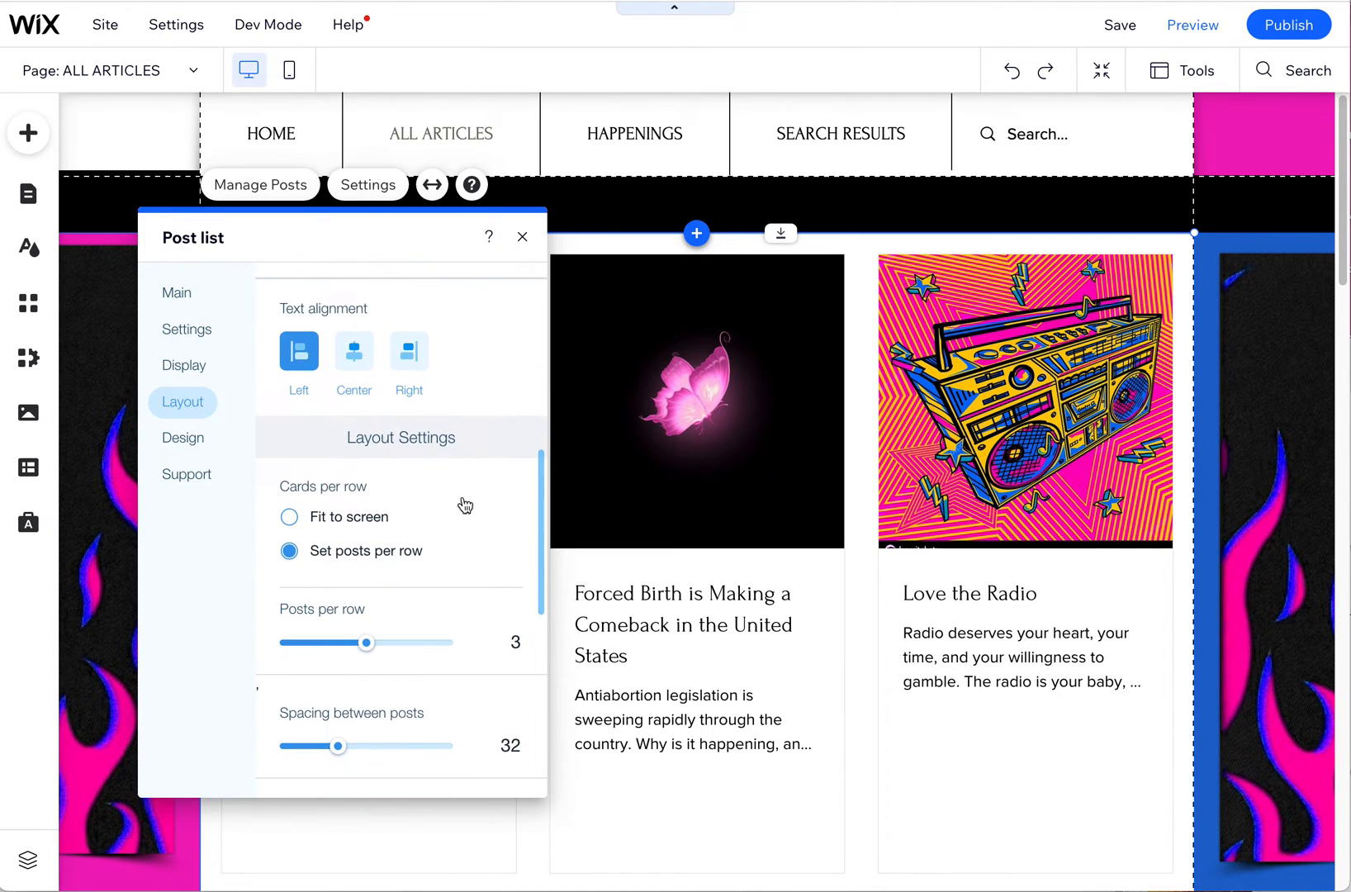
{"action": "mouse_move", "coordinate": [542, 590]}
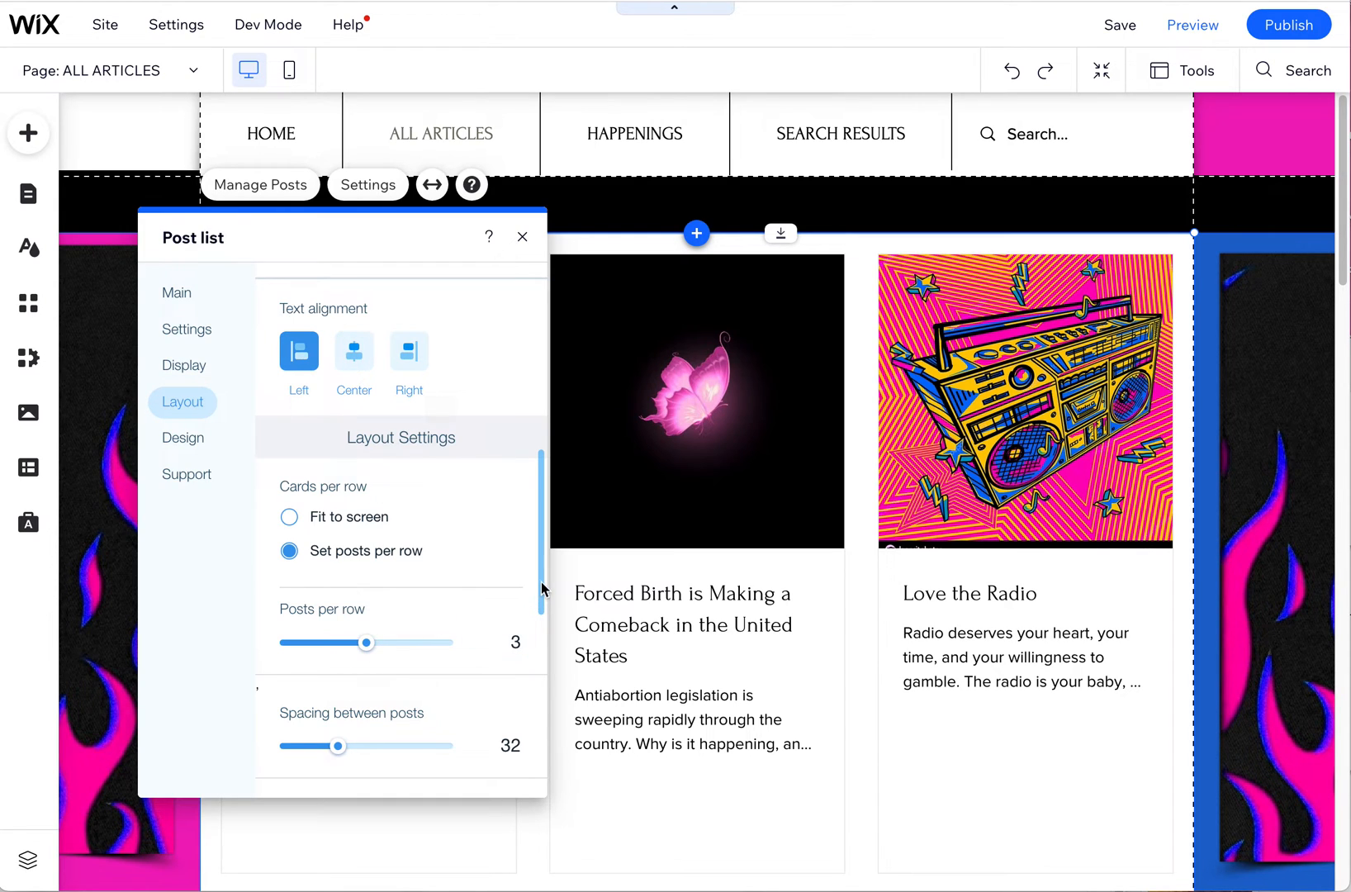
{"action": "scroll", "scroll_direction": "down", "scroll_amount": 3}
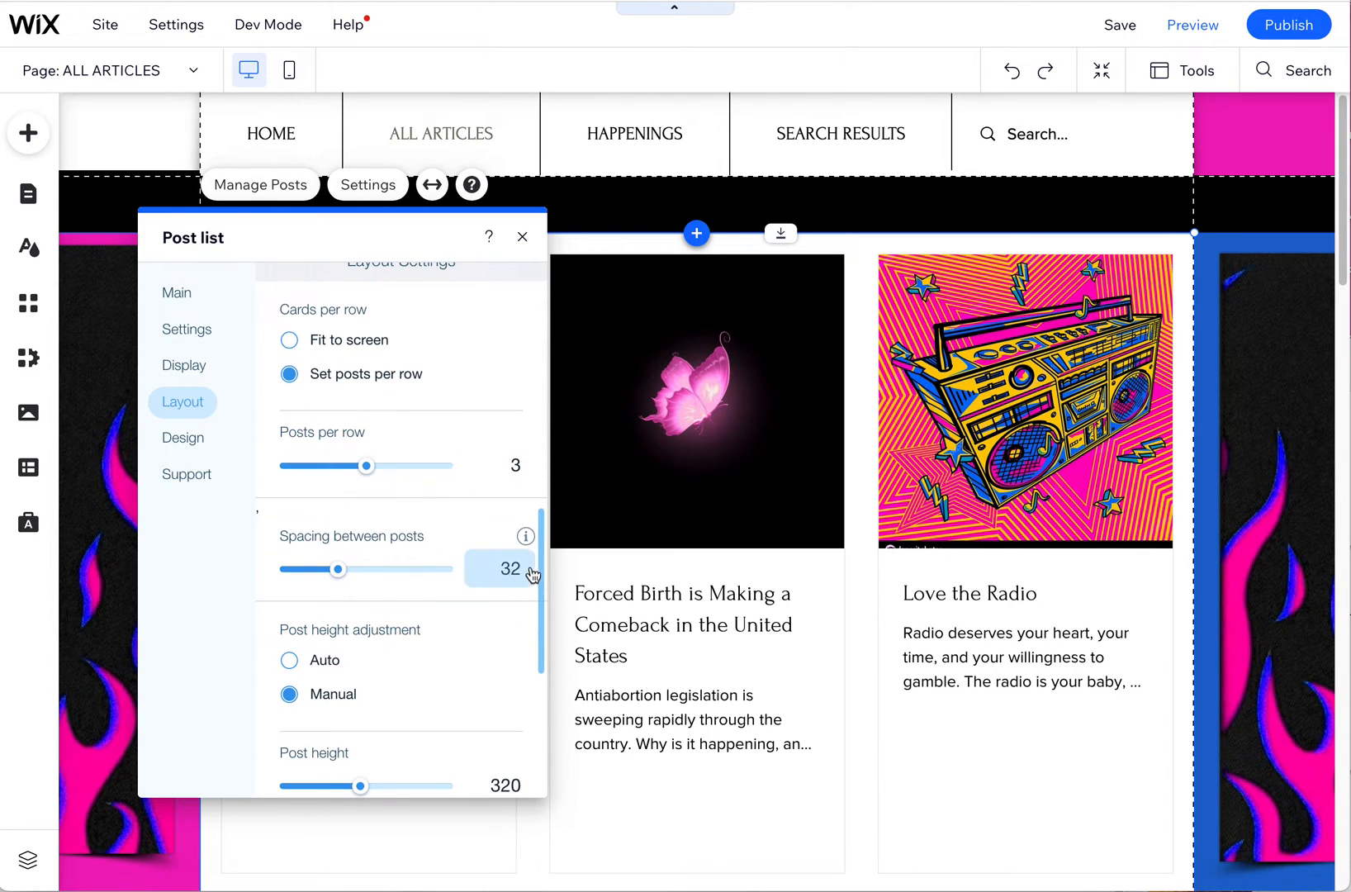
{"action": "scroll", "scroll_direction": "down", "scroll_amount": 3}
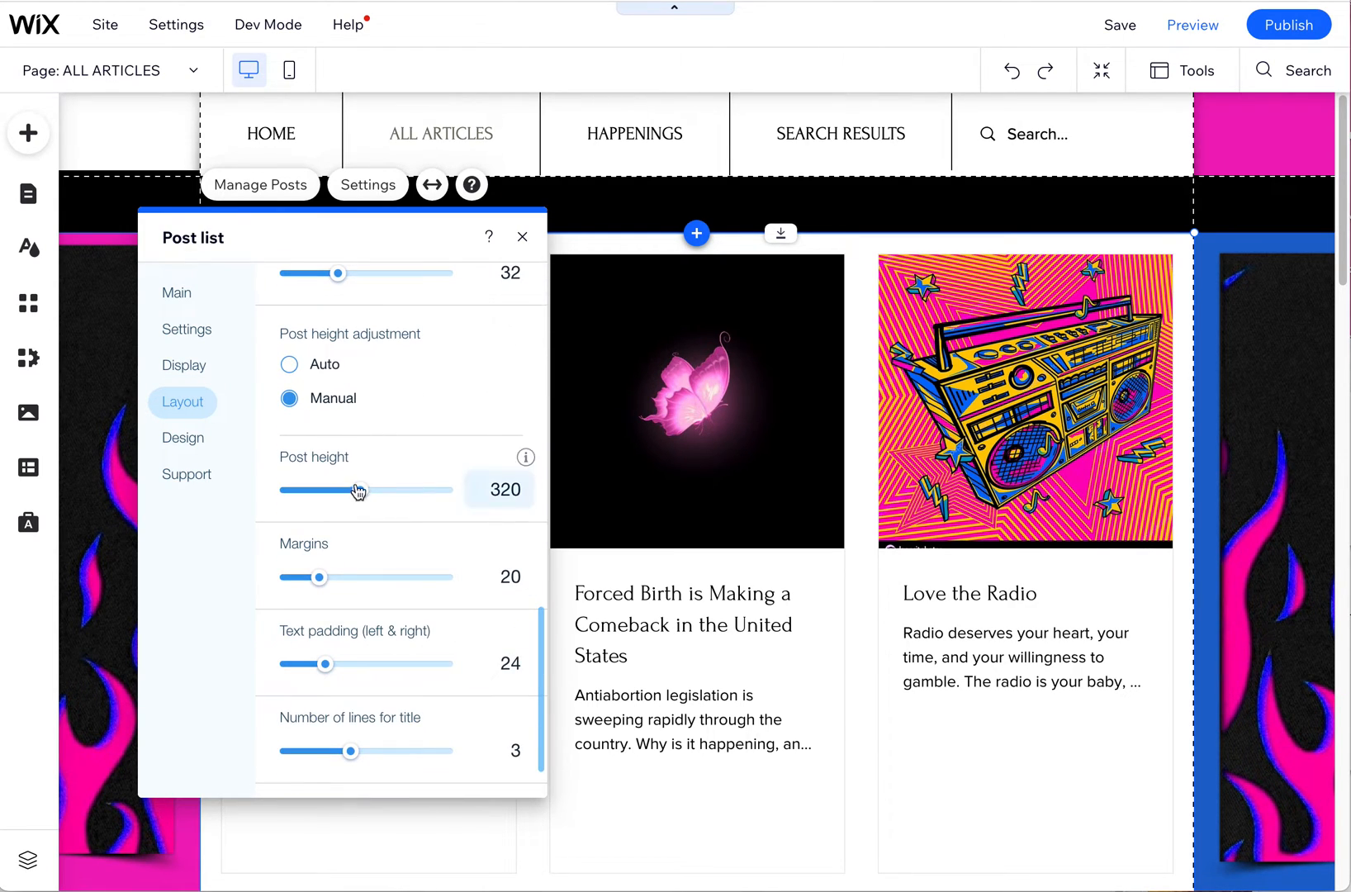
{"action": "left_click_drag", "start_coordinate": [358, 490], "coordinate": [336, 490]}
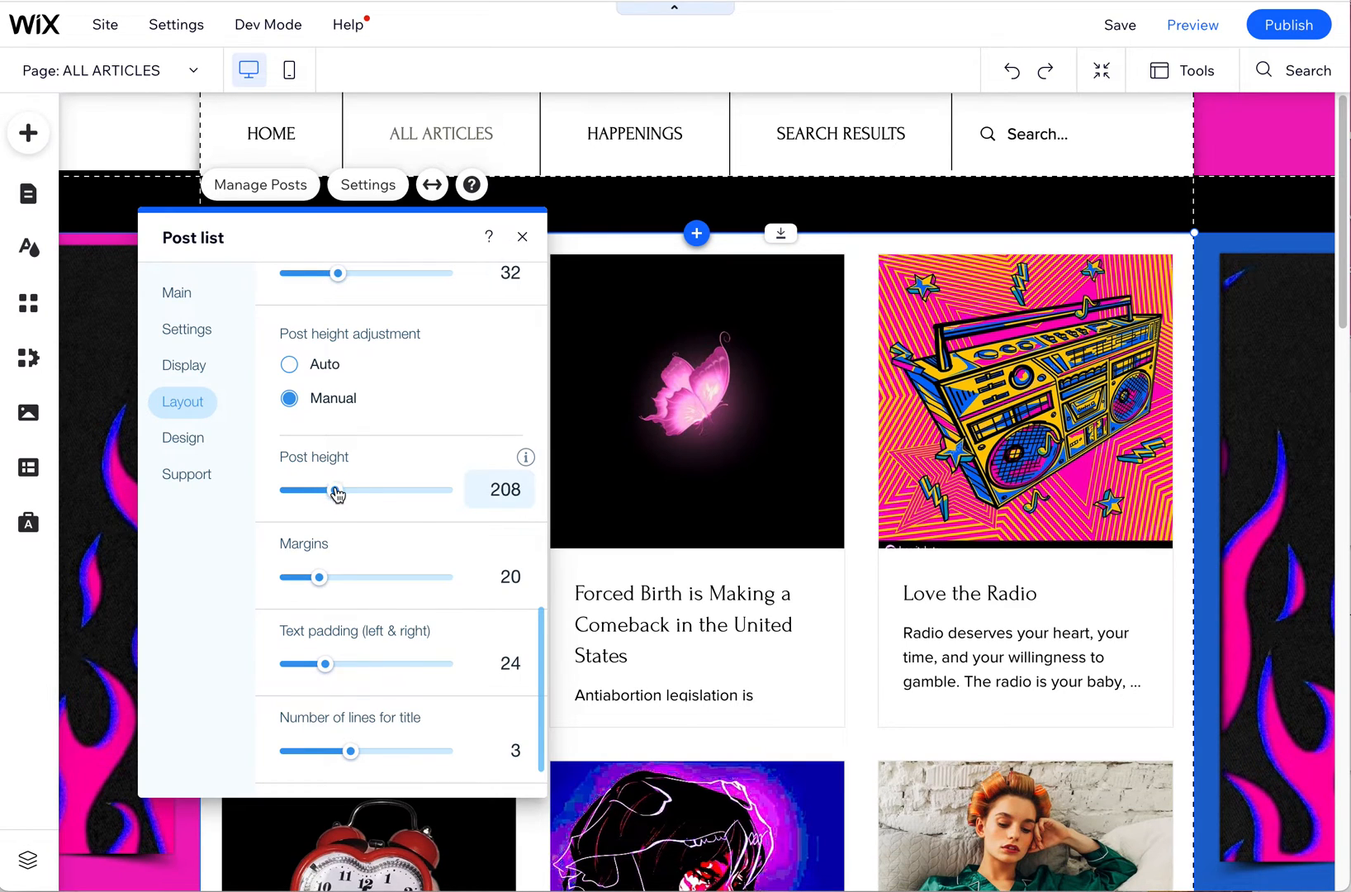
{"action": "left_click_drag", "start_coordinate": [326, 490], "coordinate": [338, 490]}
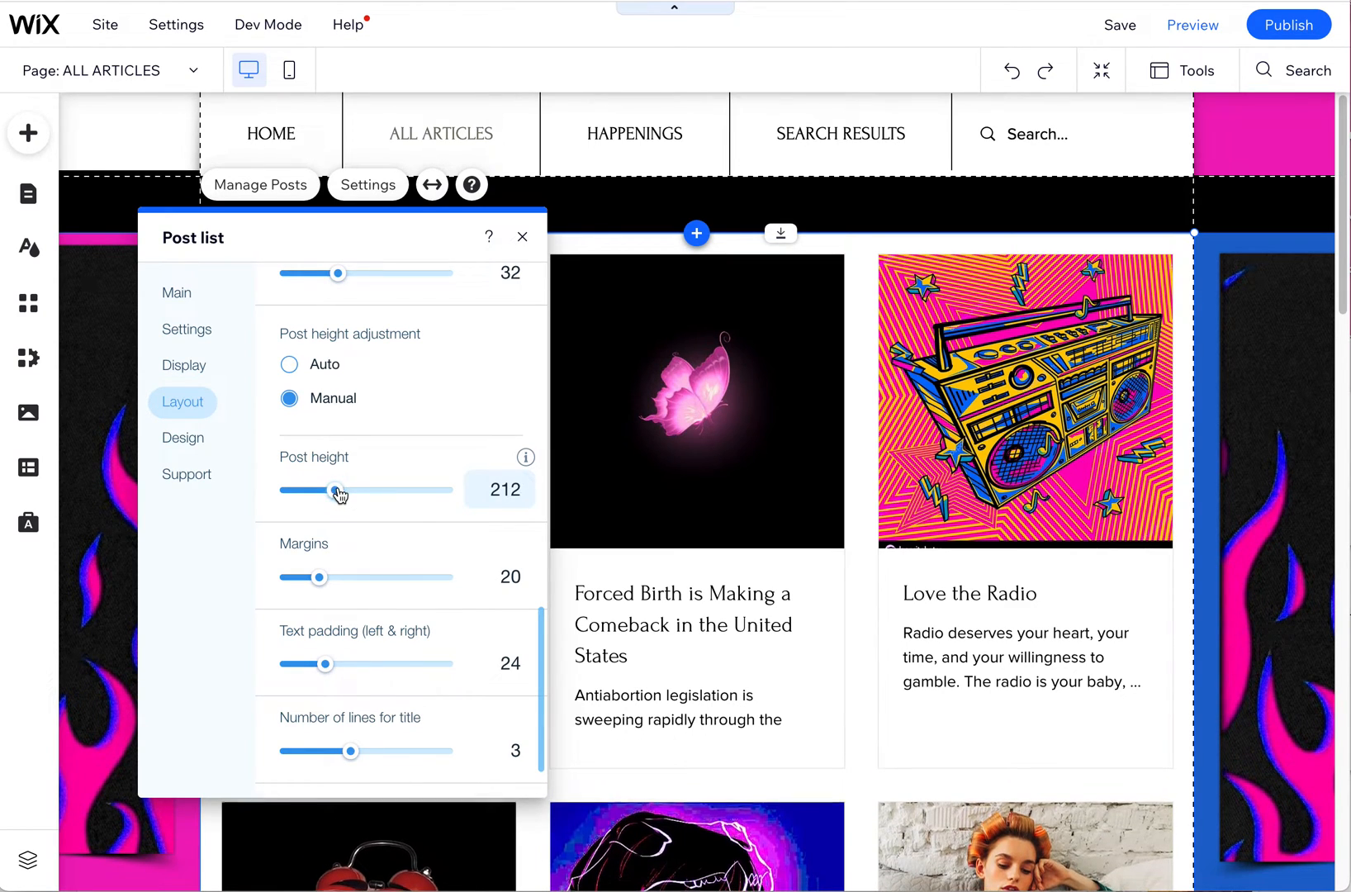
{"action": "left_click_drag", "start_coordinate": [334, 490], "coordinate": [338, 490]}
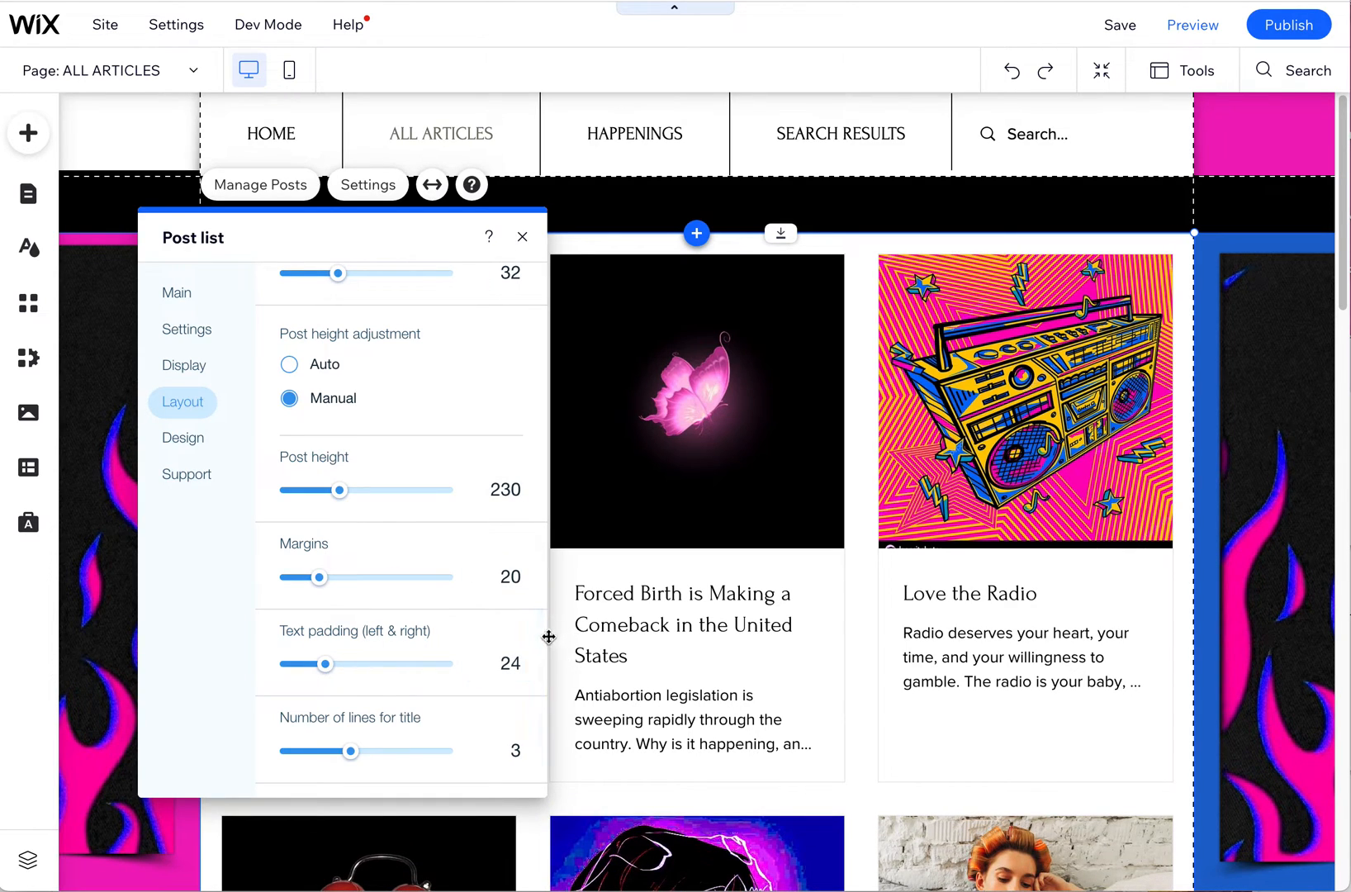
{"action": "scroll", "scroll_direction": "down", "scroll_amount": 3}
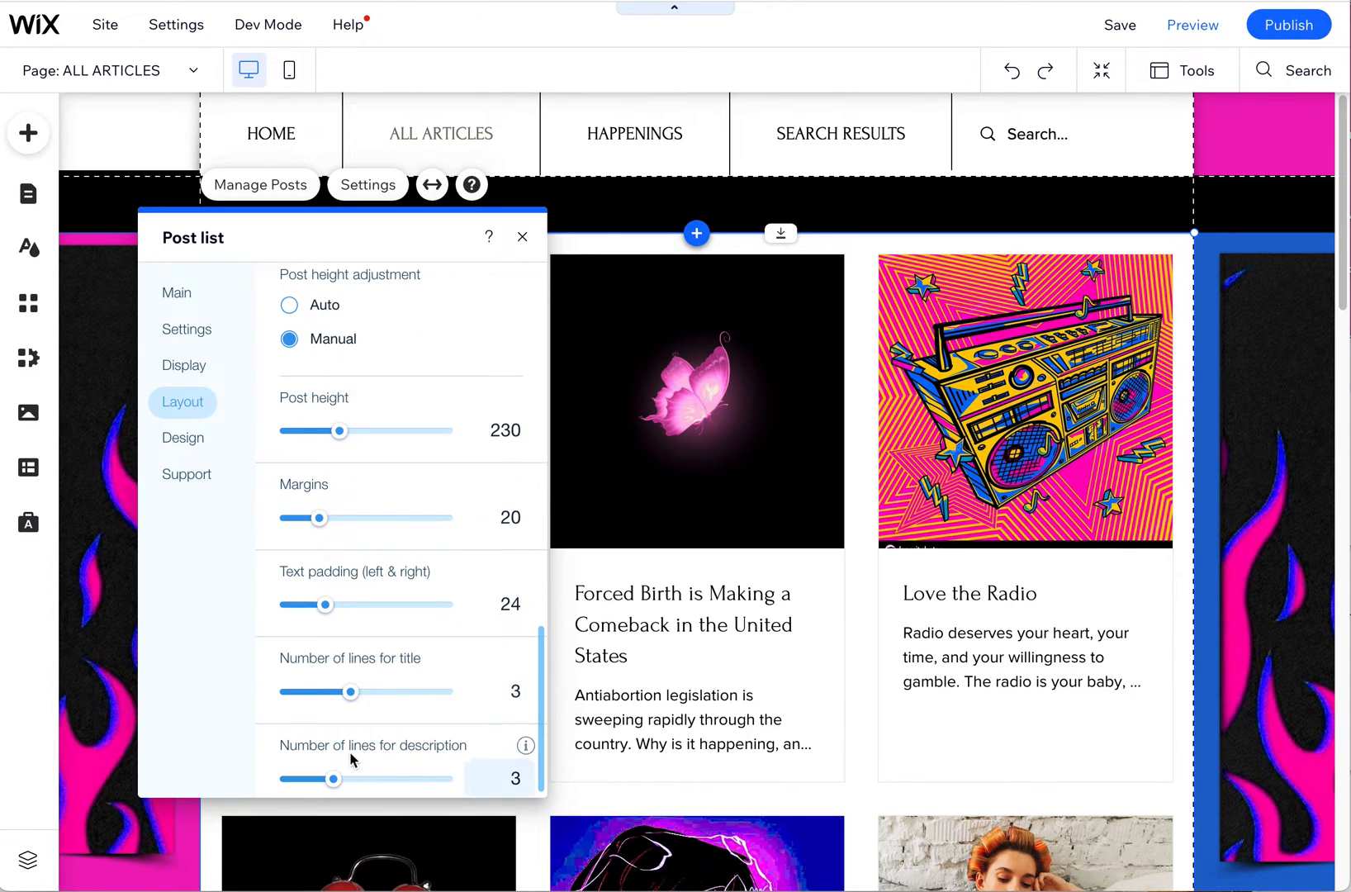
{"action": "left_click_drag", "start_coordinate": [335, 778], "coordinate": [374, 778]}
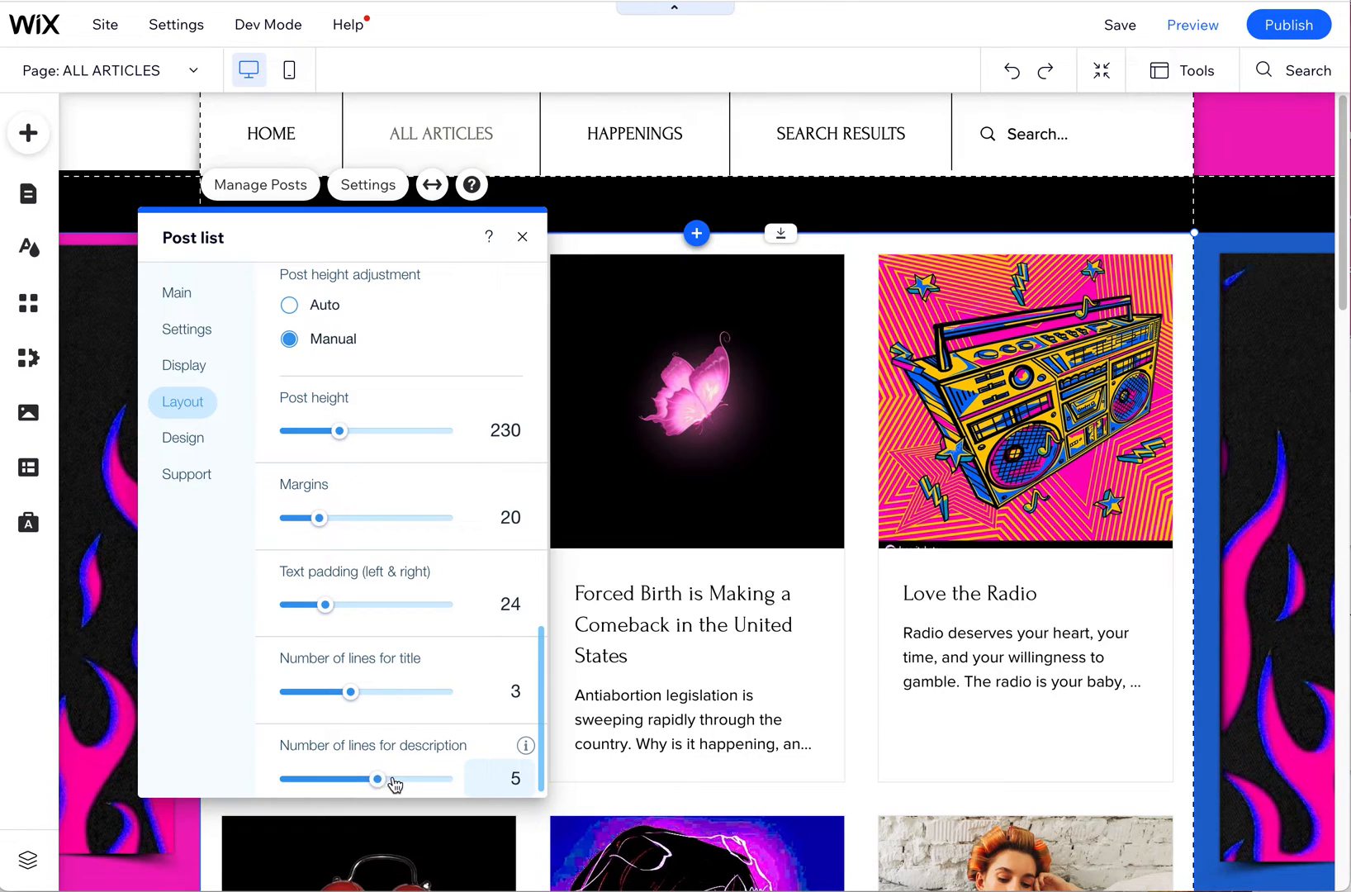
{"action": "left_click_drag", "start_coordinate": [373, 778], "coordinate": [444, 778]}
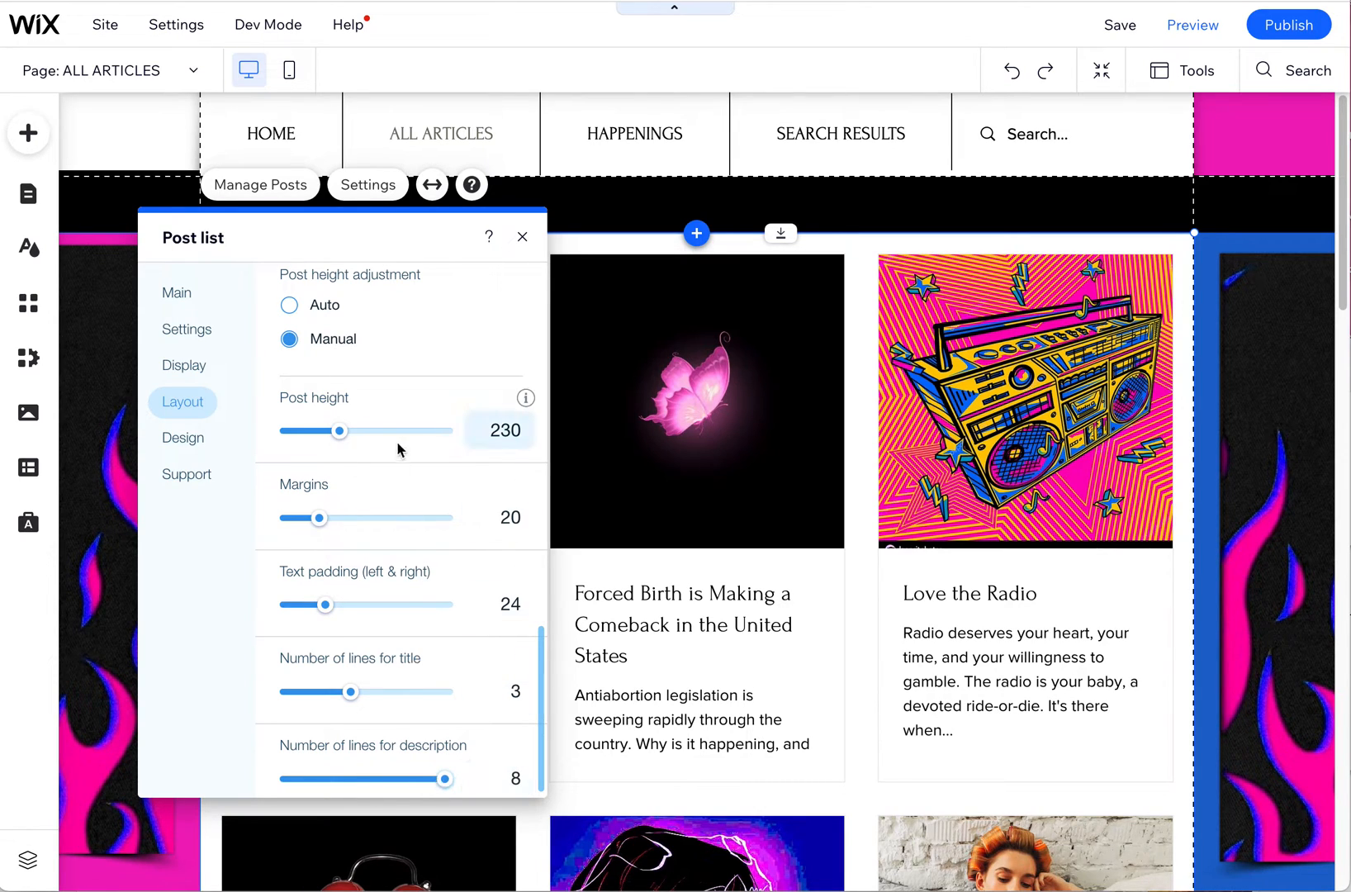
{"action": "left_click_drag", "start_coordinate": [338, 430], "coordinate": [353, 431]}
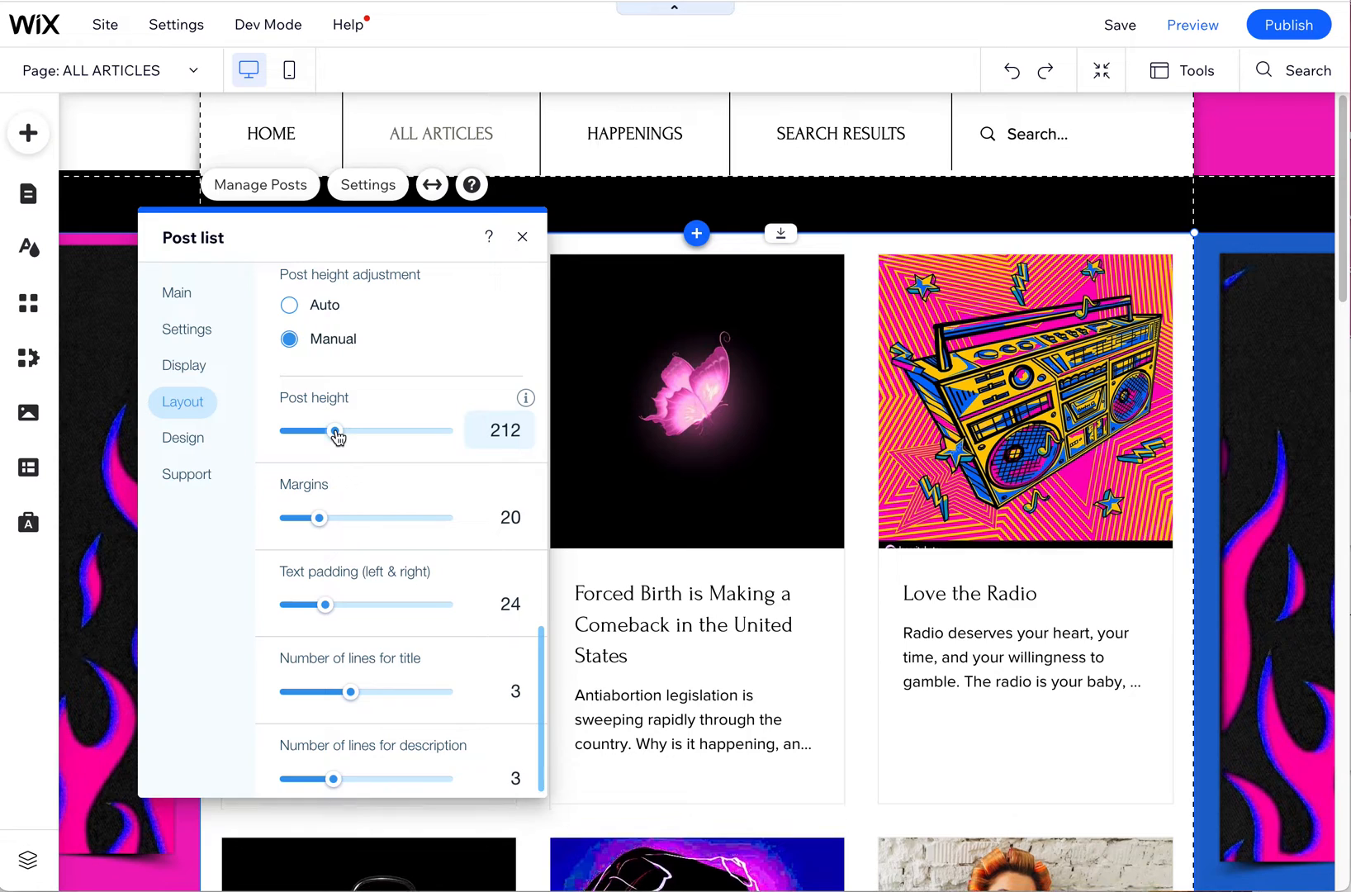
{"action": "left_click_drag", "start_coordinate": [334, 430], "coordinate": [345, 431]}
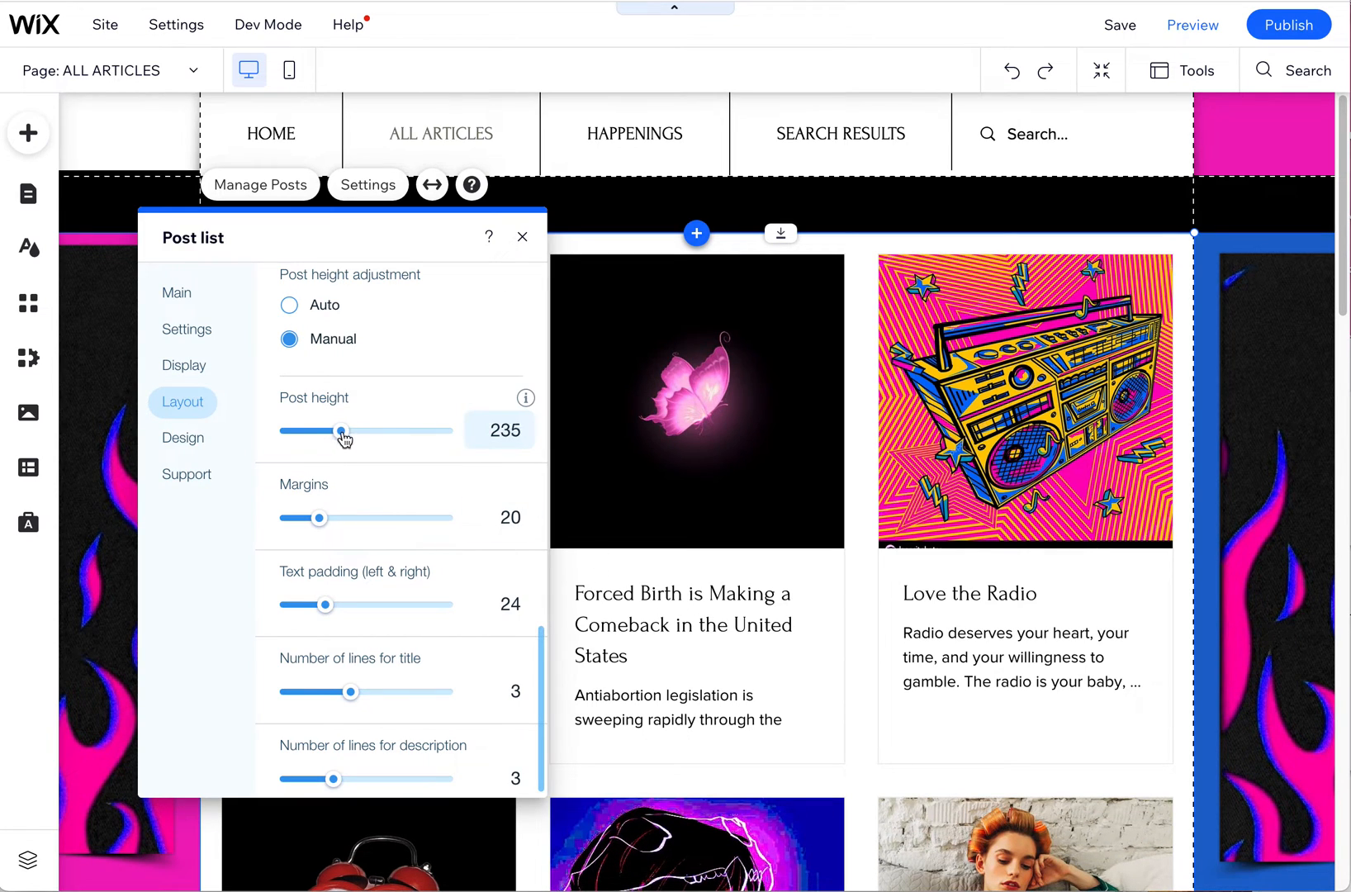
{"action": "left_click_drag", "start_coordinate": [339, 431], "coordinate": [337, 431]}
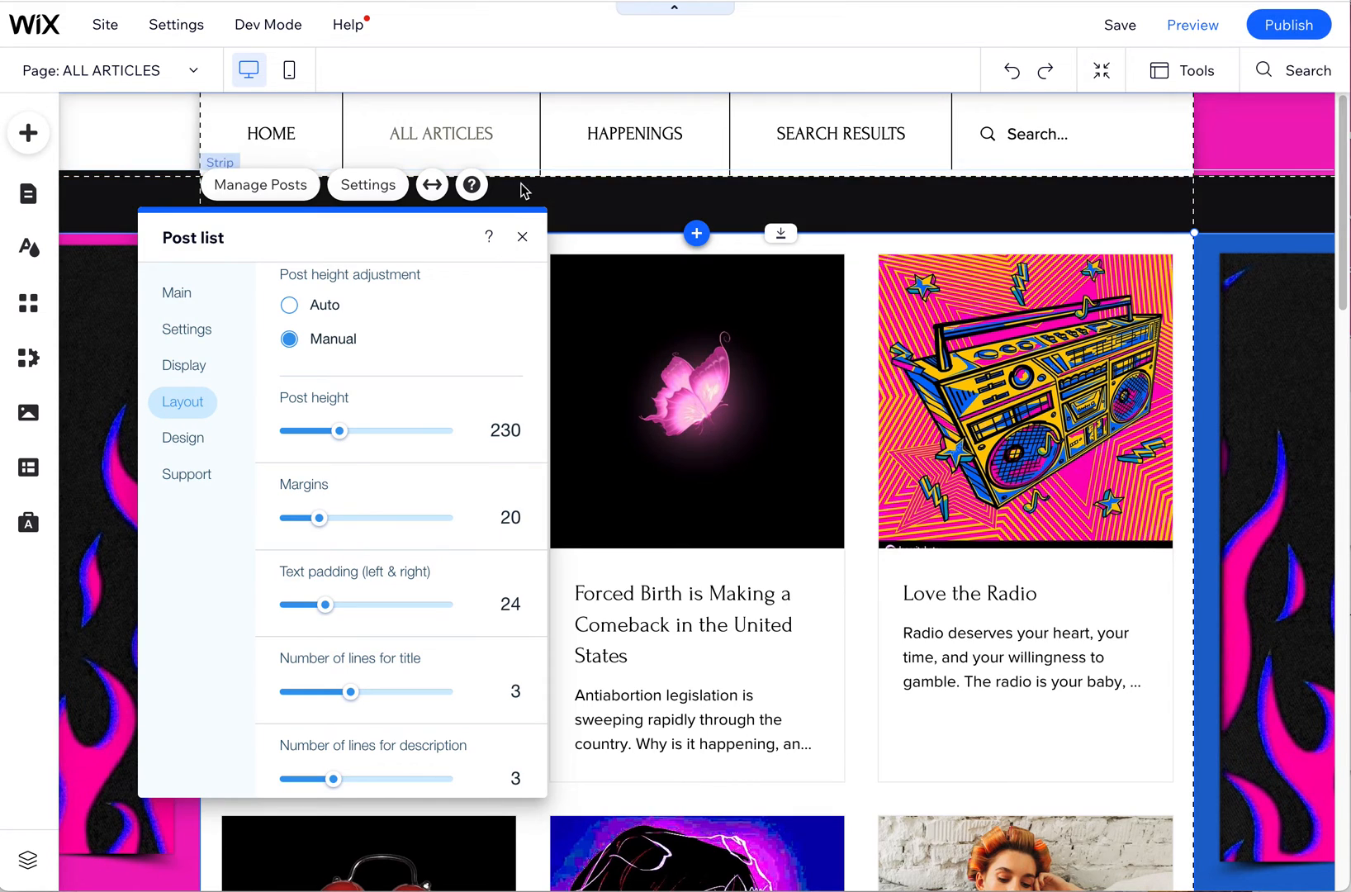
Close the post list settings panel and scroll the page
{"action": "left_click", "coordinate": [523, 237]}
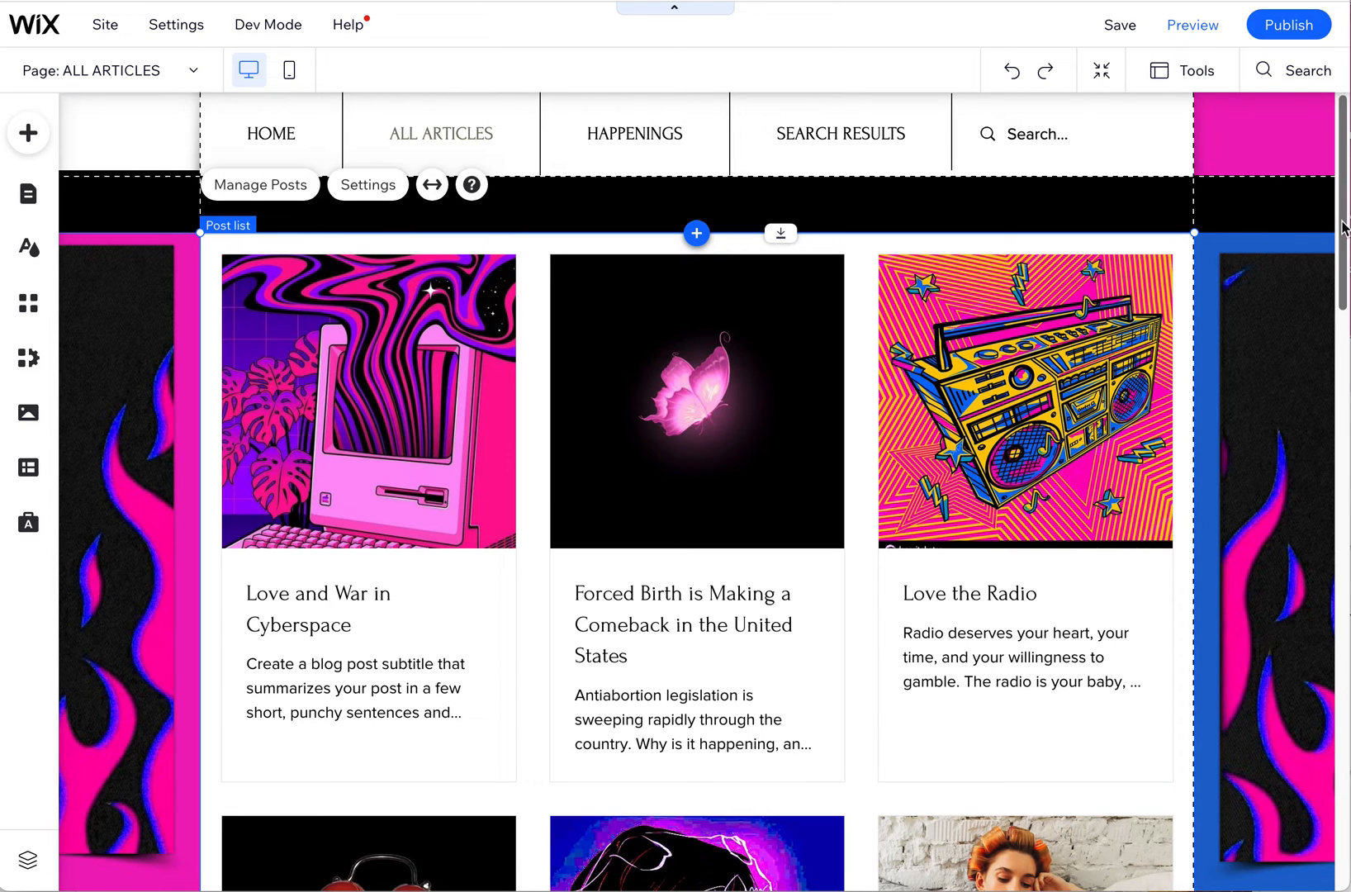
{"action": "scroll", "scroll_direction": "down", "scroll_amount": 3}
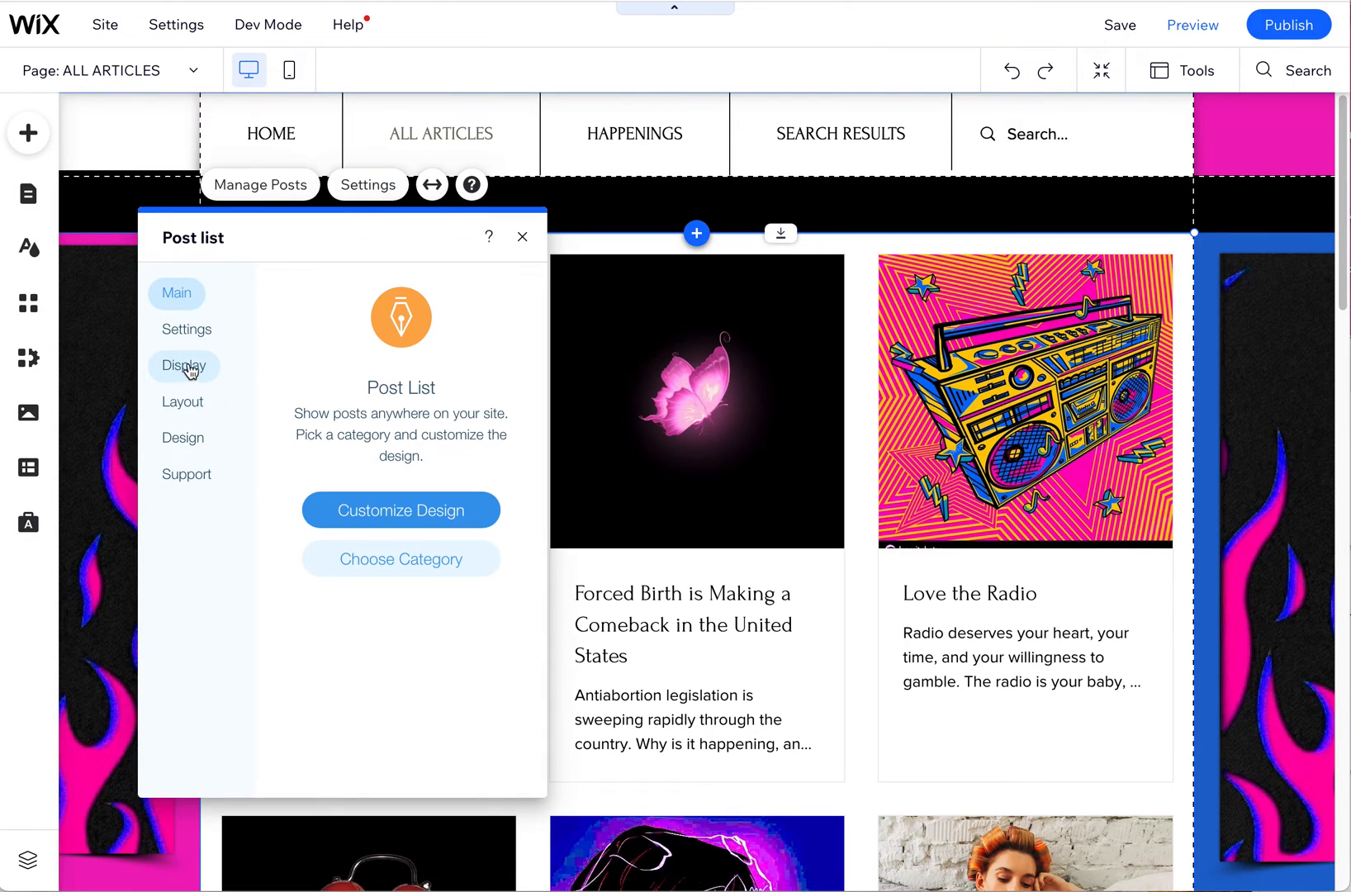
Compare Magazine with Editorial, keep Editorial, and confirm three posts per row
{"action": "left_click", "coordinate": [182, 403]}
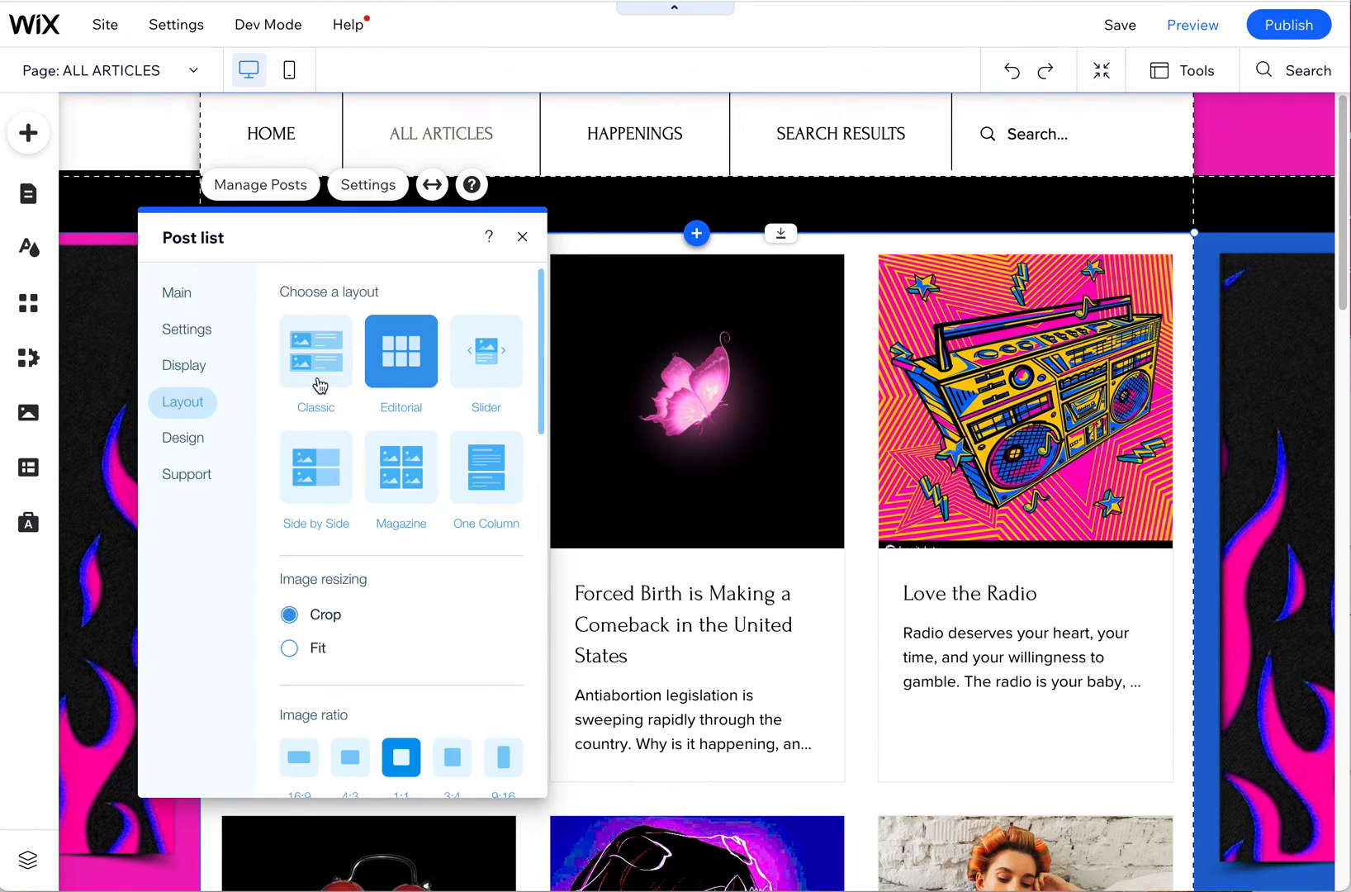
{"action": "mouse_move", "coordinate": [397, 489]}
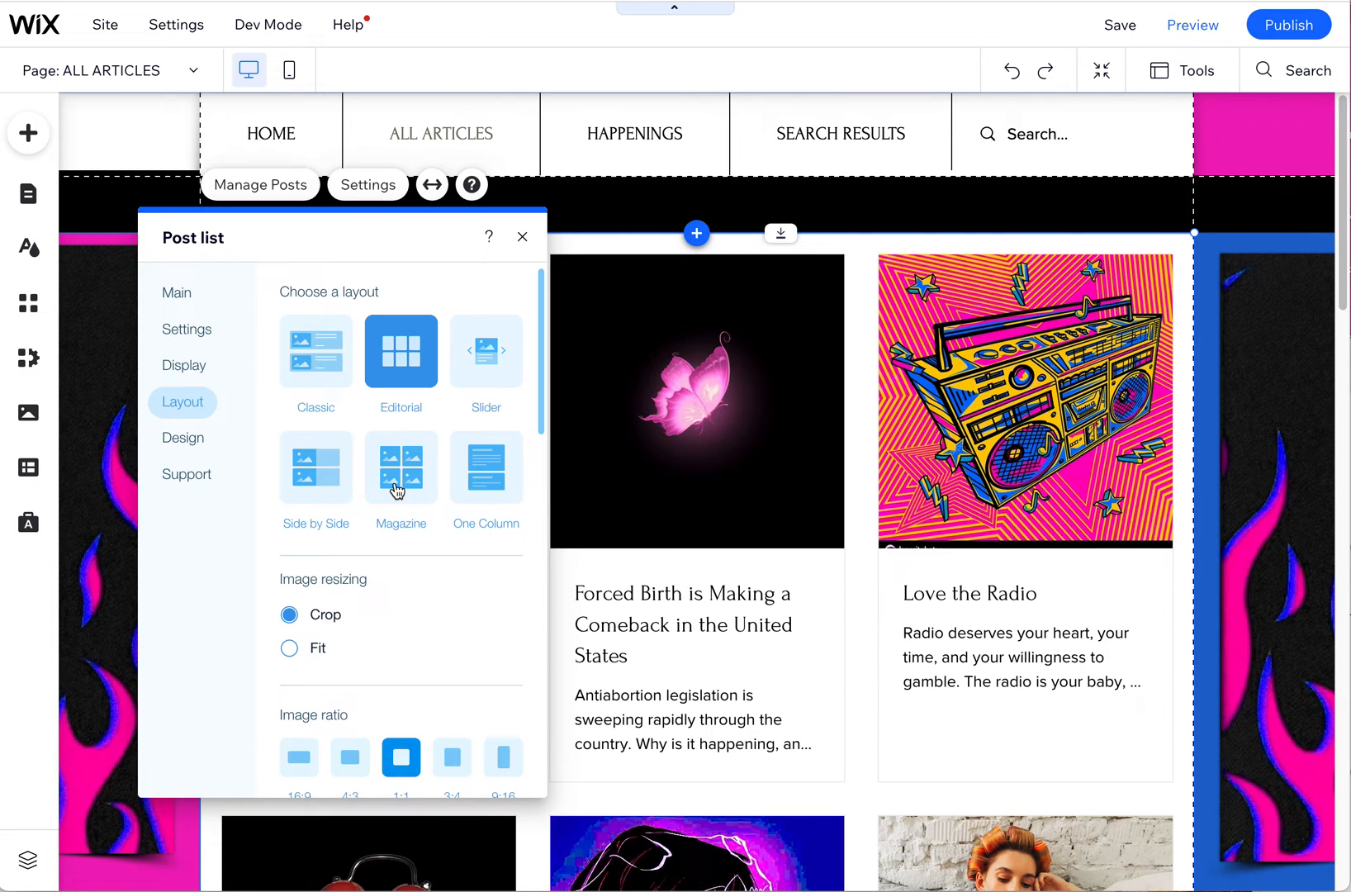
{"action": "left_click", "coordinate": [400, 467]}
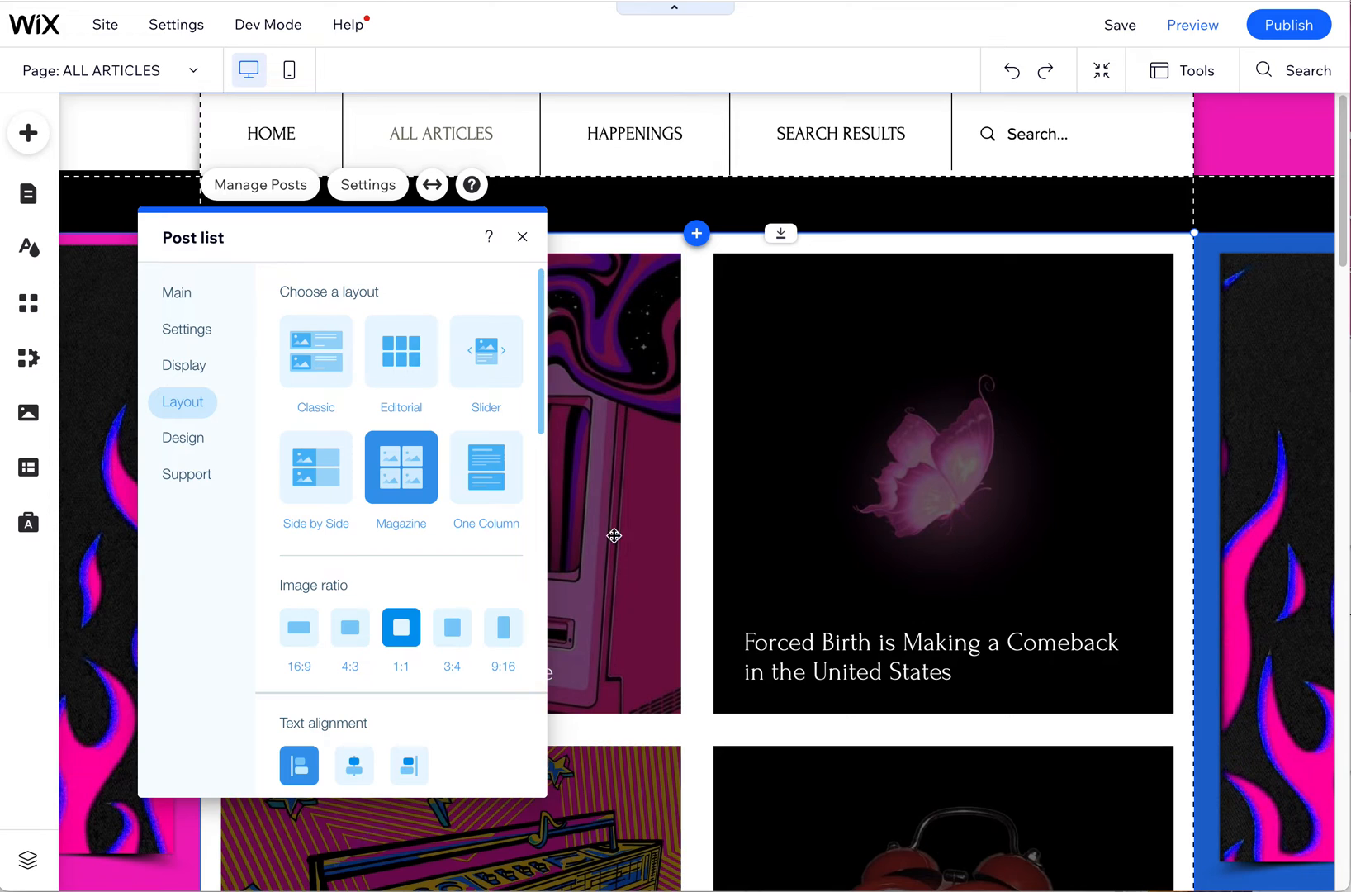
{"action": "left_click", "coordinate": [401, 351]}
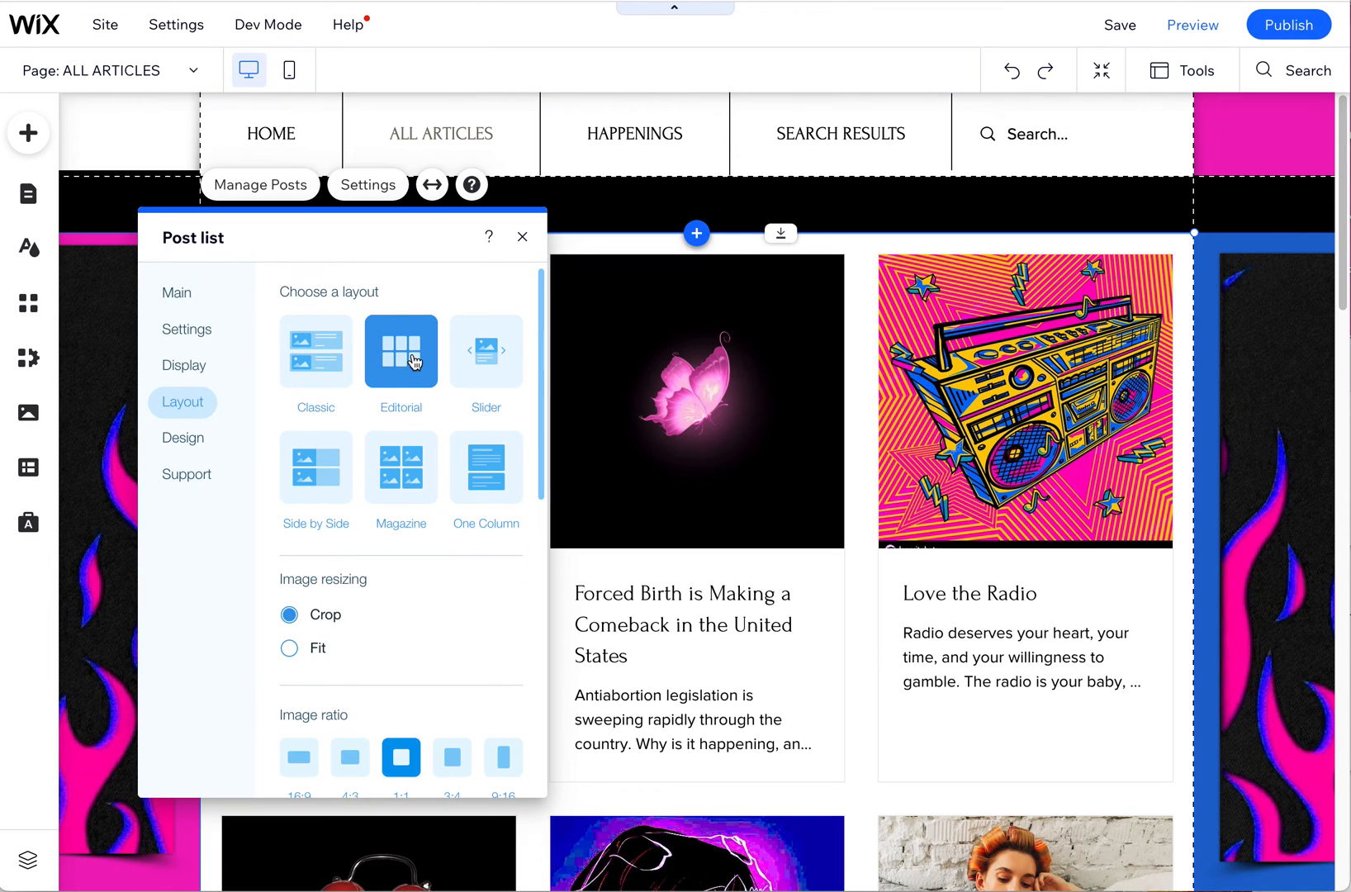
{"action": "left_click", "coordinate": [400, 468]}
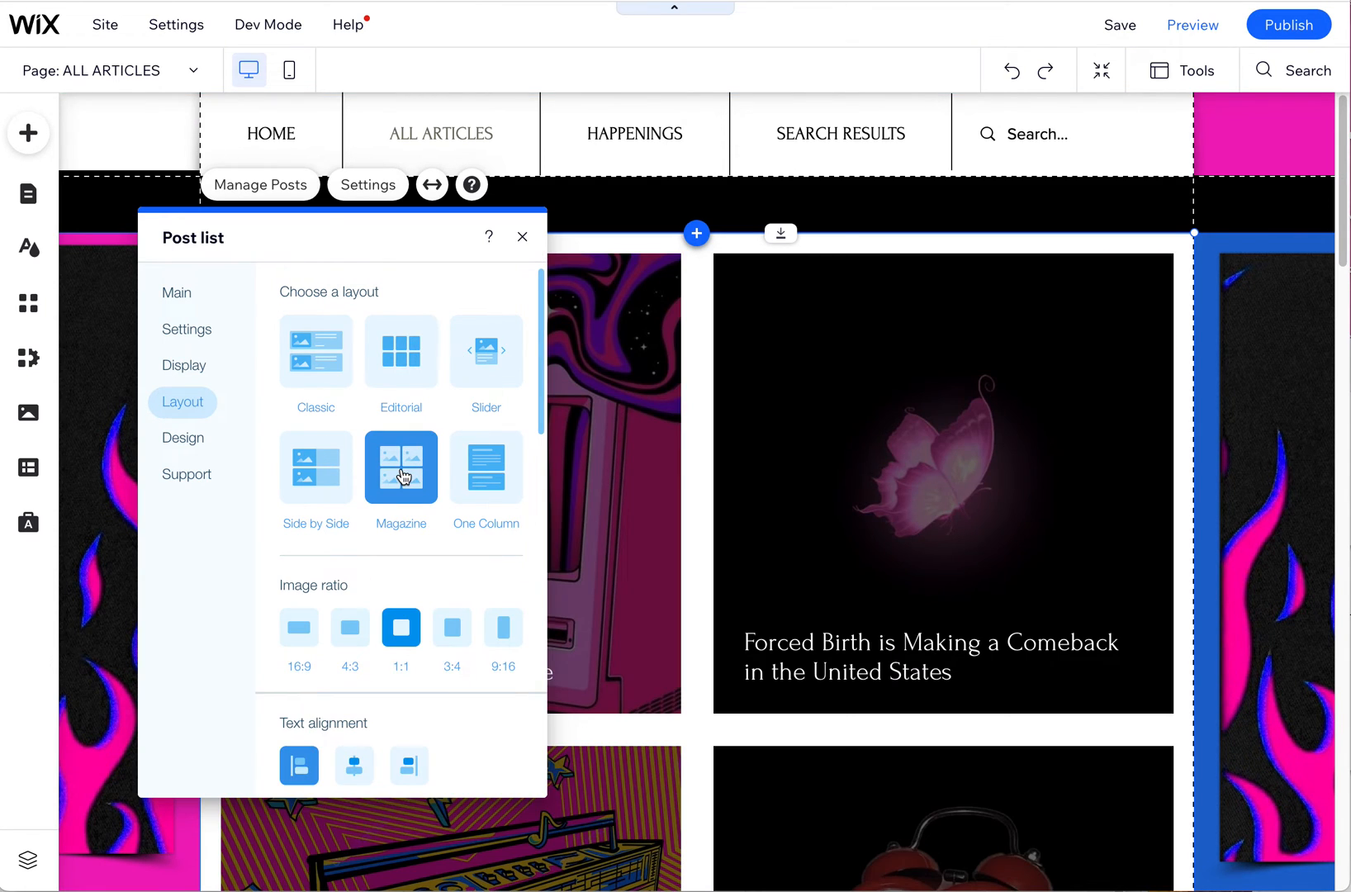
{"action": "mouse_move", "coordinate": [544, 556]}
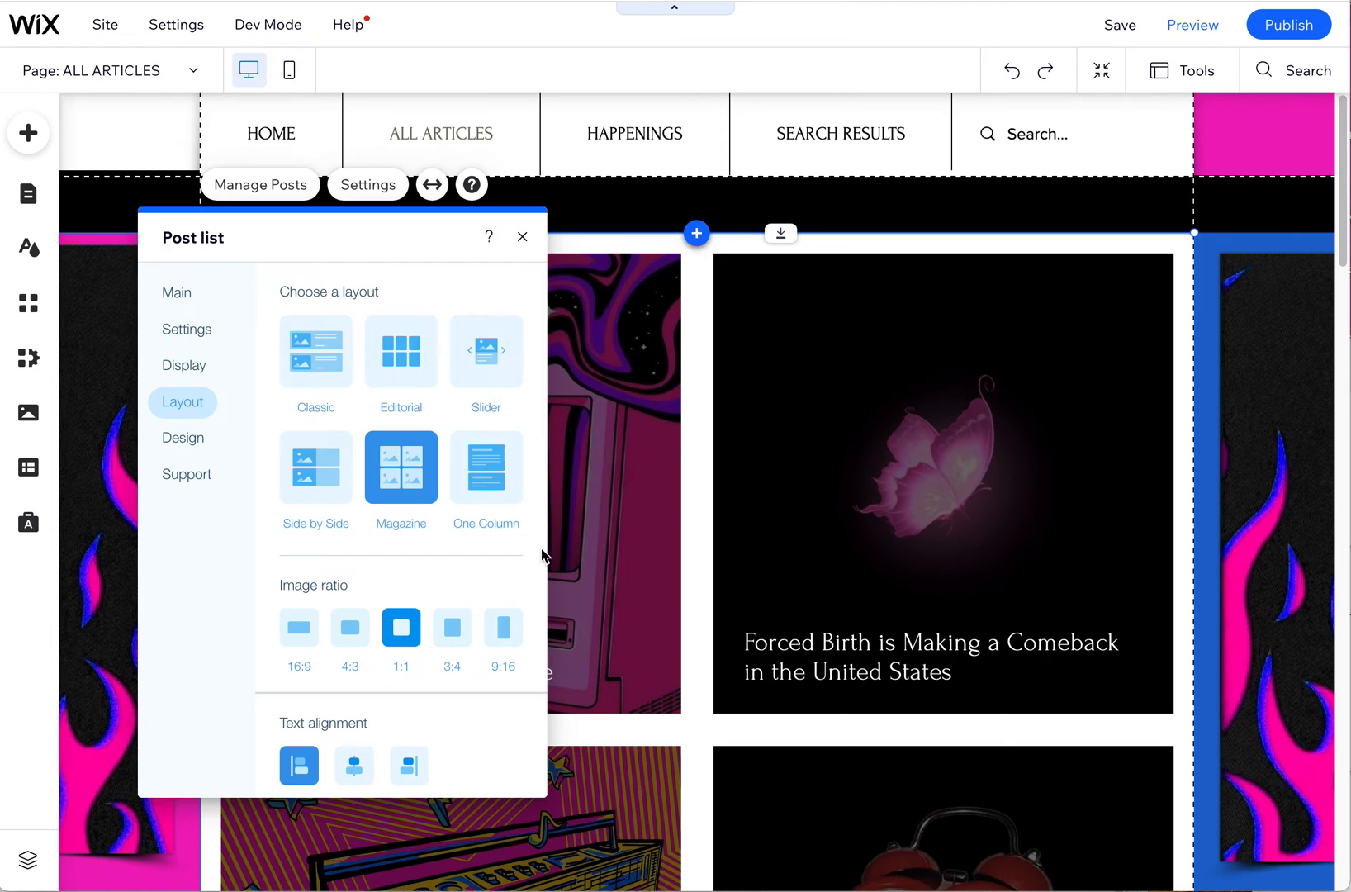
{"action": "mouse_move", "coordinate": [811, 643]}
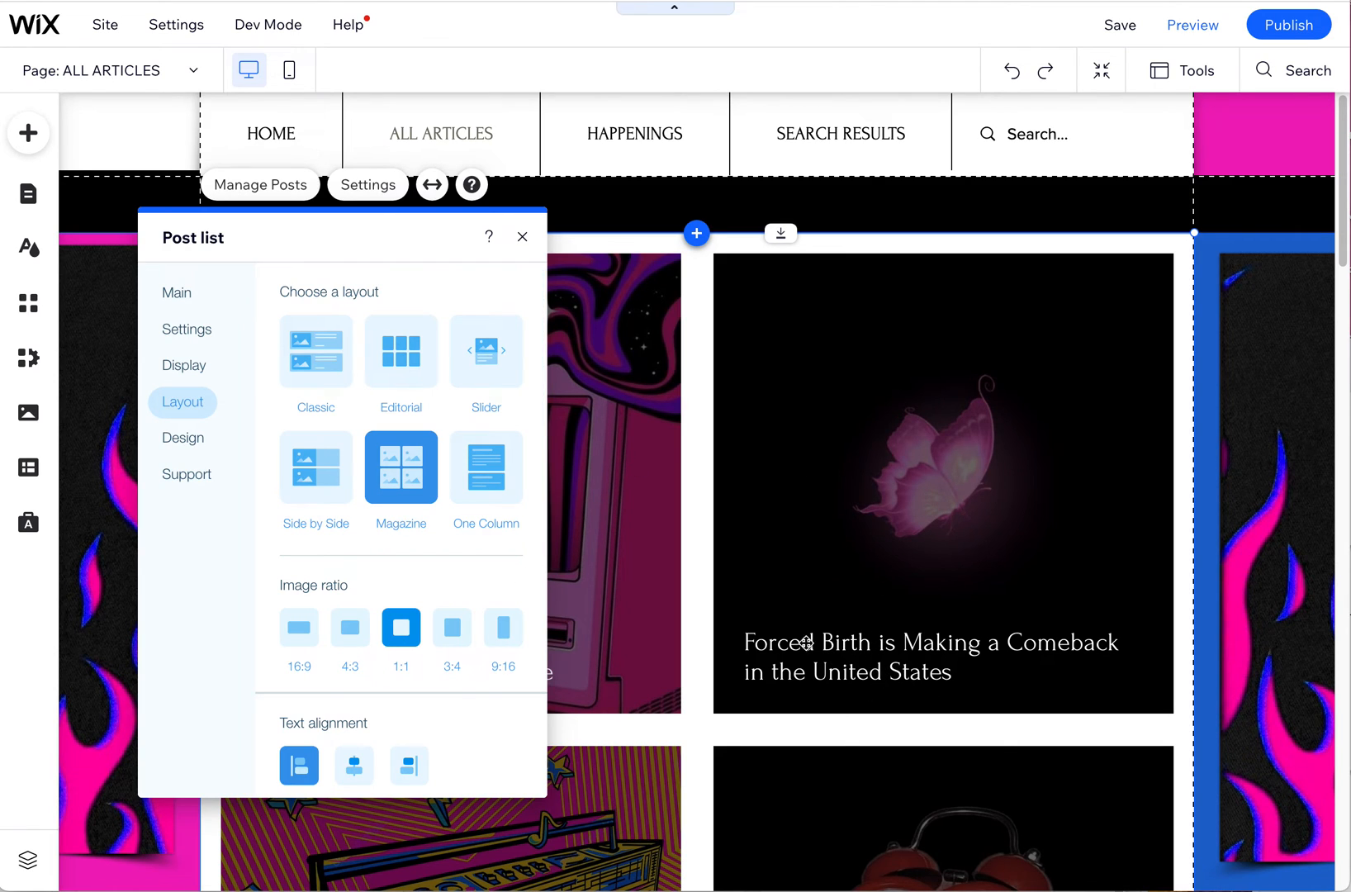
{"action": "left_click", "coordinate": [401, 351]}
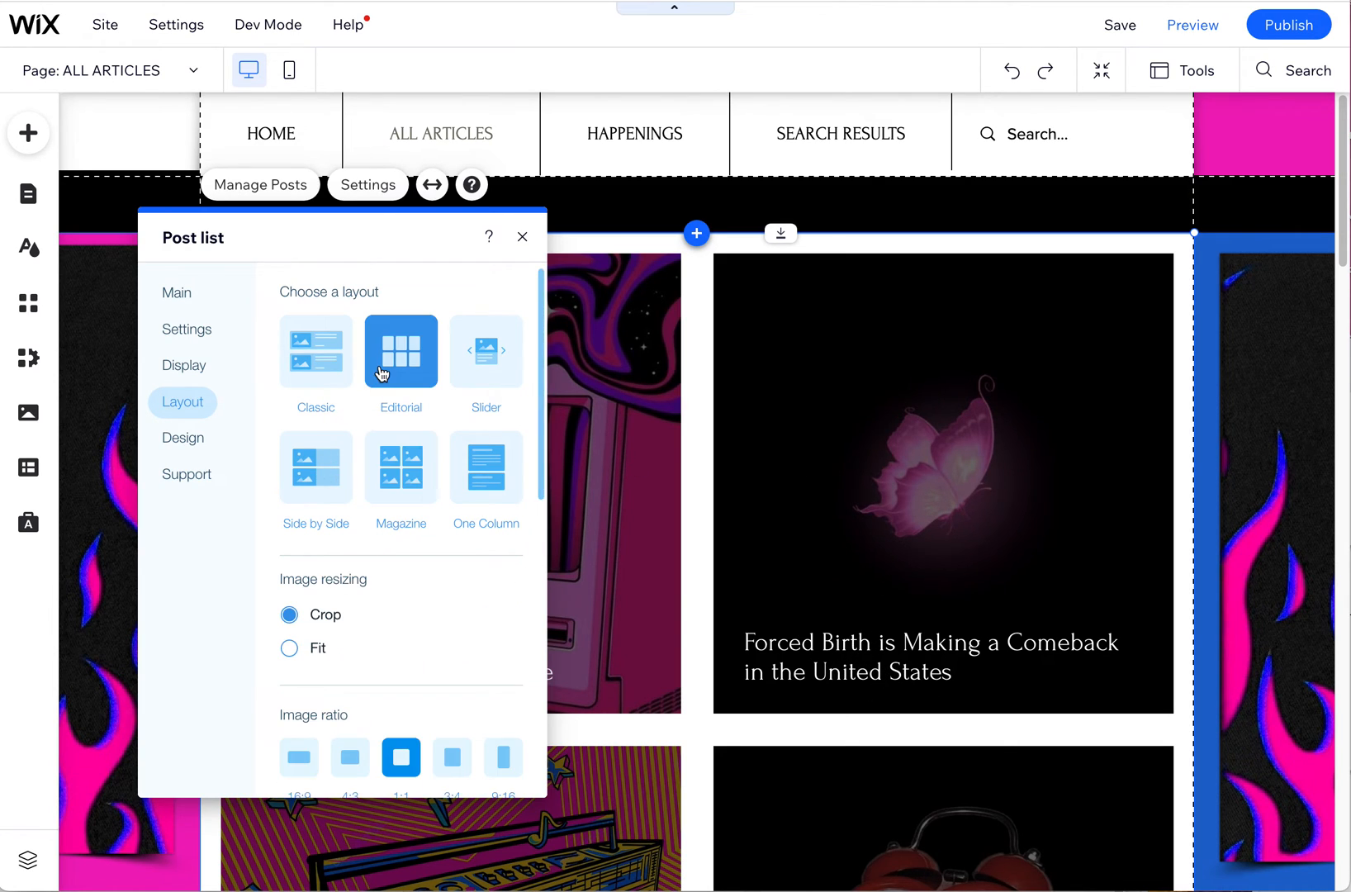
{"action": "left_click", "coordinate": [401, 351]}
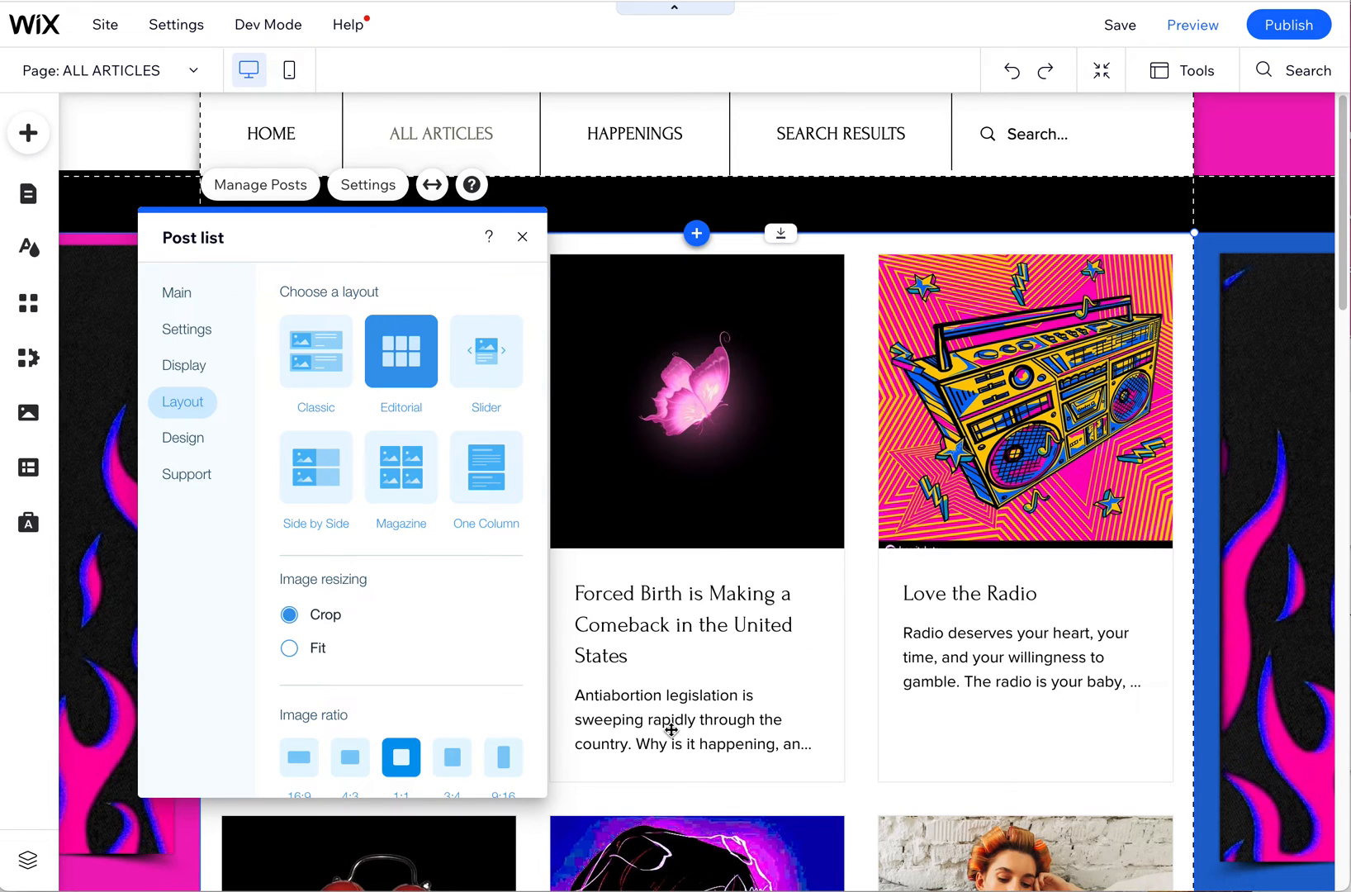
{"action": "mouse_move", "coordinate": [564, 447]}
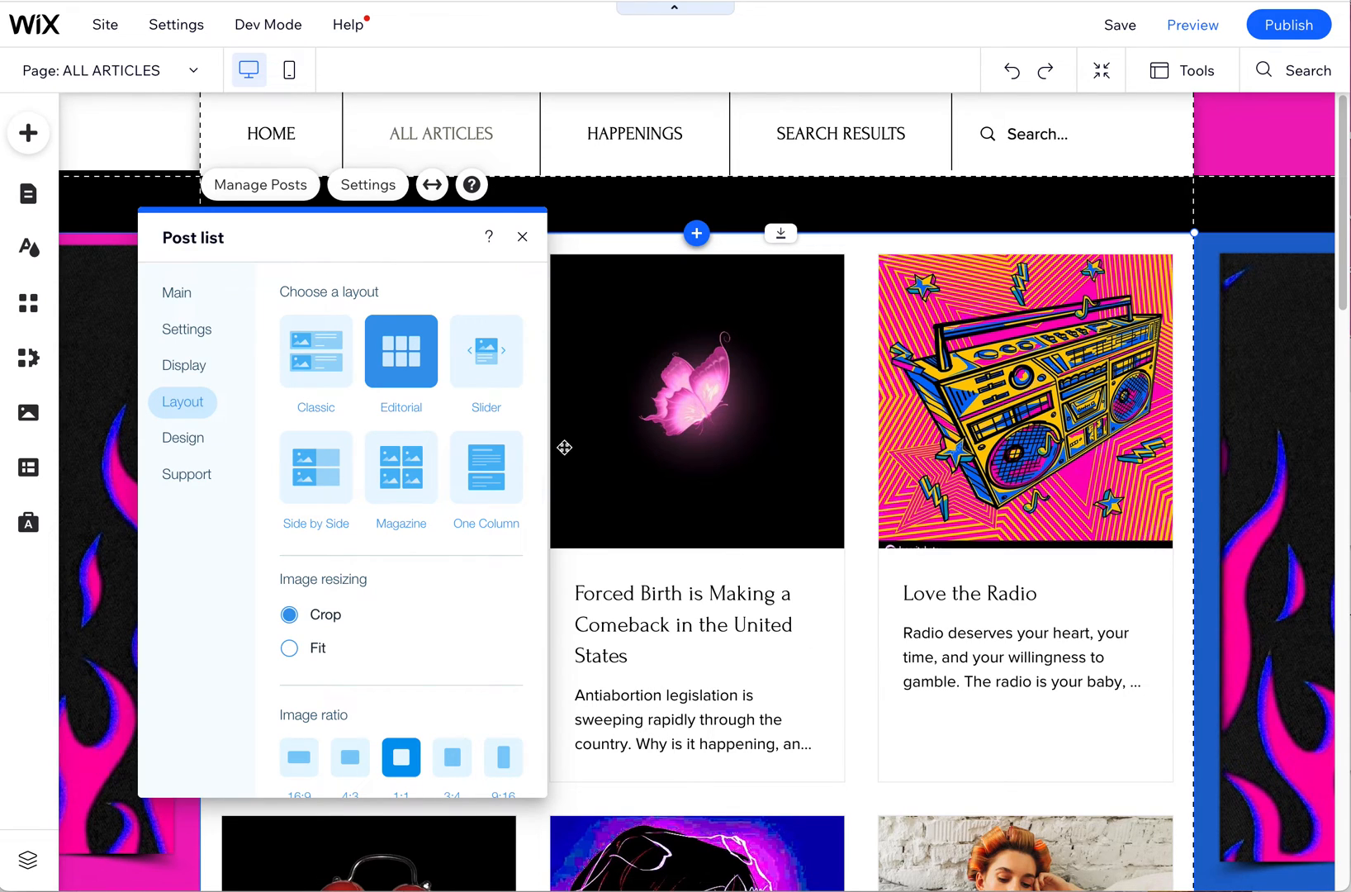
{"action": "scroll", "scroll_direction": "down", "scroll_amount": 3}
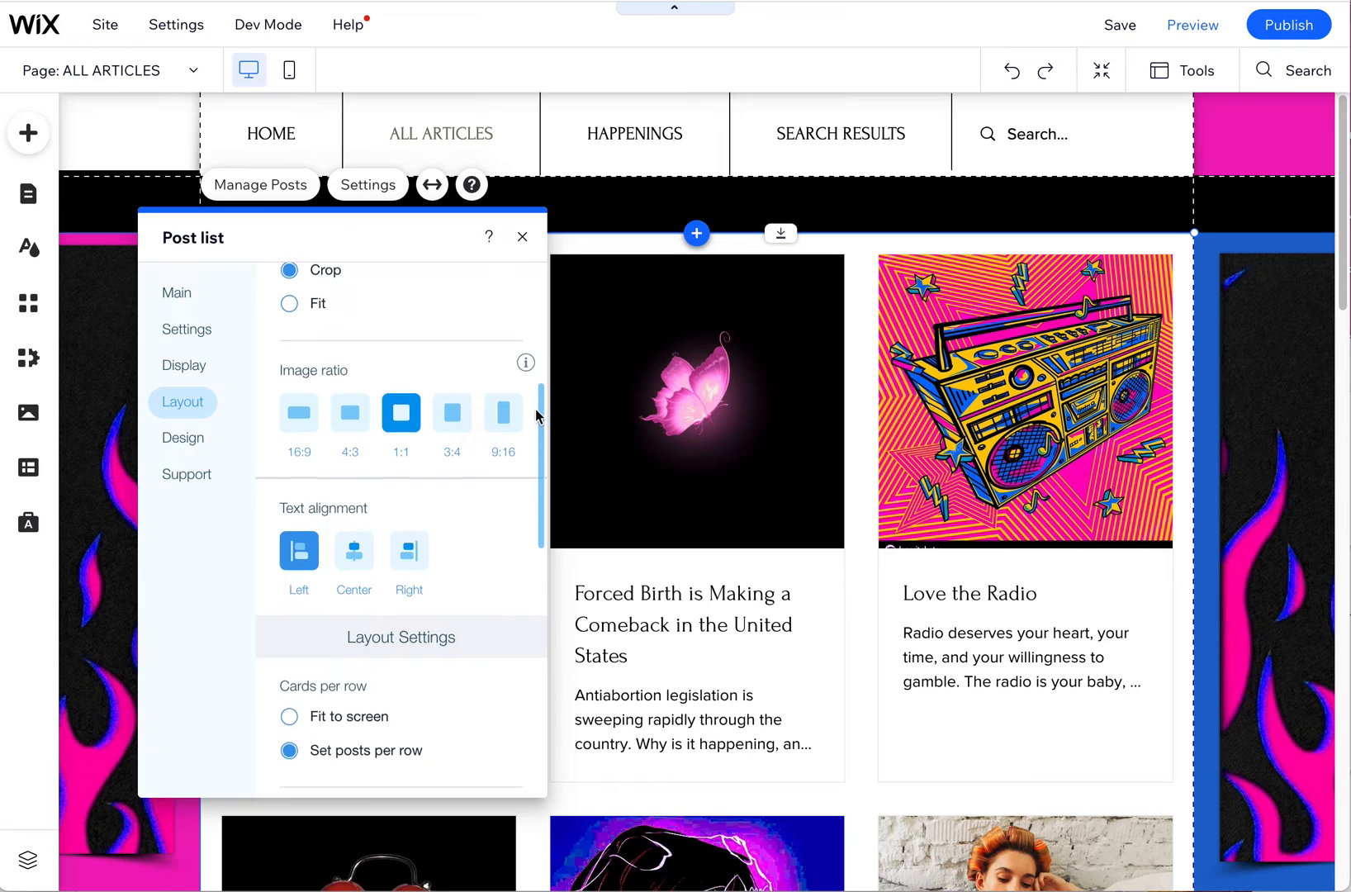
{"action": "scroll", "scroll_direction": "down", "scroll_amount": 3}
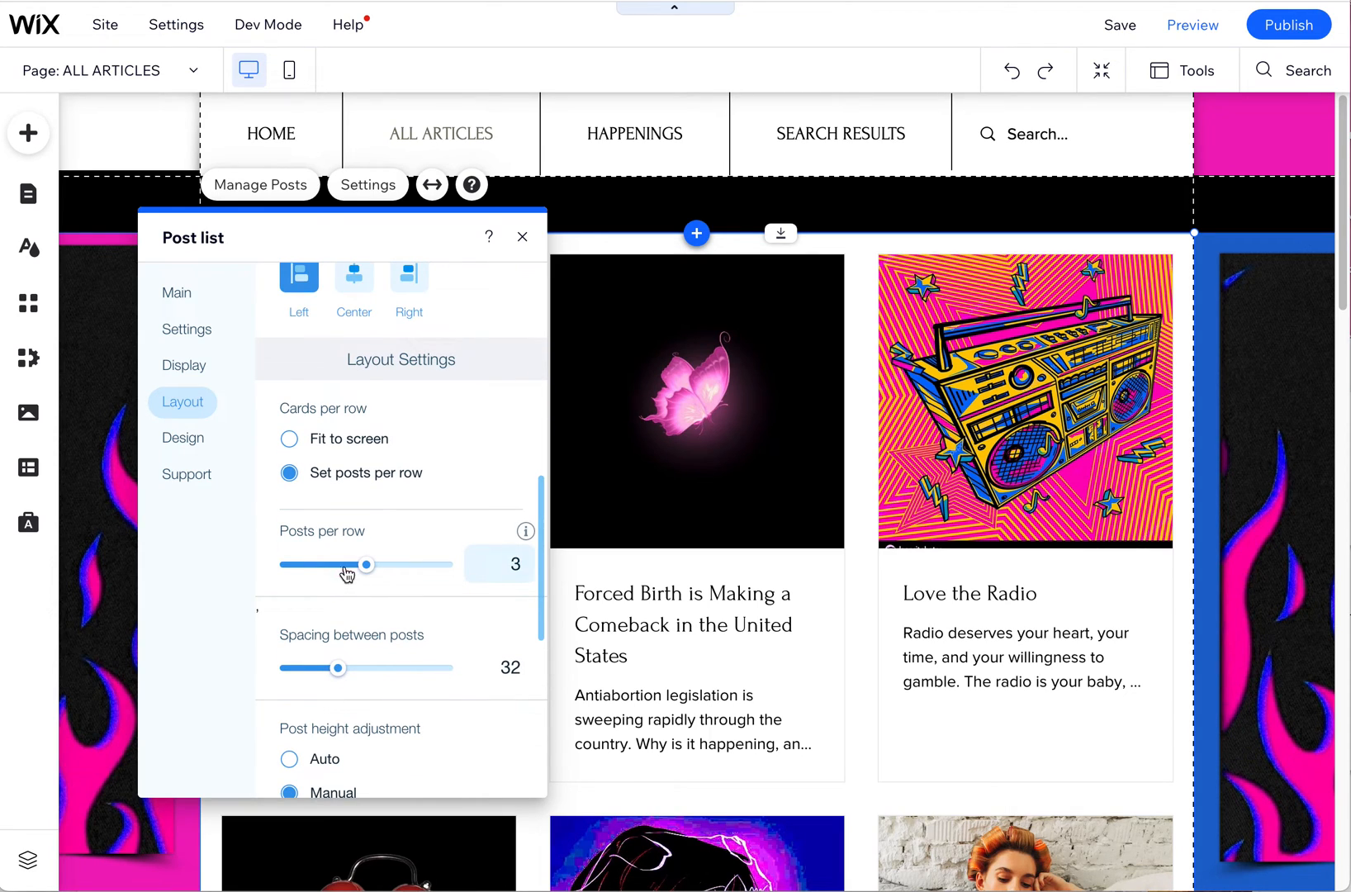
{"action": "mouse_move", "coordinate": [402, 675]}
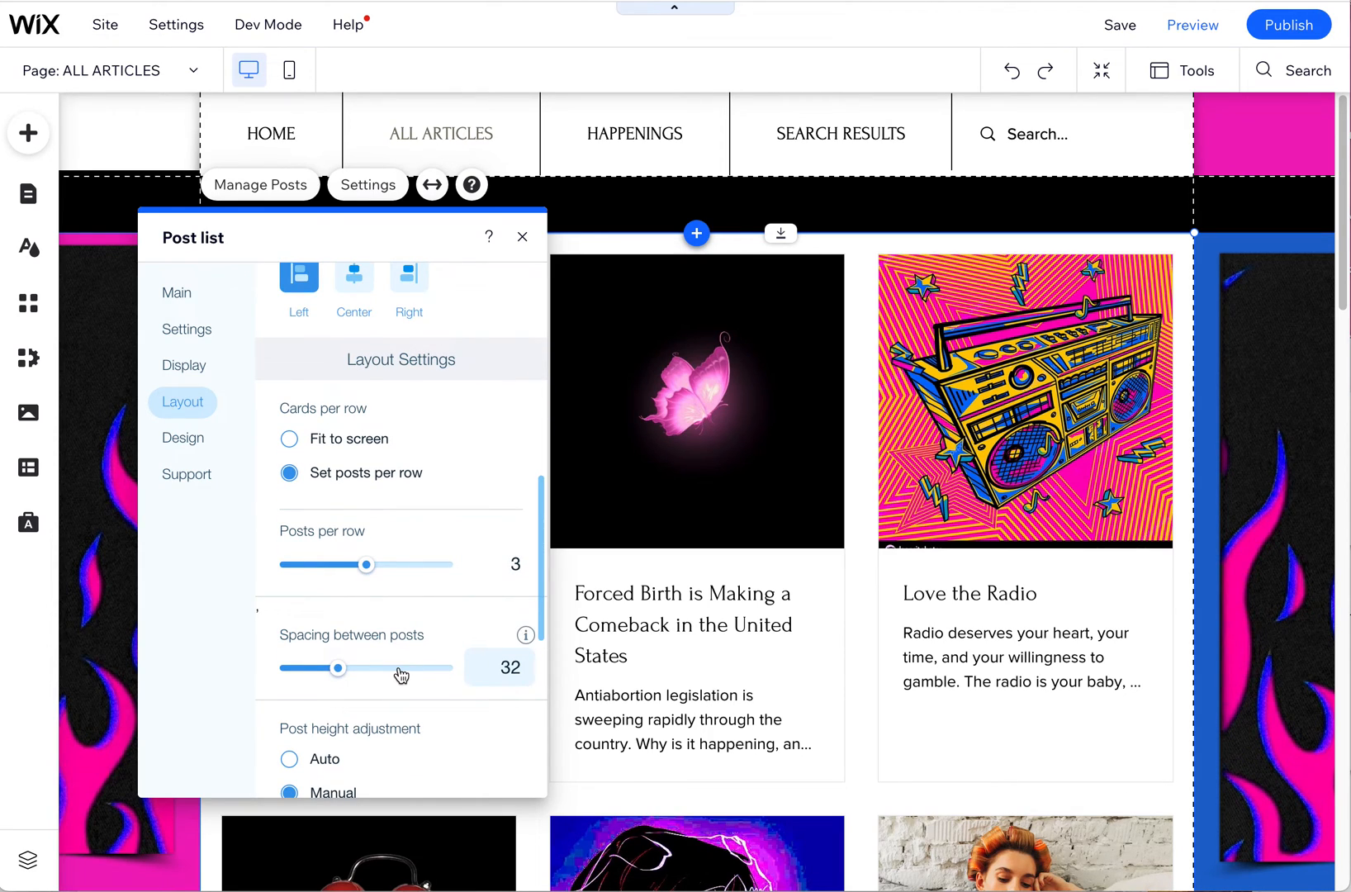
{"action": "mouse_move", "coordinate": [548, 574]}
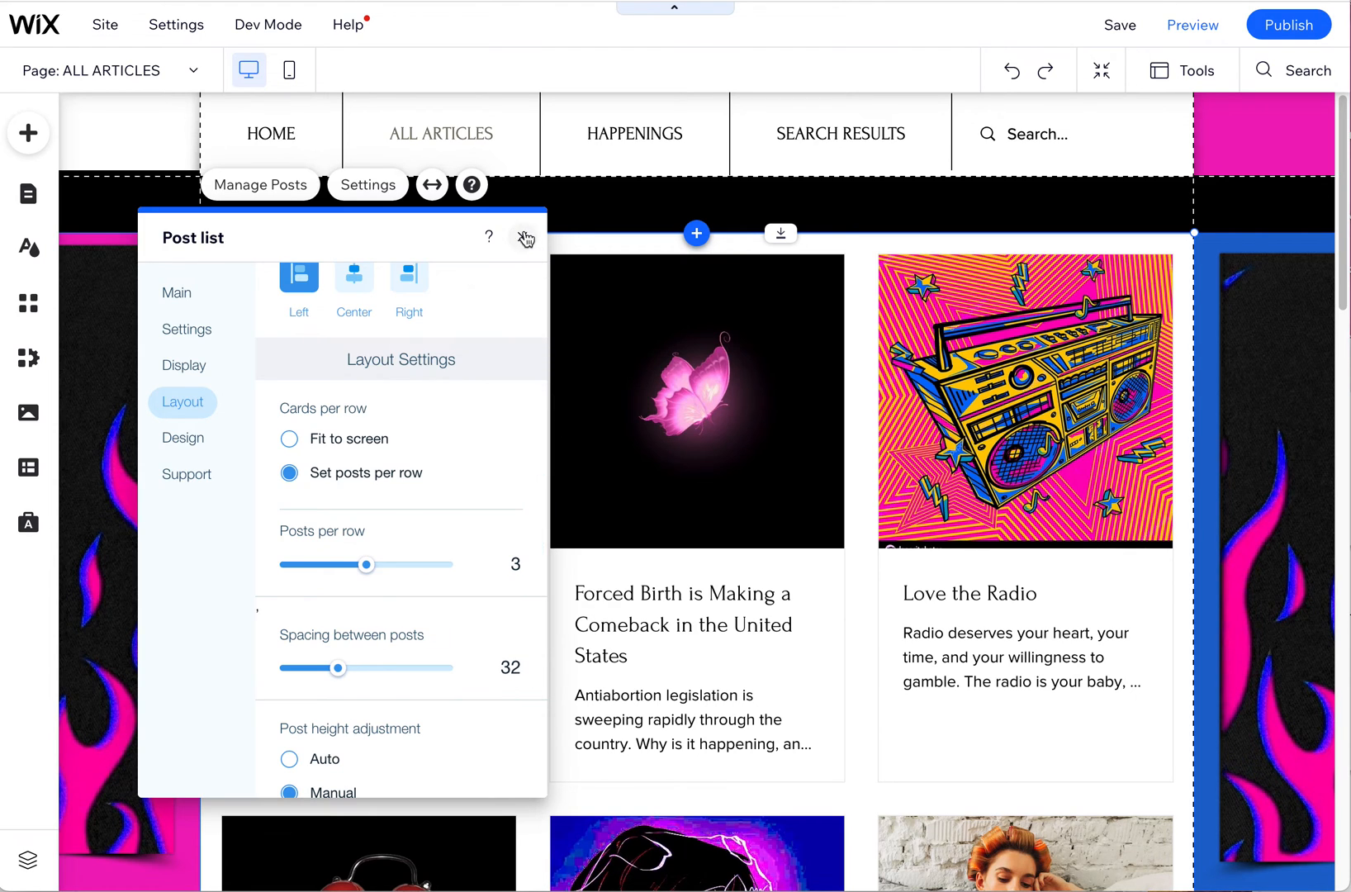
Close the post list settings, view HOME, then return to ALL ARTICLES
{"action": "left_click", "coordinate": [525, 237]}
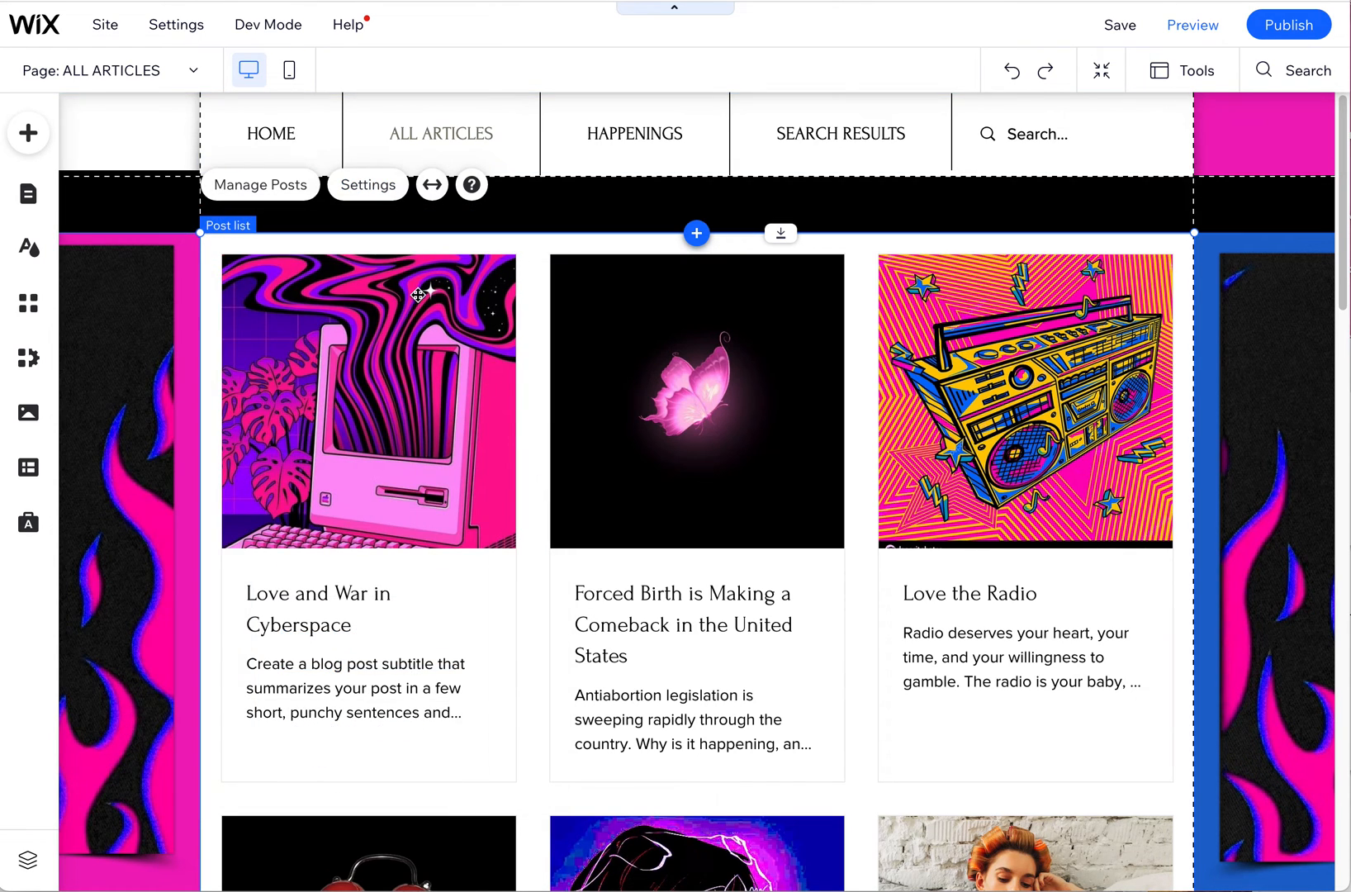
{"action": "mouse_move", "coordinate": [1289, 23]}
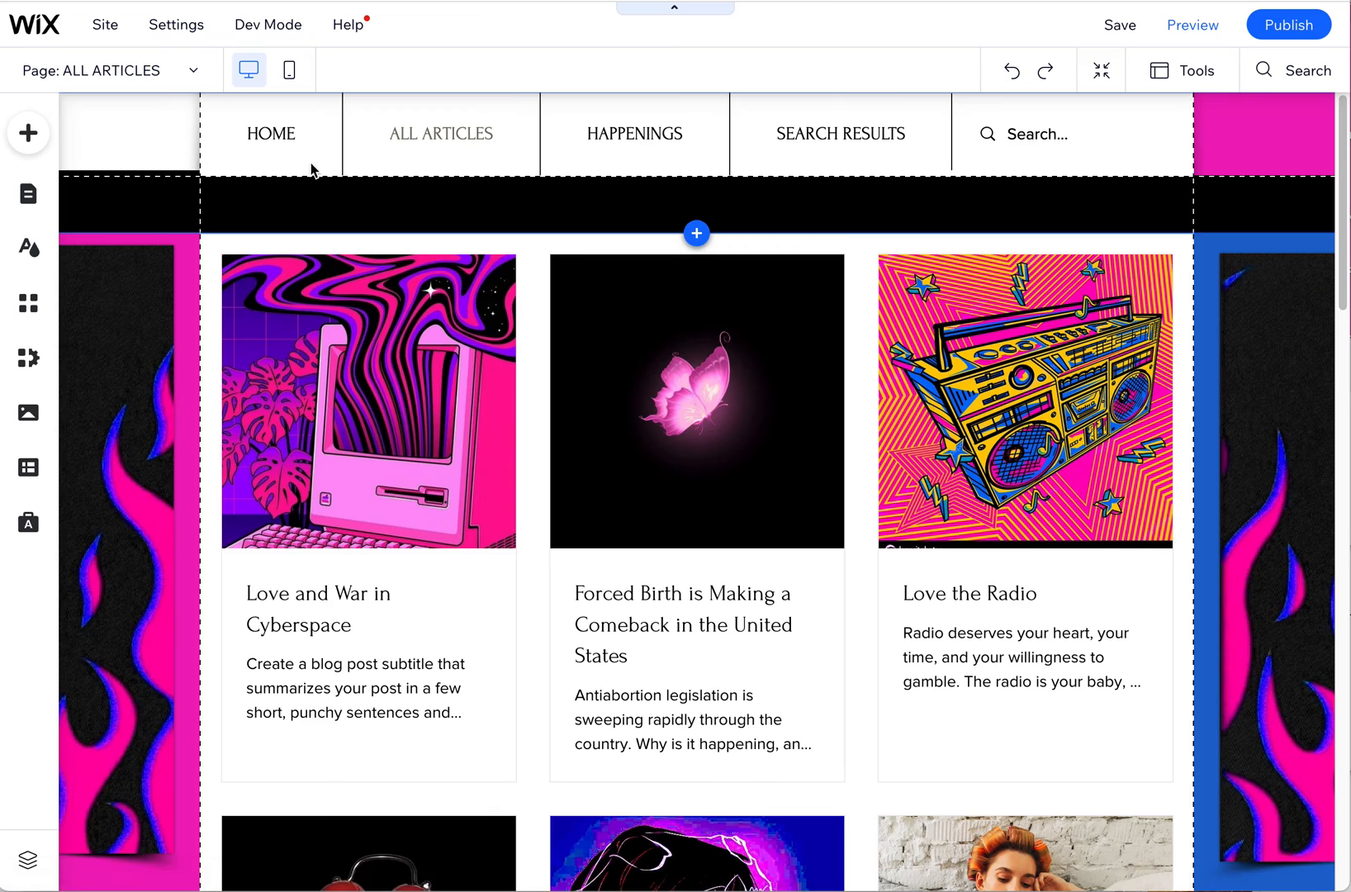
{"action": "left_click", "coordinate": [269, 133]}
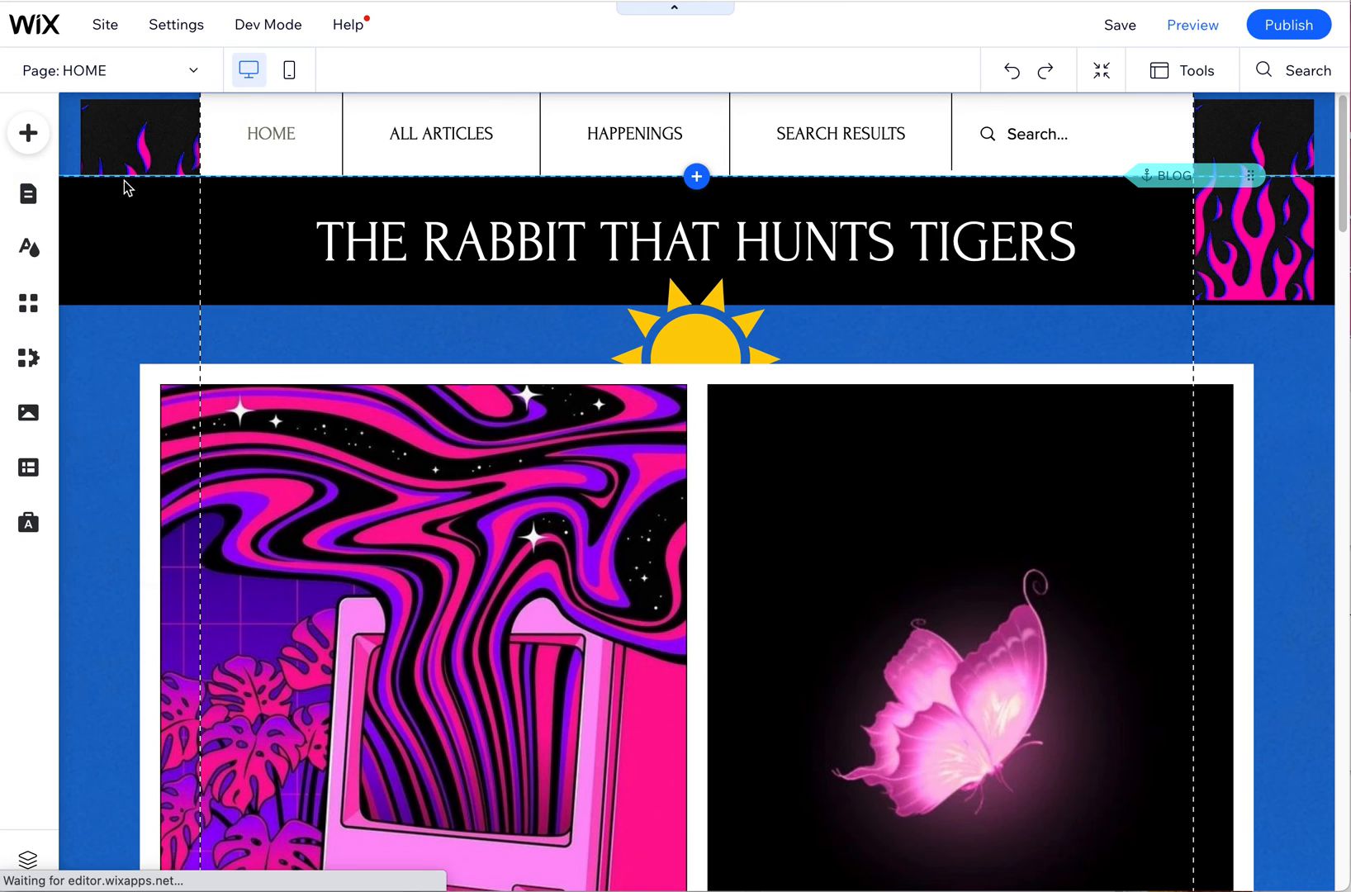
{"action": "left_click", "coordinate": [440, 133]}
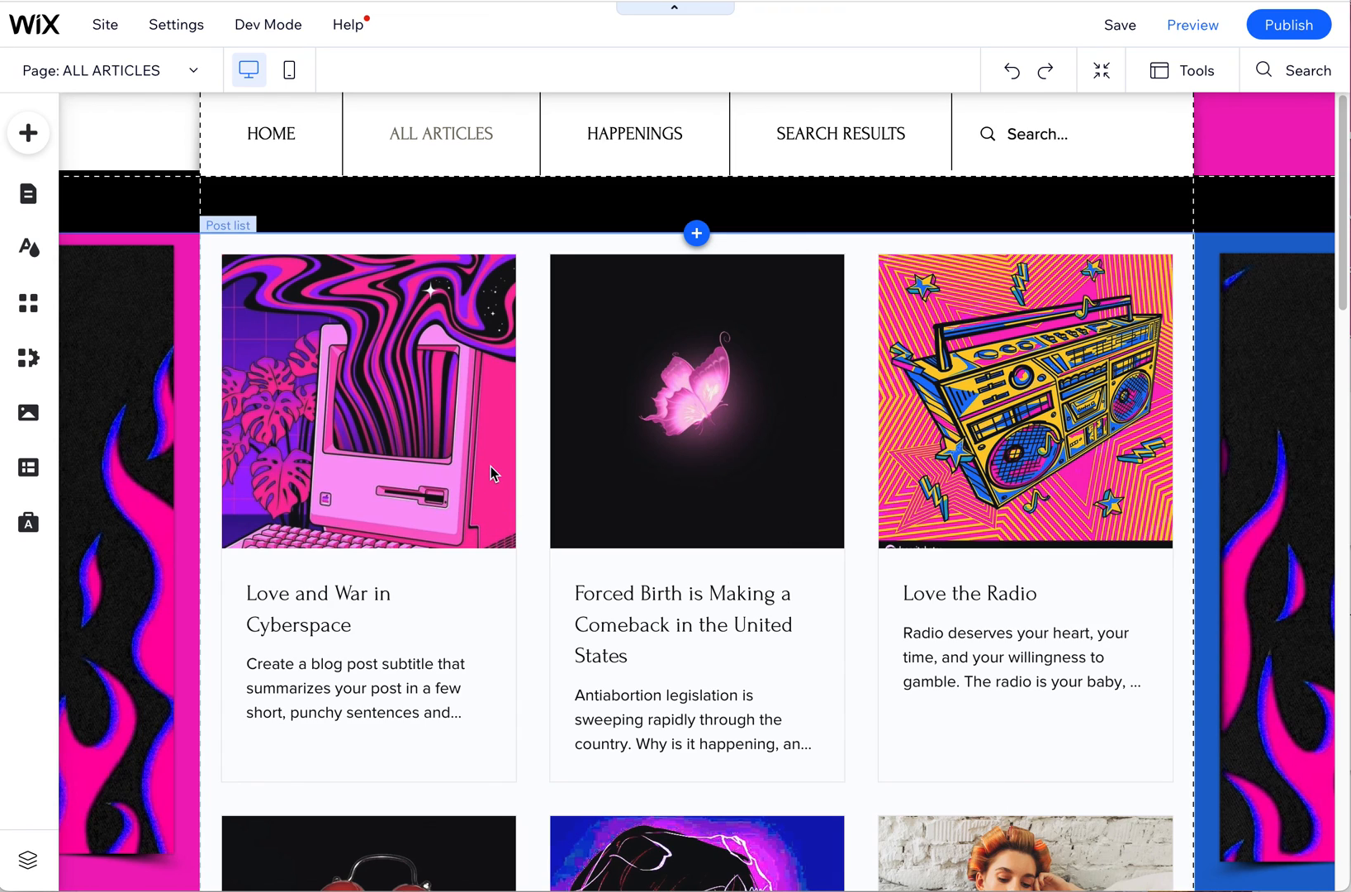
{"action": "mouse_move", "coordinate": [488, 480]}
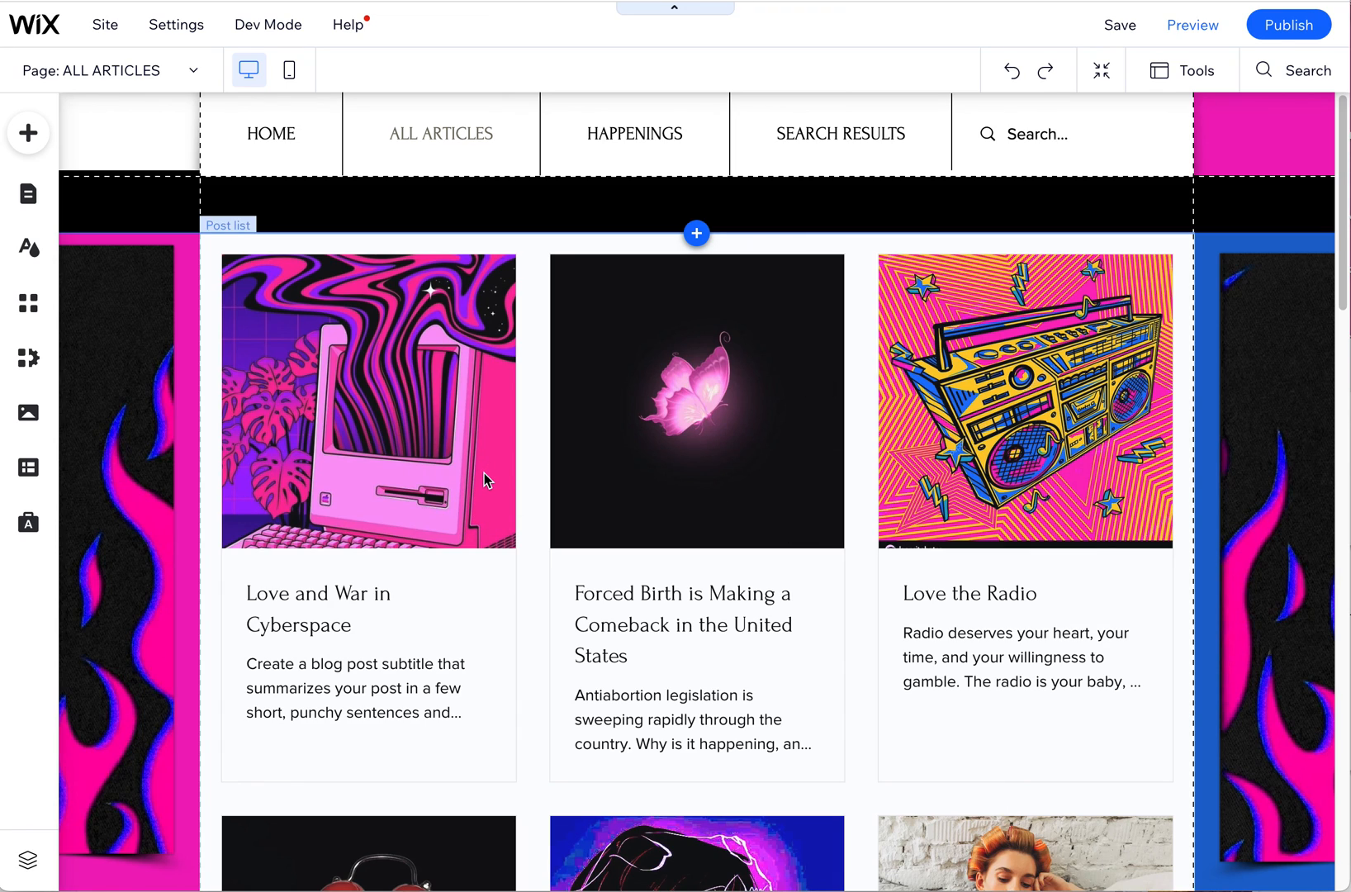